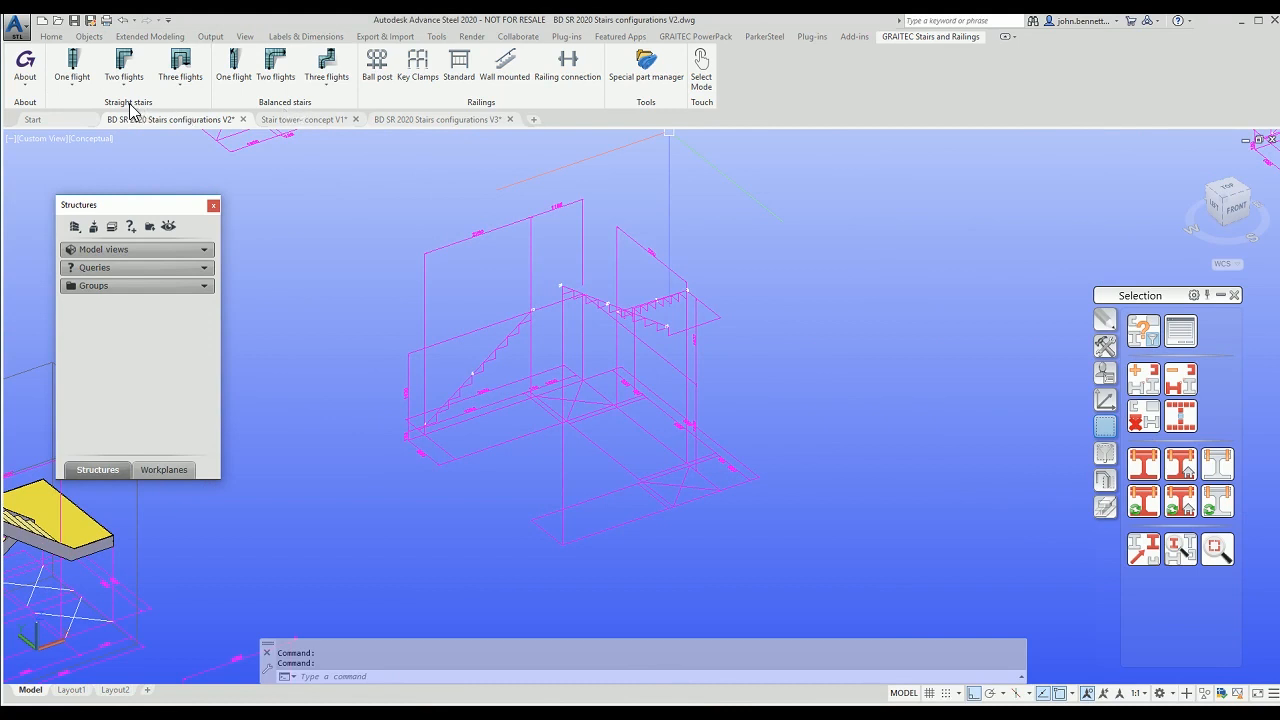
{"action": "mouse_move", "coordinate": [488, 116]}
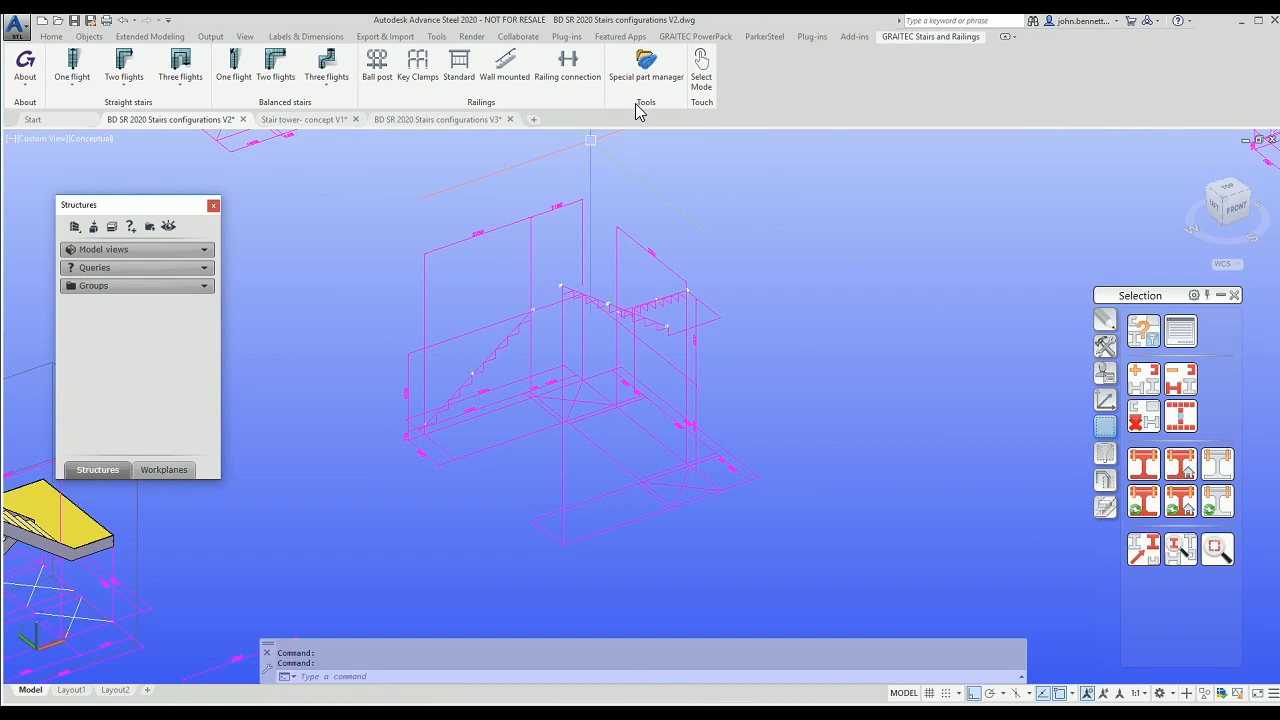
{"action": "mouse_move", "coordinate": [130, 114]}
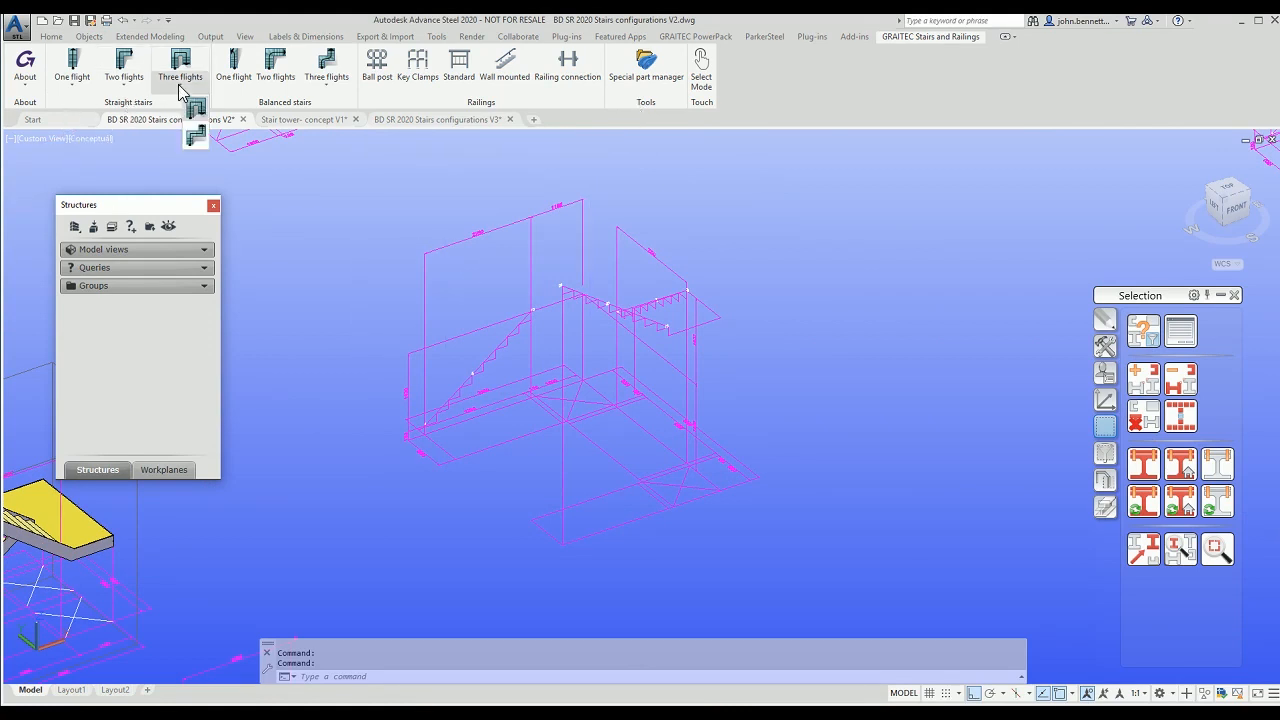
{"action": "mouse_move", "coordinate": [196, 114]}
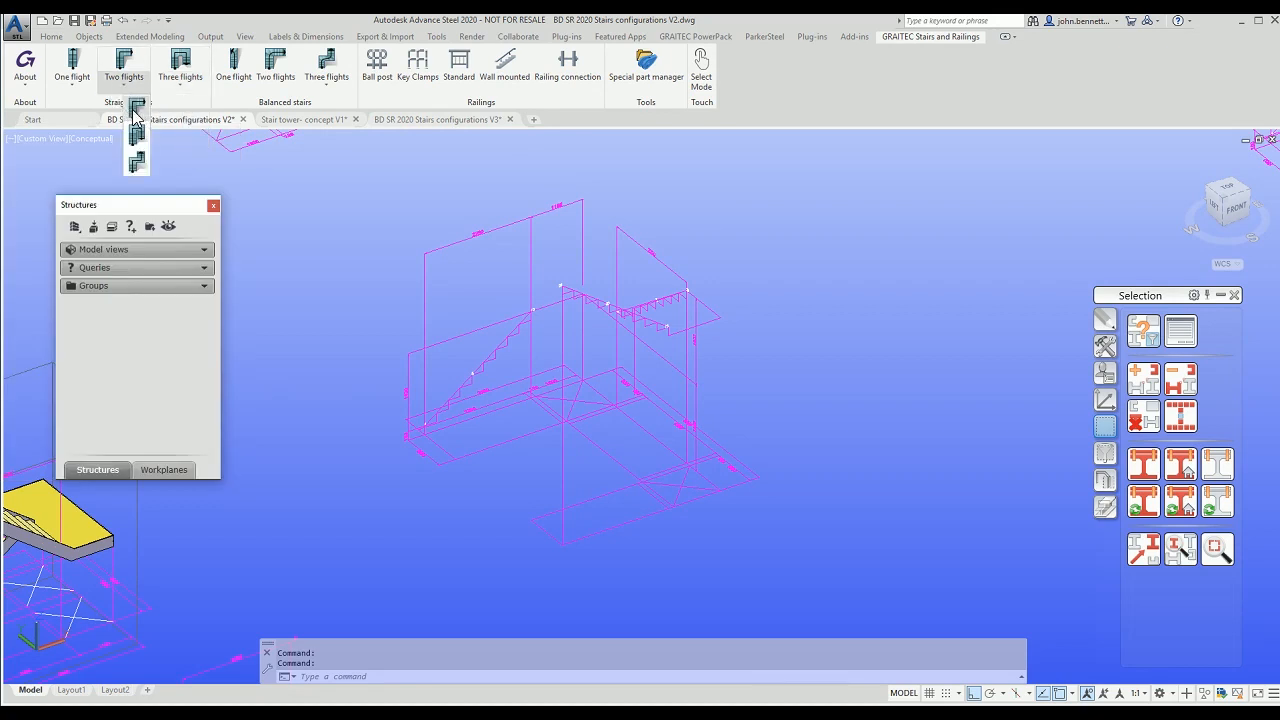
{"action": "mouse_move", "coordinate": [136, 110]}
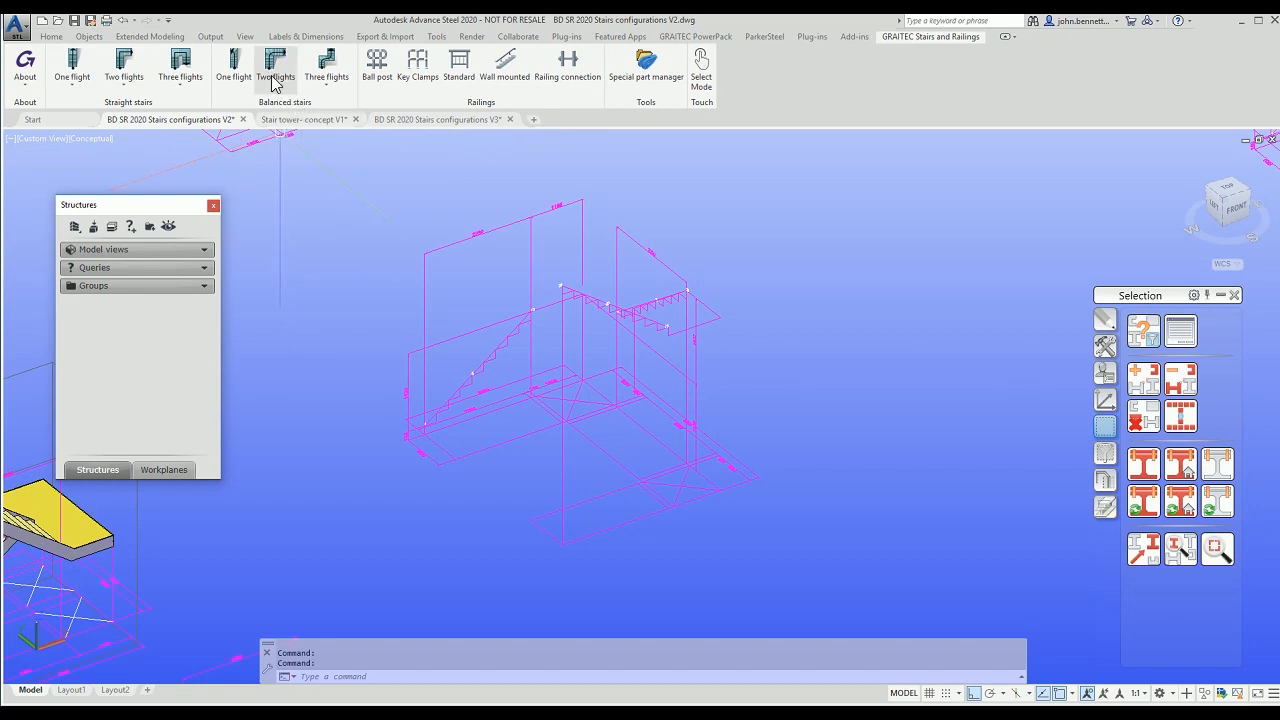
{"action": "mouse_move", "coordinate": [276, 64]}
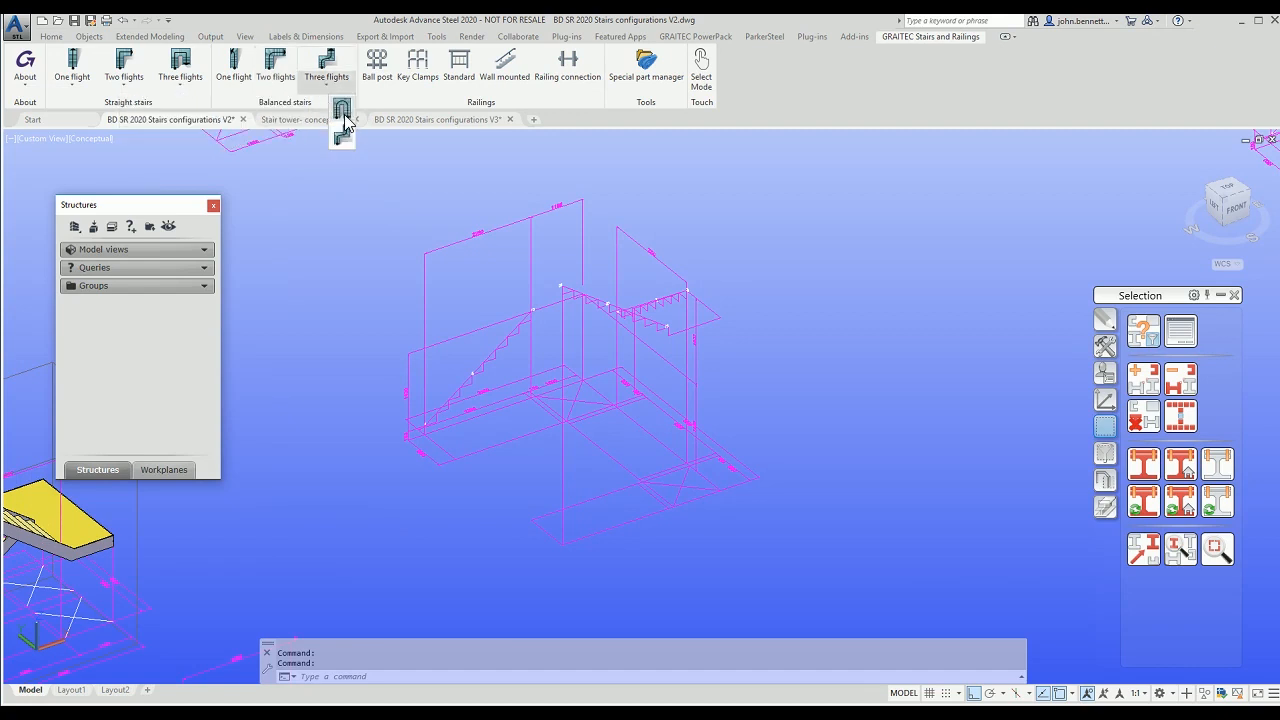
{"action": "mouse_move", "coordinate": [342, 112]}
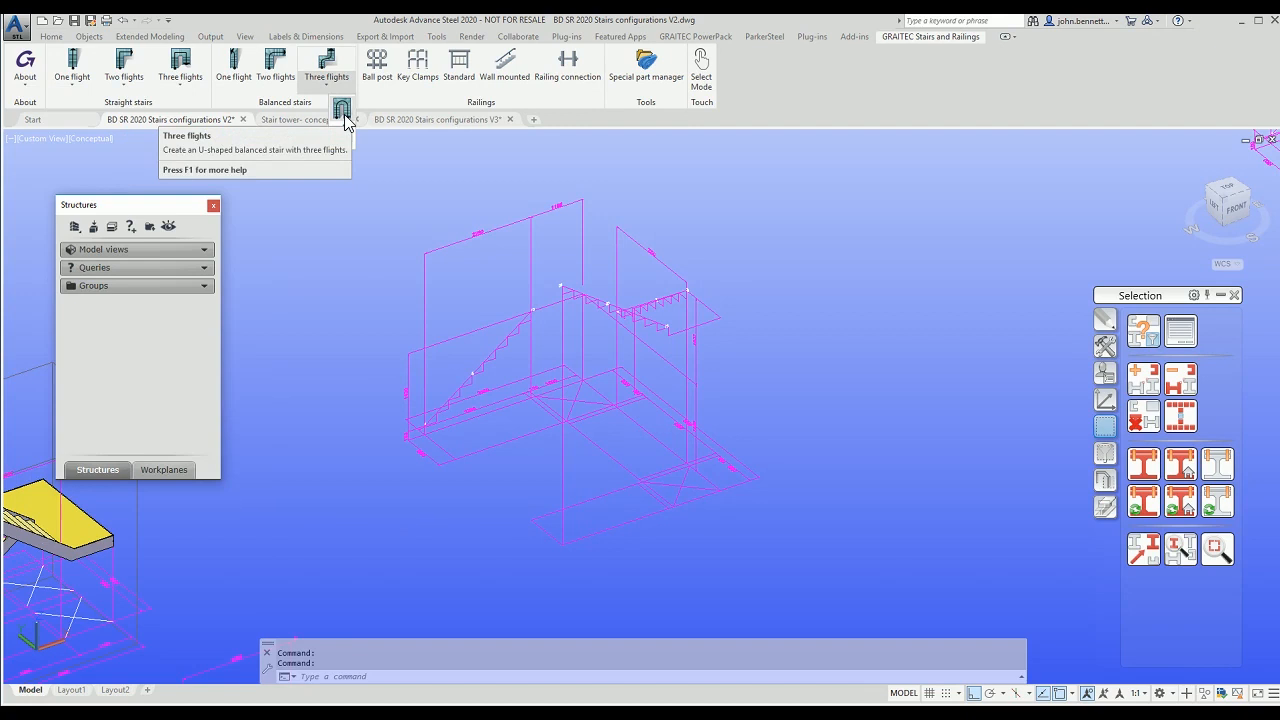
{"action": "mouse_move", "coordinate": [342, 108]}
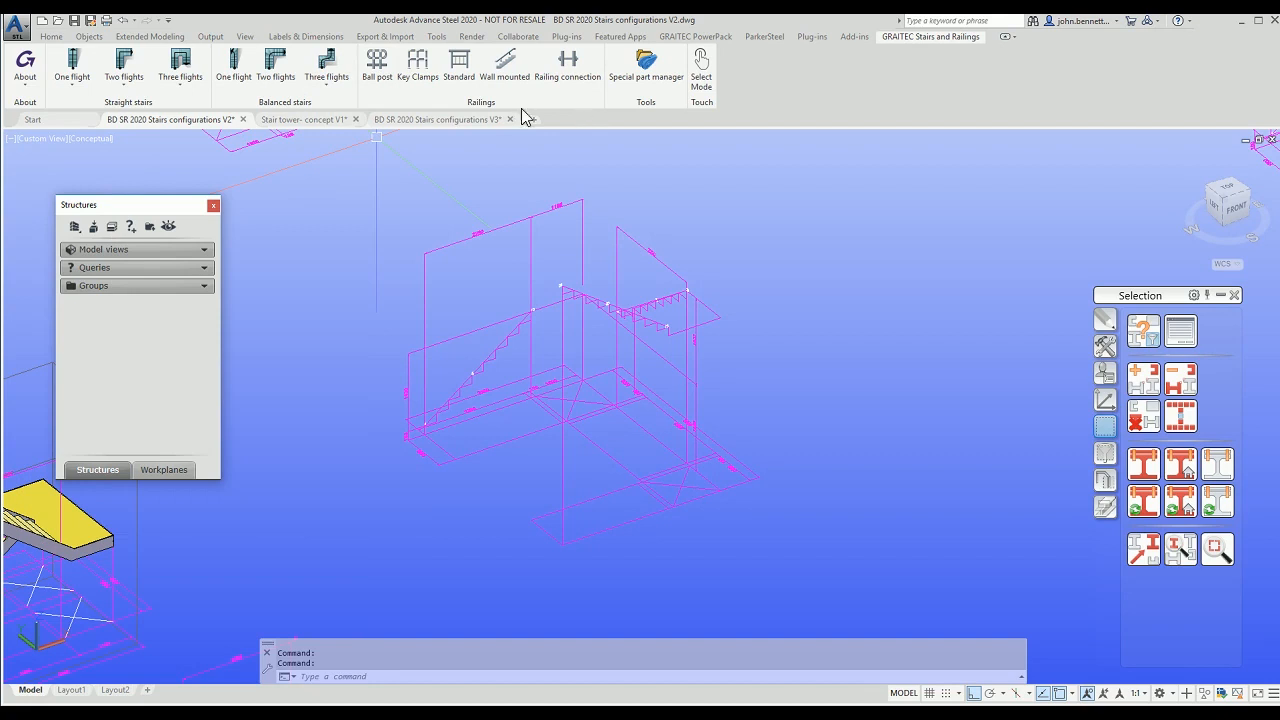
{"action": "mouse_move", "coordinate": [376, 62]}
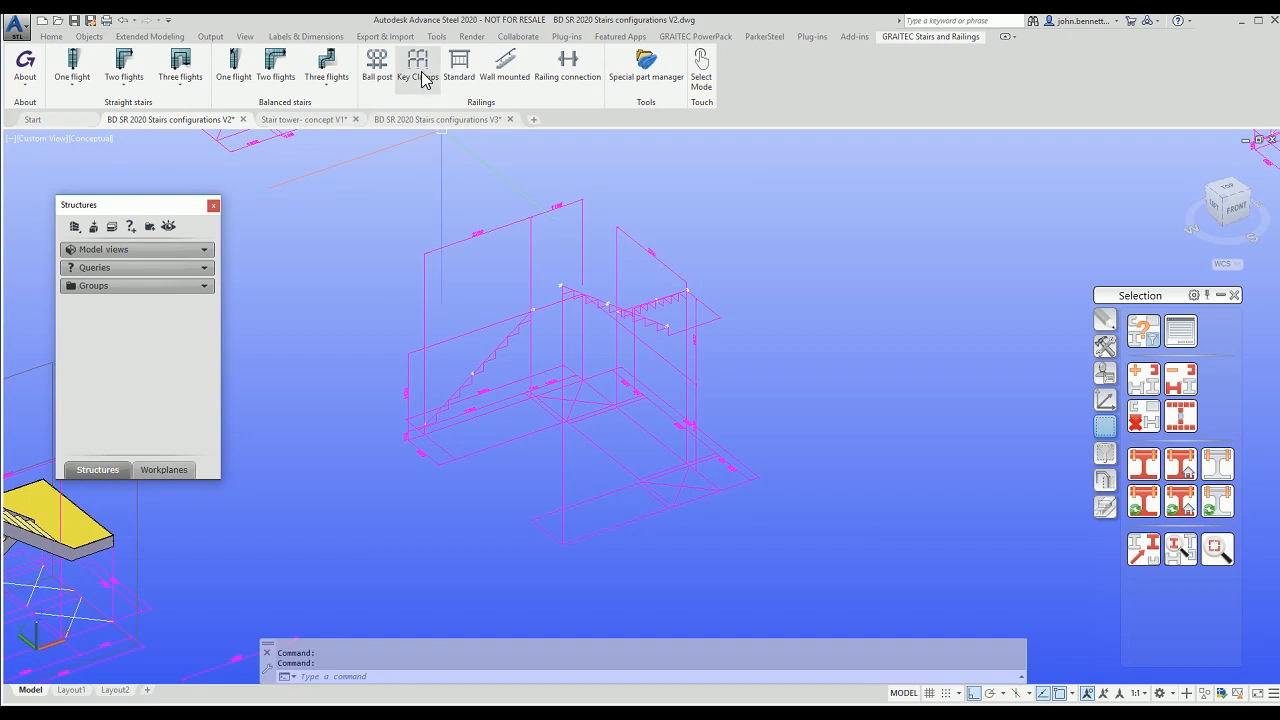
{"action": "mouse_move", "coordinate": [418, 62]}
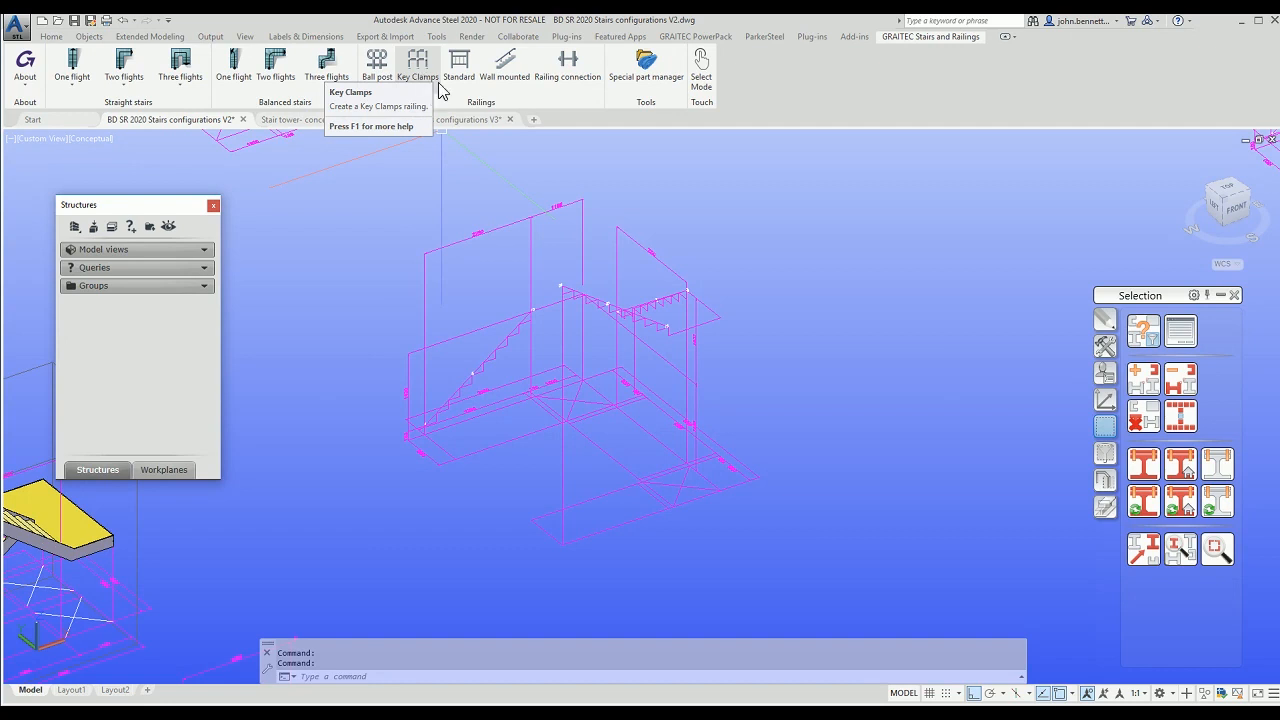
{"action": "mouse_move", "coordinate": [458, 62]}
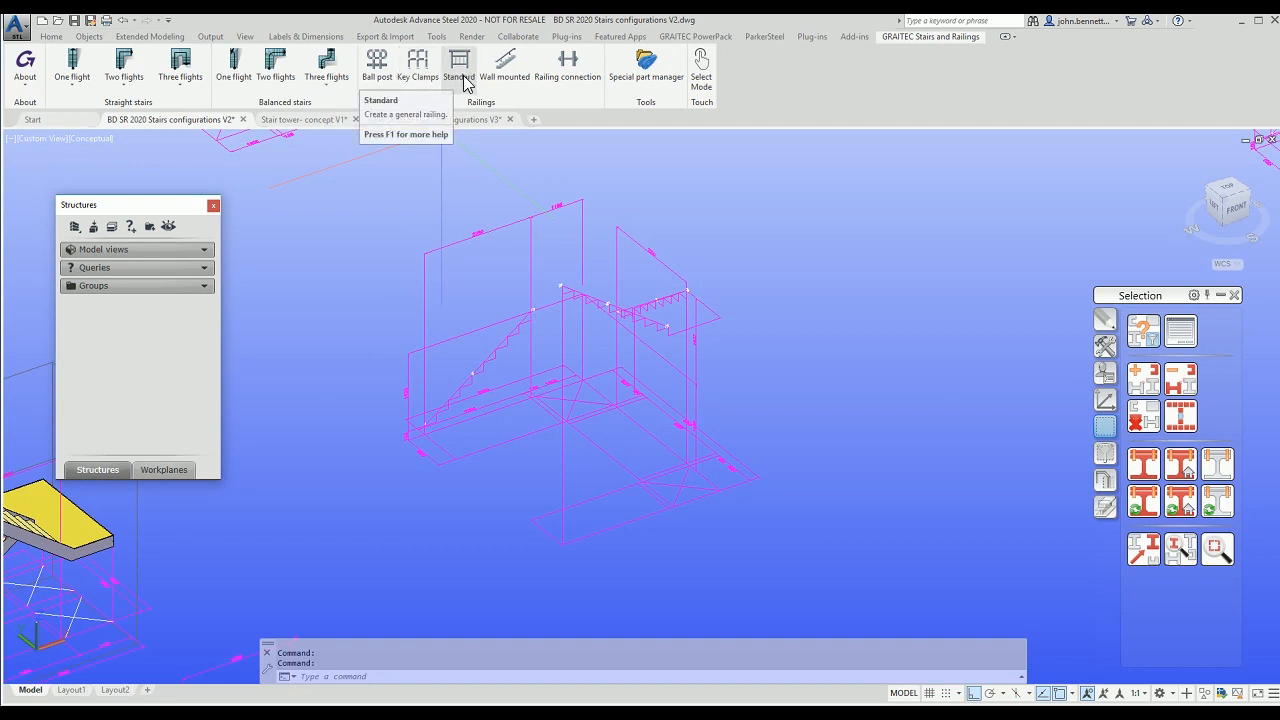
{"action": "mouse_move", "coordinate": [464, 88]}
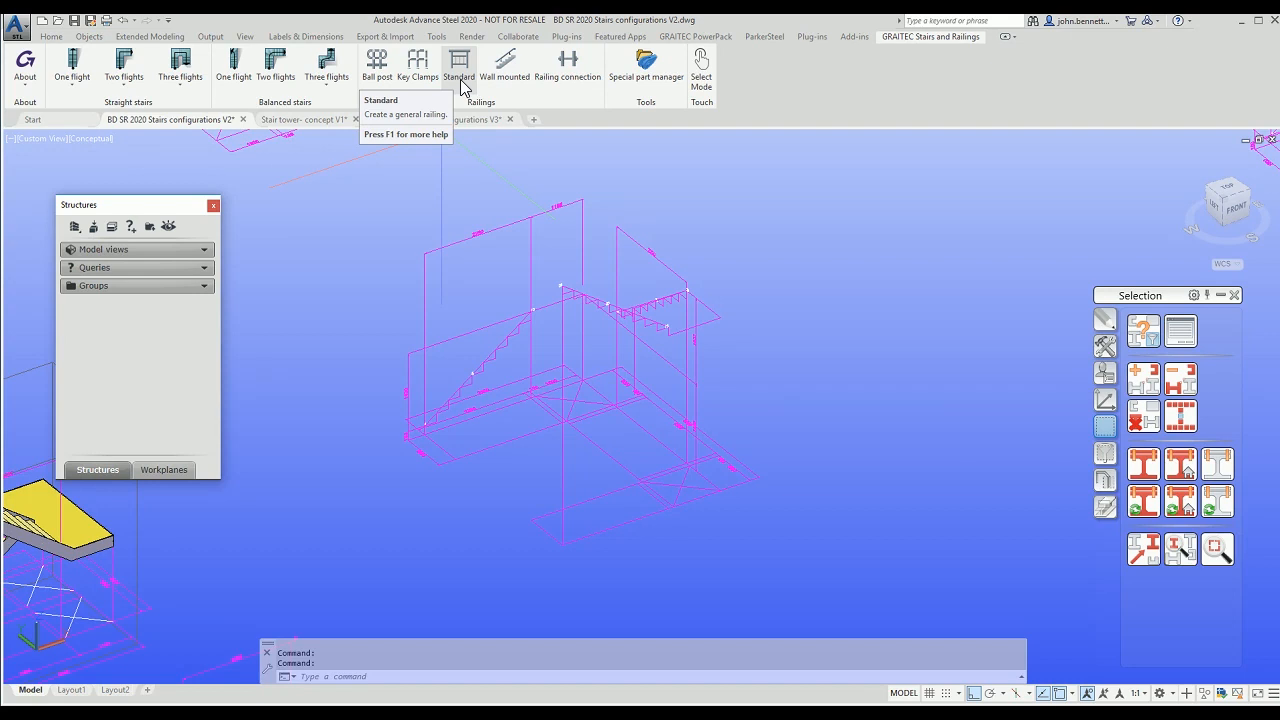
{"action": "mouse_move", "coordinate": [504, 64]}
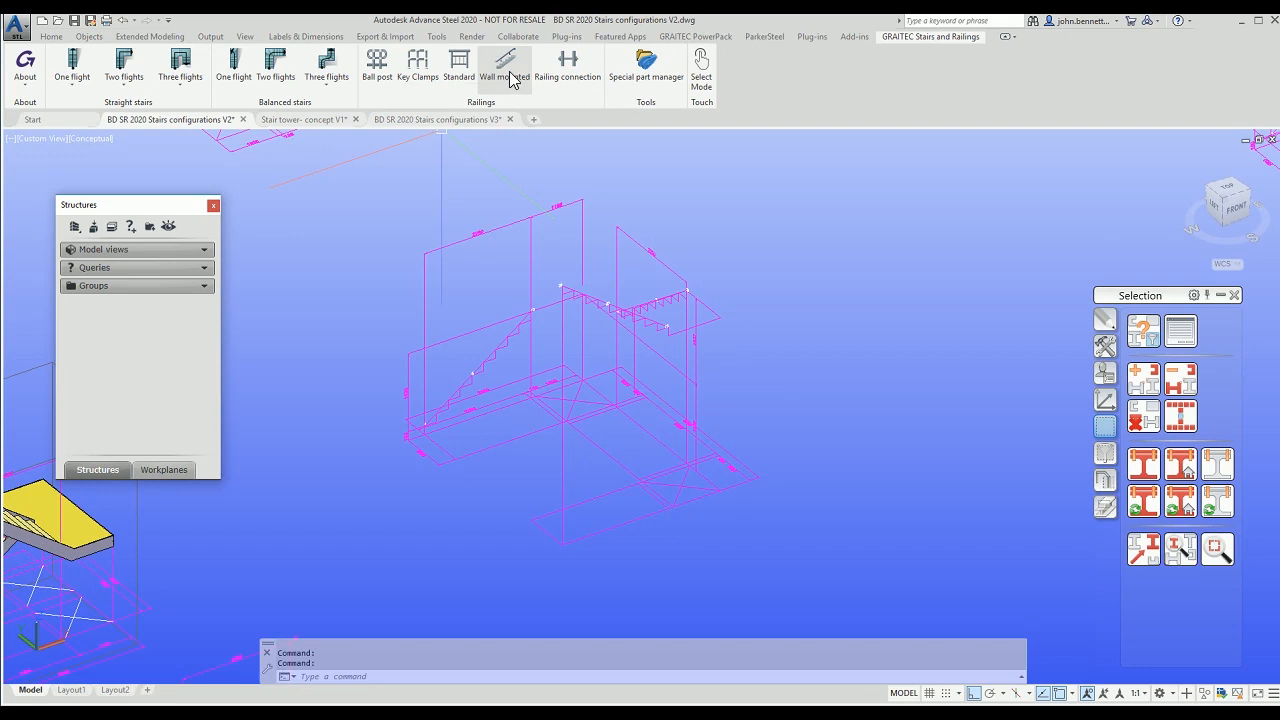
{"action": "mouse_move", "coordinate": [504, 64]}
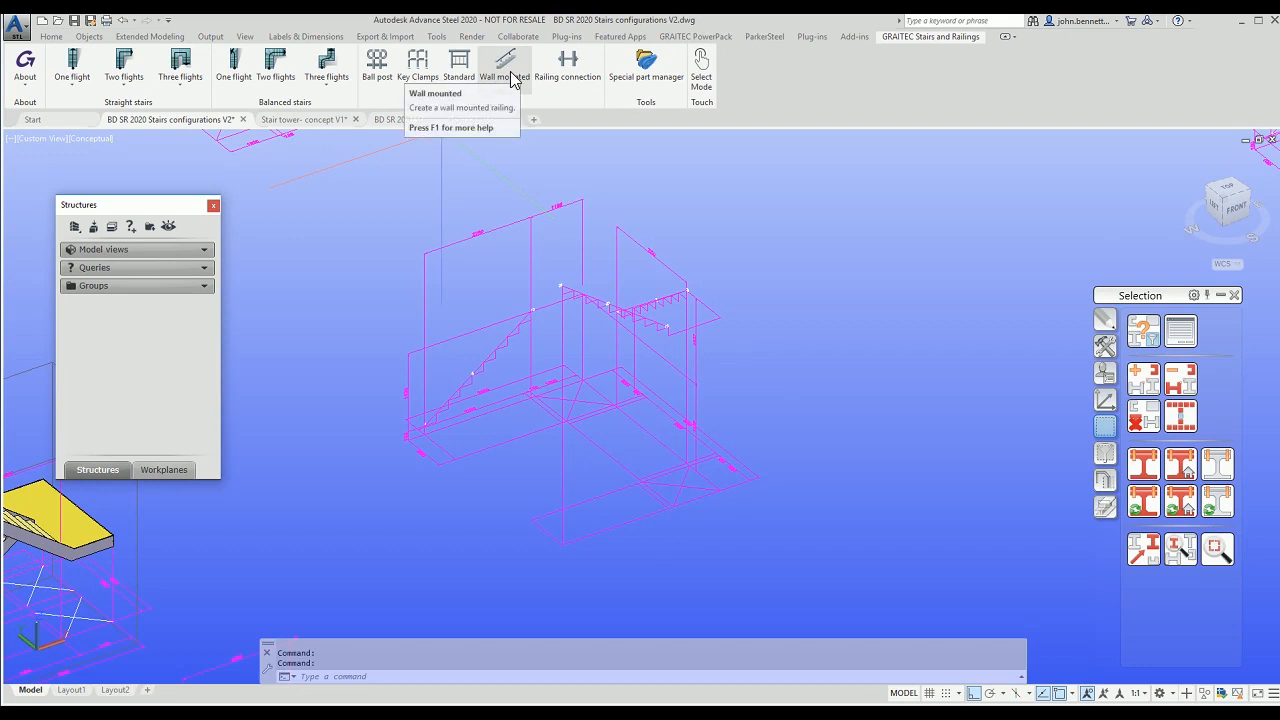
{"action": "mouse_move", "coordinate": [512, 82]}
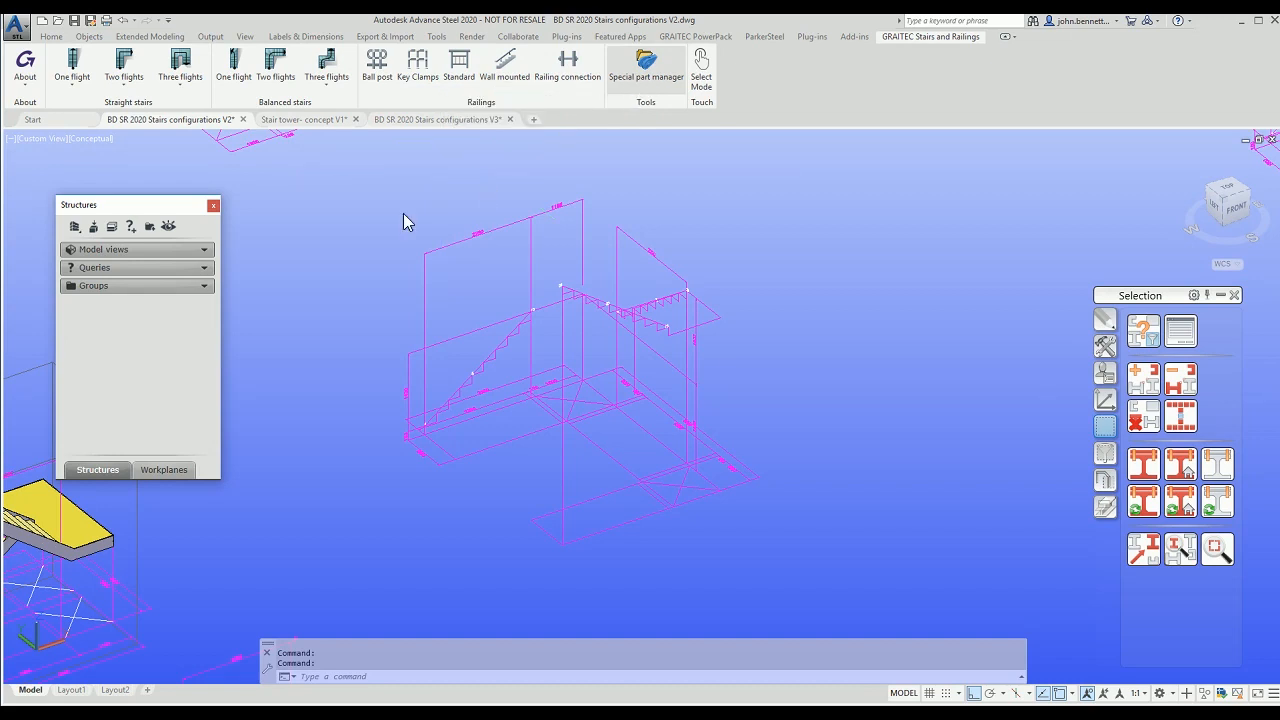
{"action": "mouse_move", "coordinate": [396, 248]}
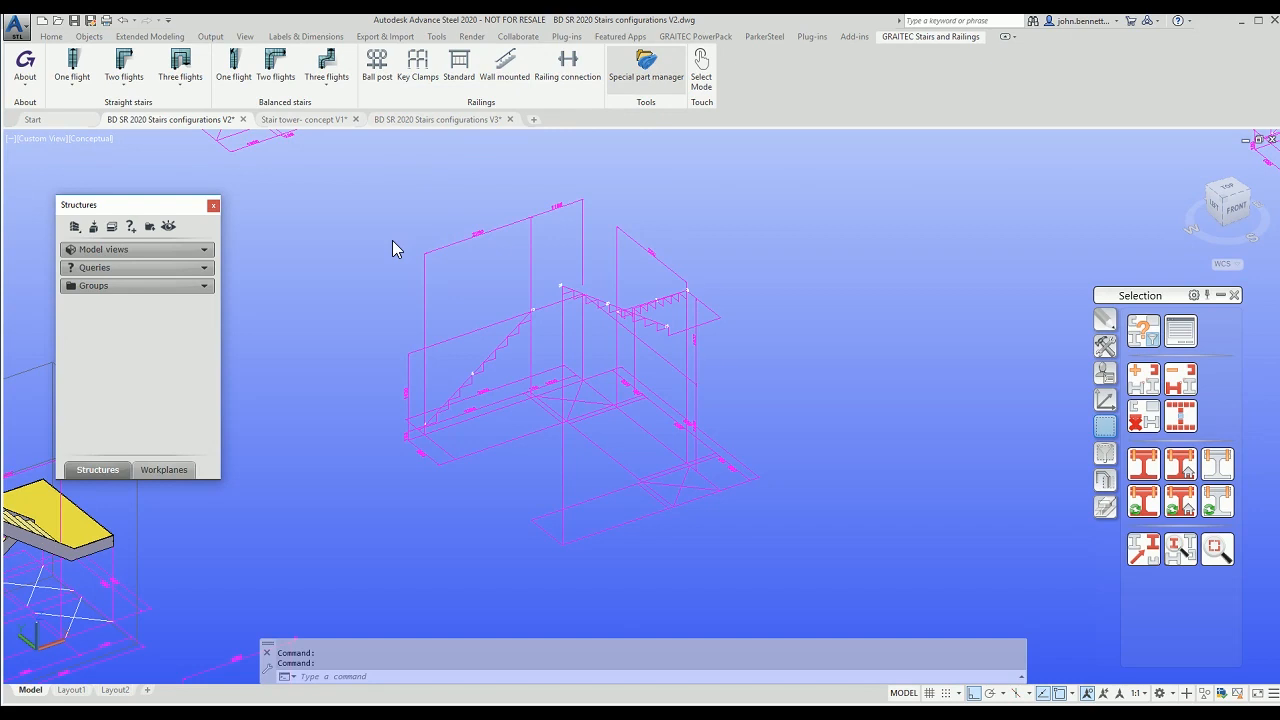
Step: Browse the railing special parts categories and the producer list for Kee Klamps
{"action": "left_click", "coordinate": [644, 62]}
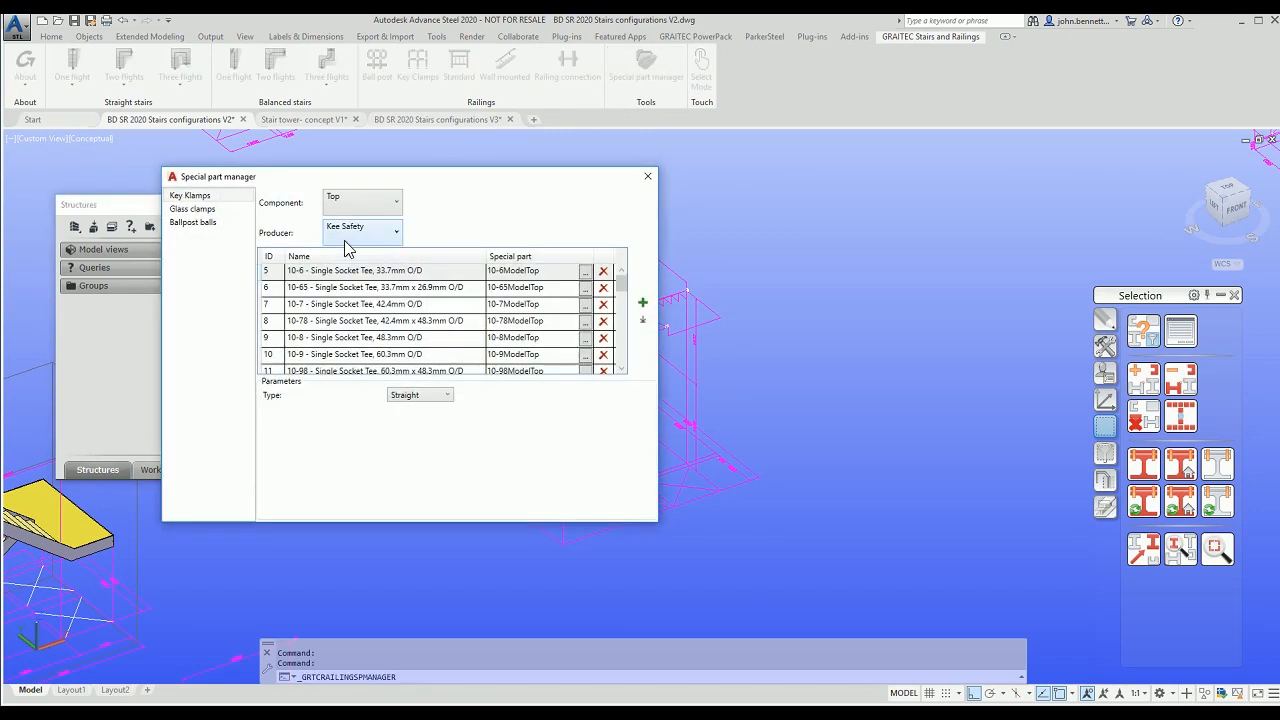
{"action": "left_click", "coordinate": [192, 220]}
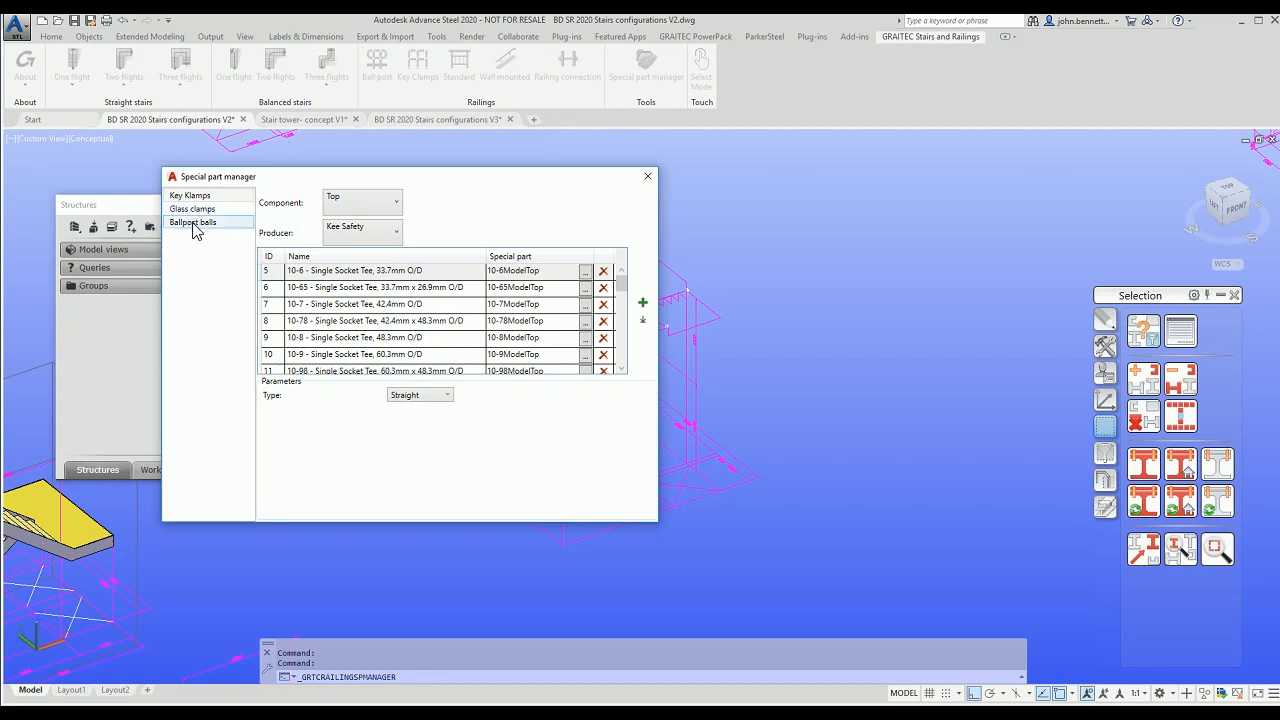
{"action": "mouse_move", "coordinate": [220, 232]}
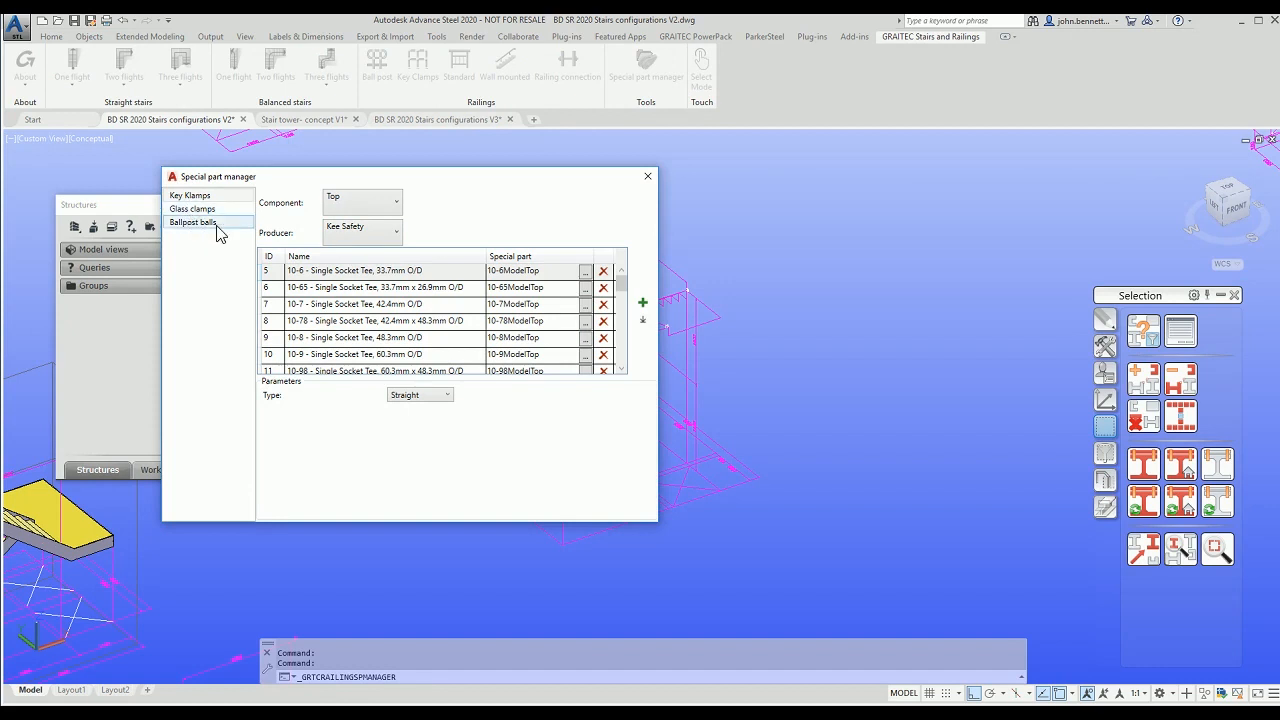
{"action": "left_click", "coordinate": [188, 196]}
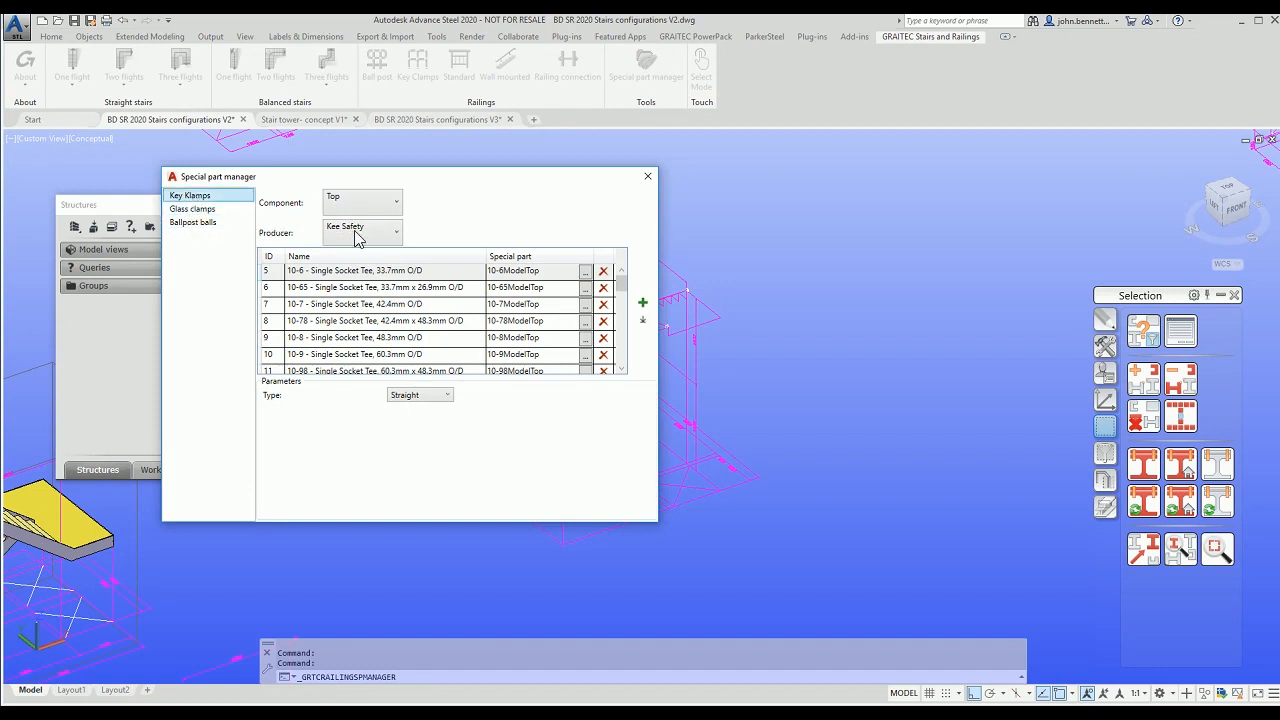
{"action": "left_click", "coordinate": [396, 232]}
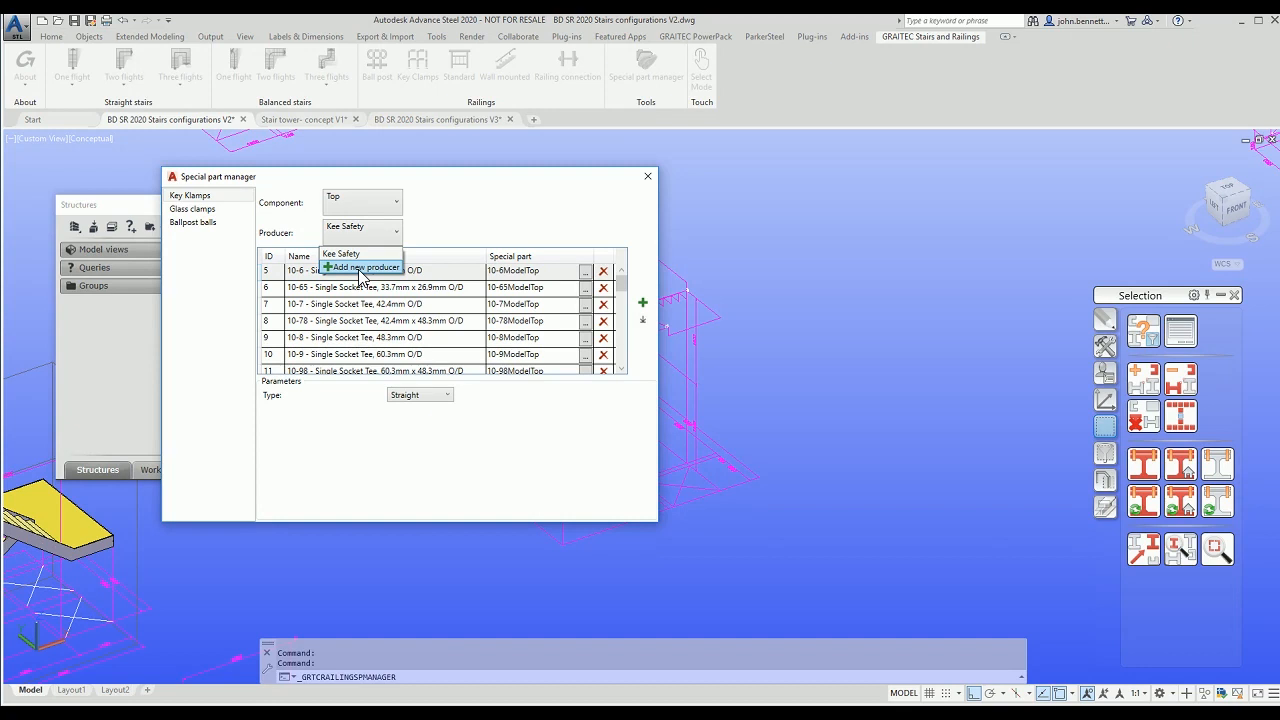
{"action": "mouse_move", "coordinate": [376, 268]}
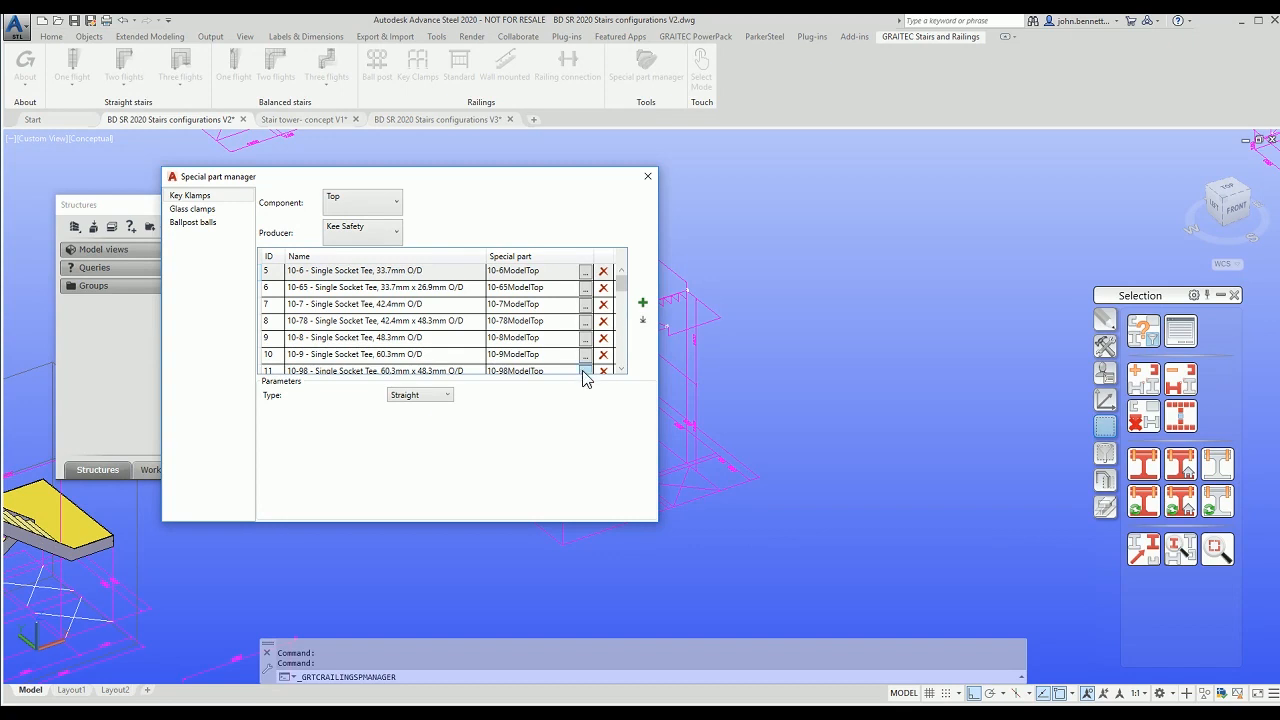
Step: Assign a model DWG drawing to the 60.3 × 48.3 mm Kee Klamp single socket tee
{"action": "left_click", "coordinate": [584, 370]}
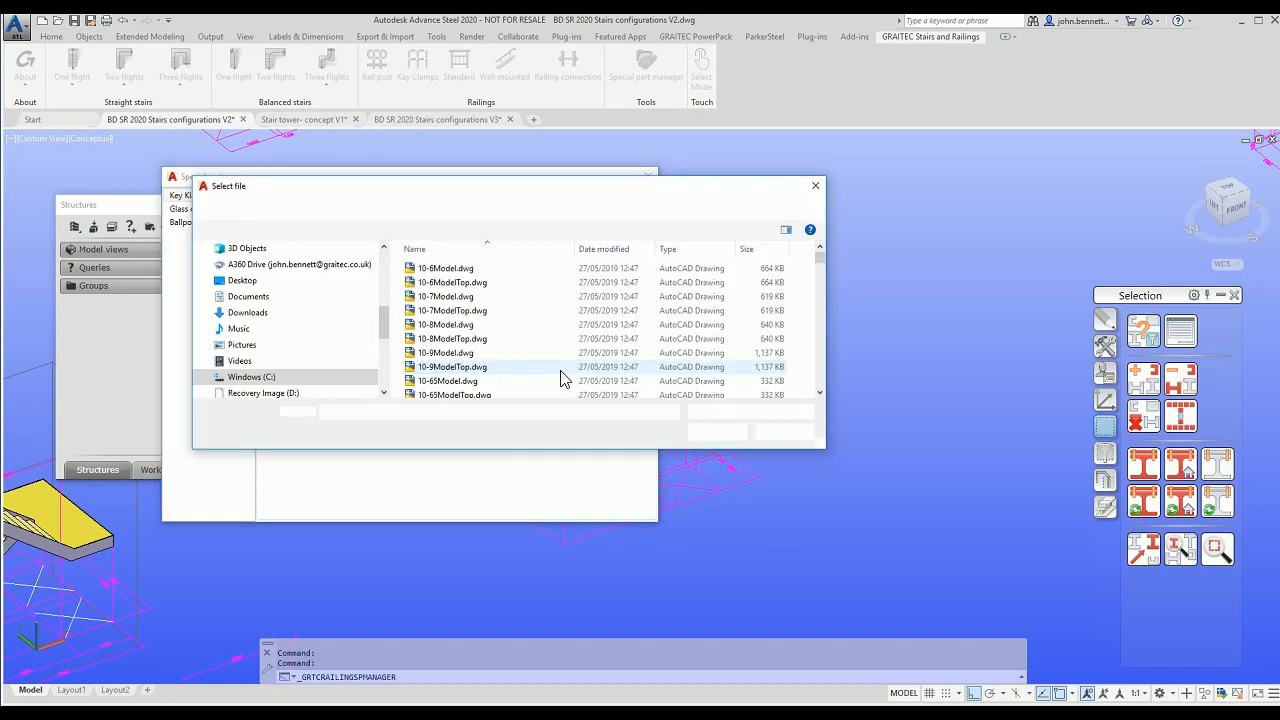
{"action": "left_click", "coordinate": [448, 380]}
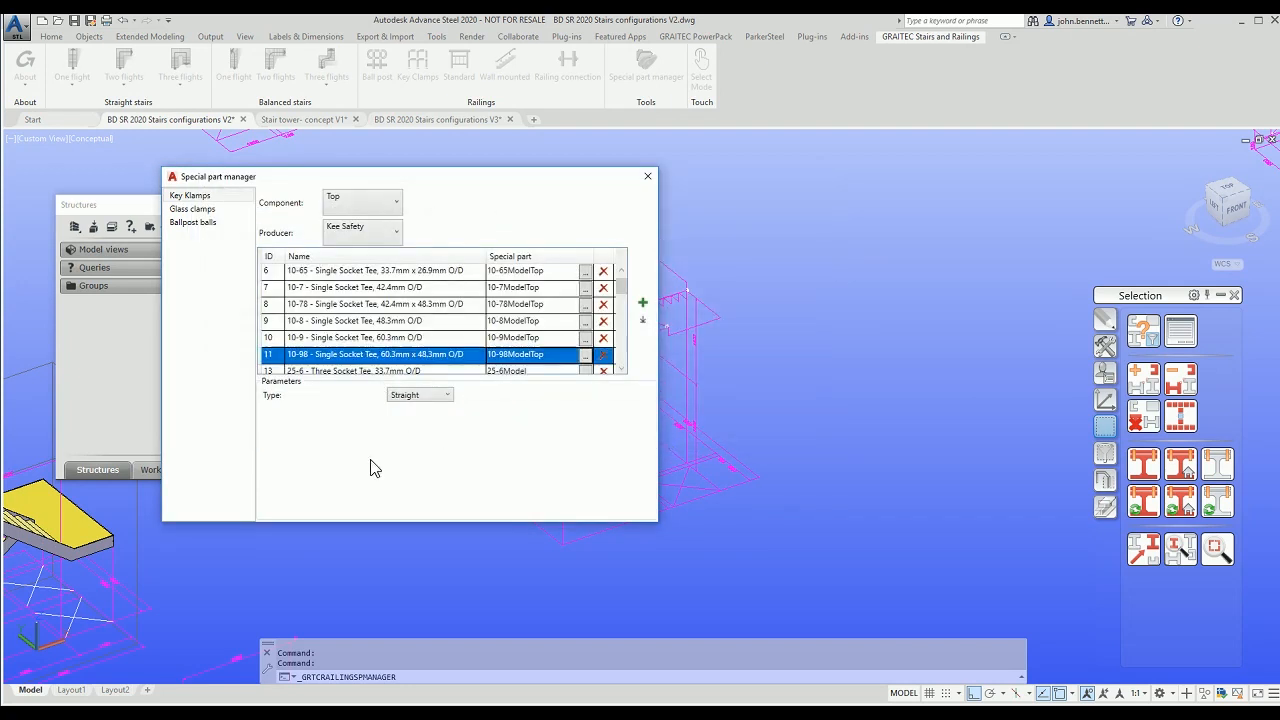
{"action": "mouse_move", "coordinate": [362, 464]}
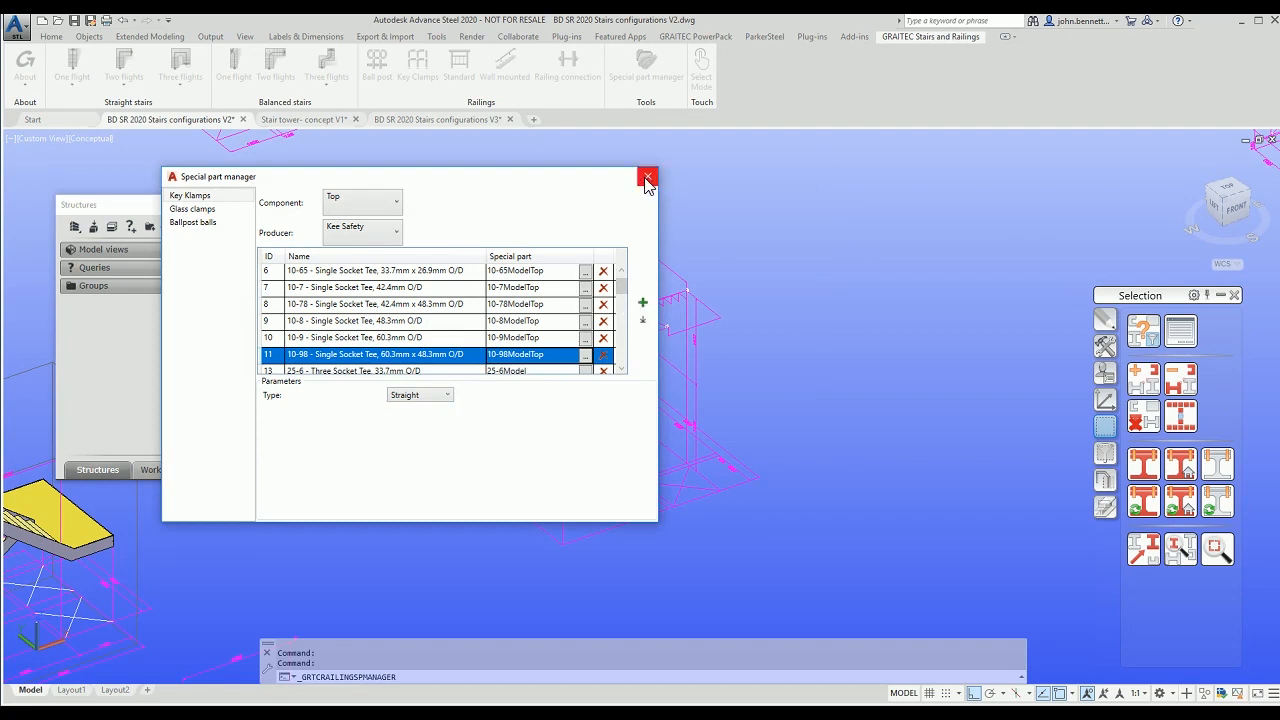
{"action": "mouse_move", "coordinate": [648, 178]}
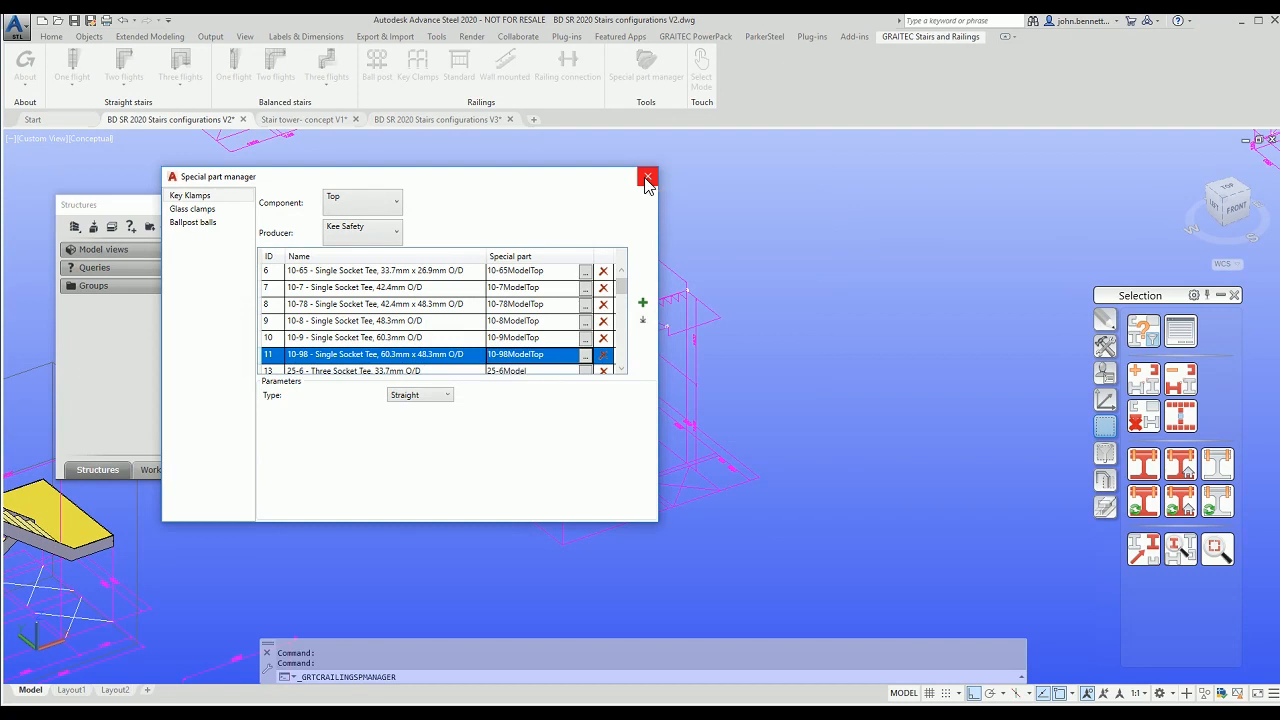
Step: Close the special part manager and place a three-flight straight stair by its points in the model
{"action": "left_click", "coordinate": [648, 176]}
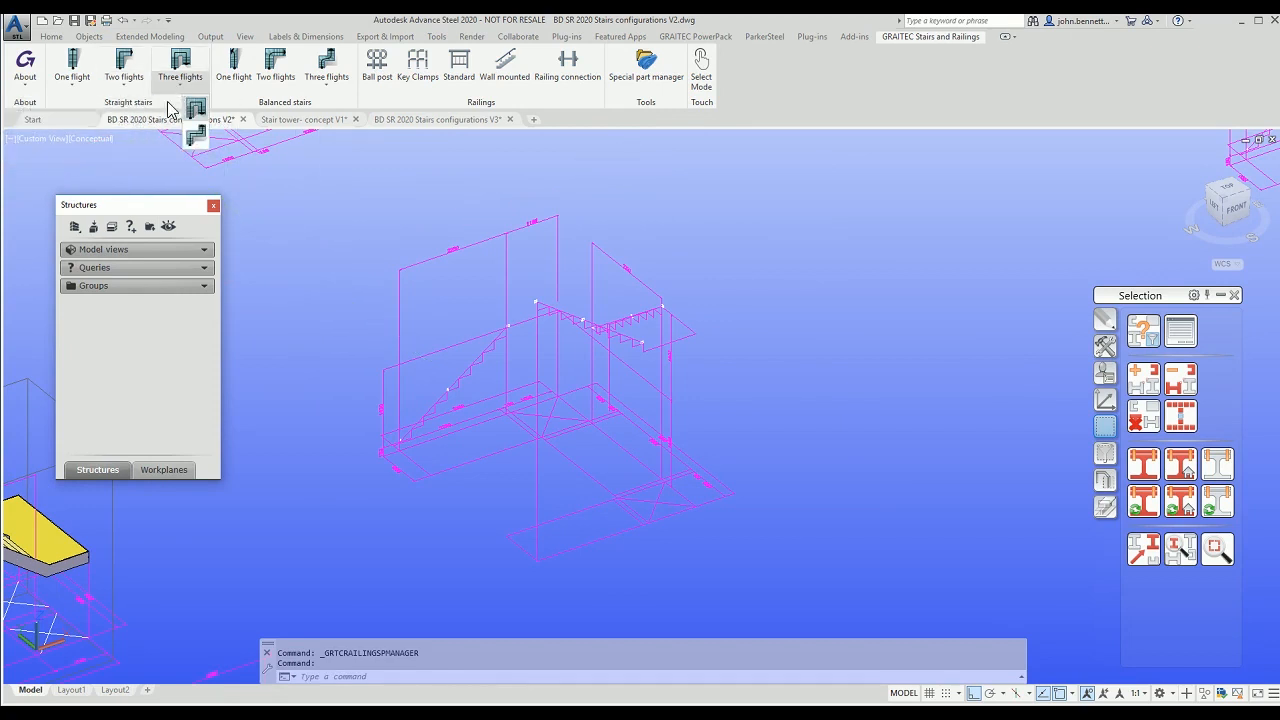
{"action": "left_click", "coordinate": [180, 64]}
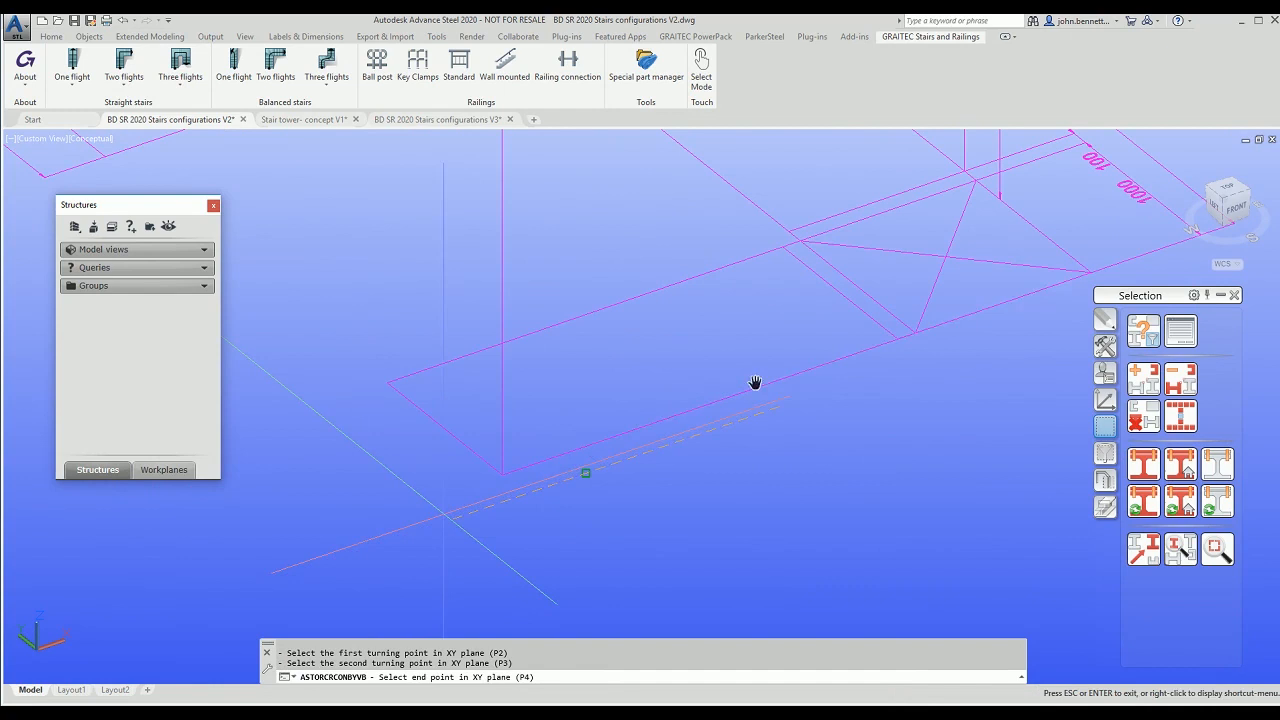
{"action": "left_click", "coordinate": [502, 476]}
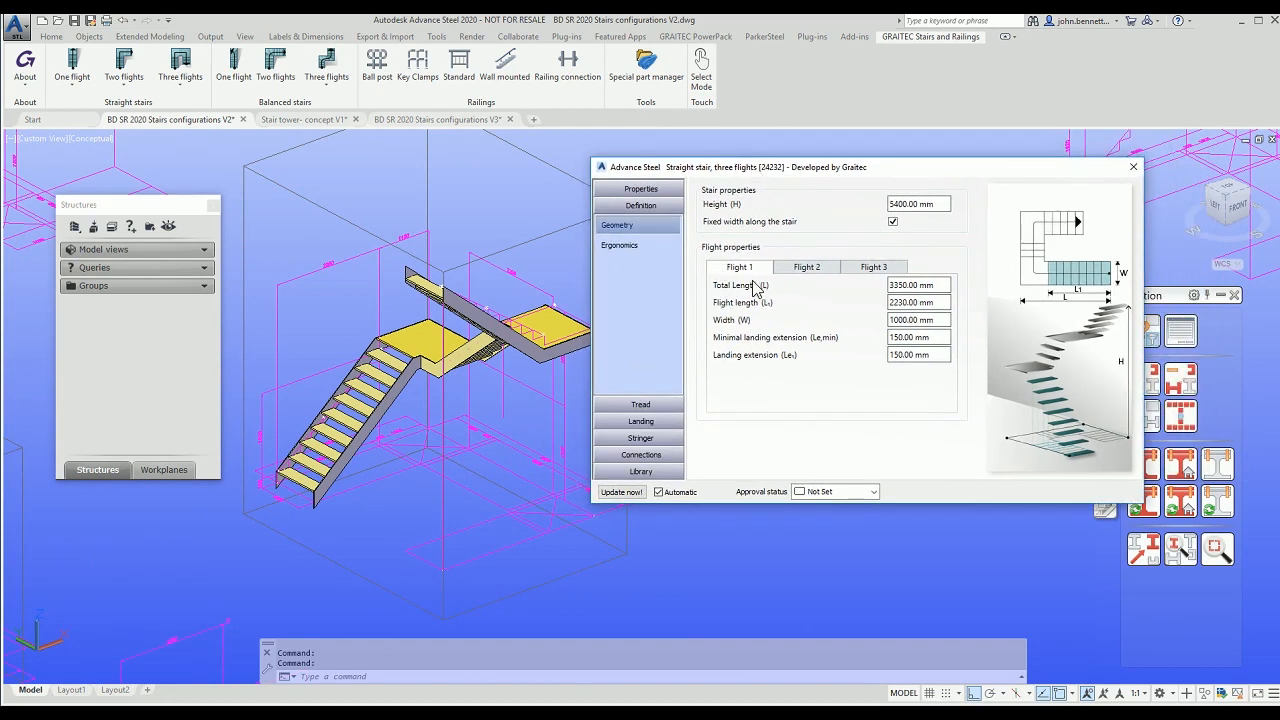
Step: Enter 100 mm minimal landing extension for the first and third flights on the Geometry page
{"action": "left_click", "coordinate": [872, 266]}
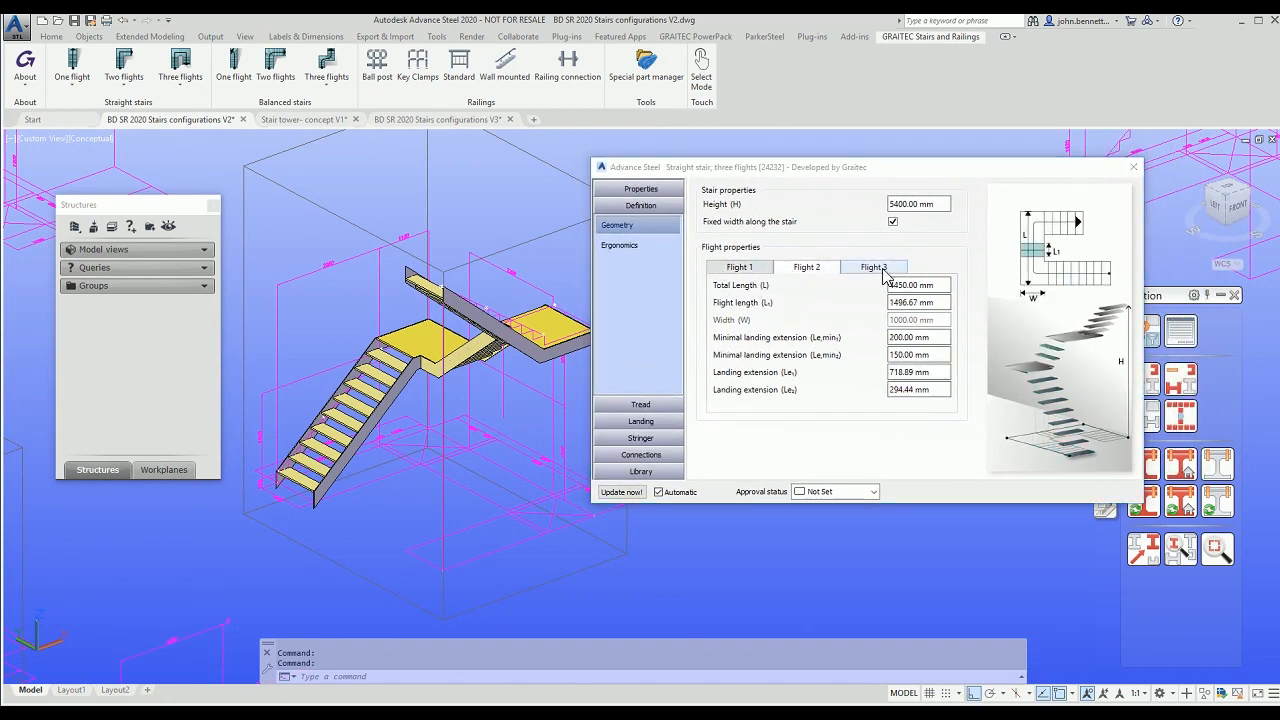
{"action": "left_click", "coordinate": [872, 268]}
{"action": "type", "text": "100"}
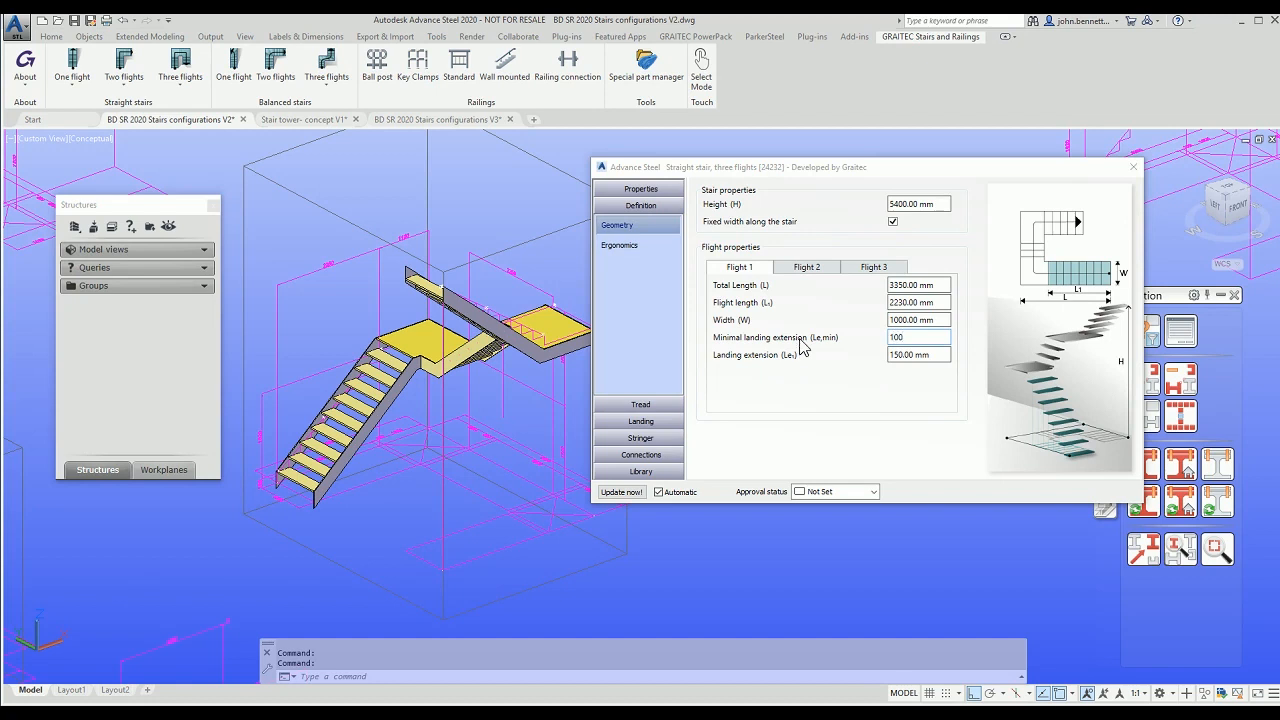
{"action": "mouse_move", "coordinate": [388, 374]}
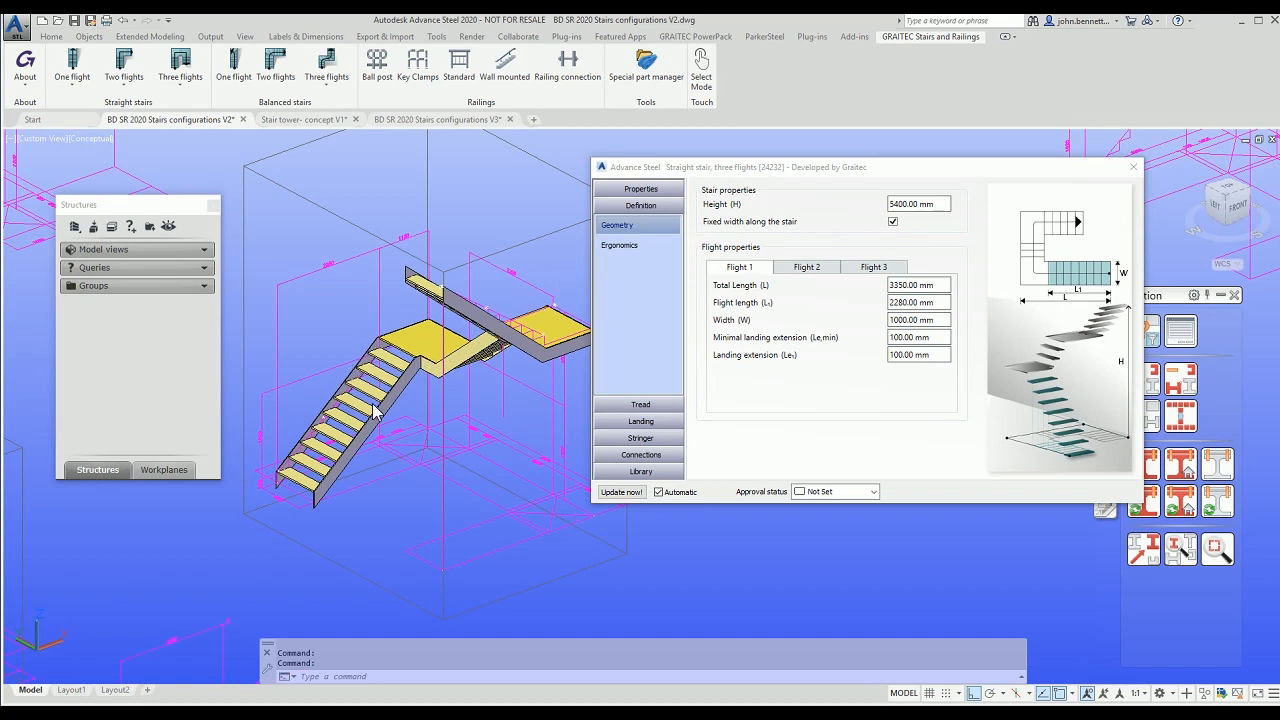
{"action": "left_click", "coordinate": [806, 266]}
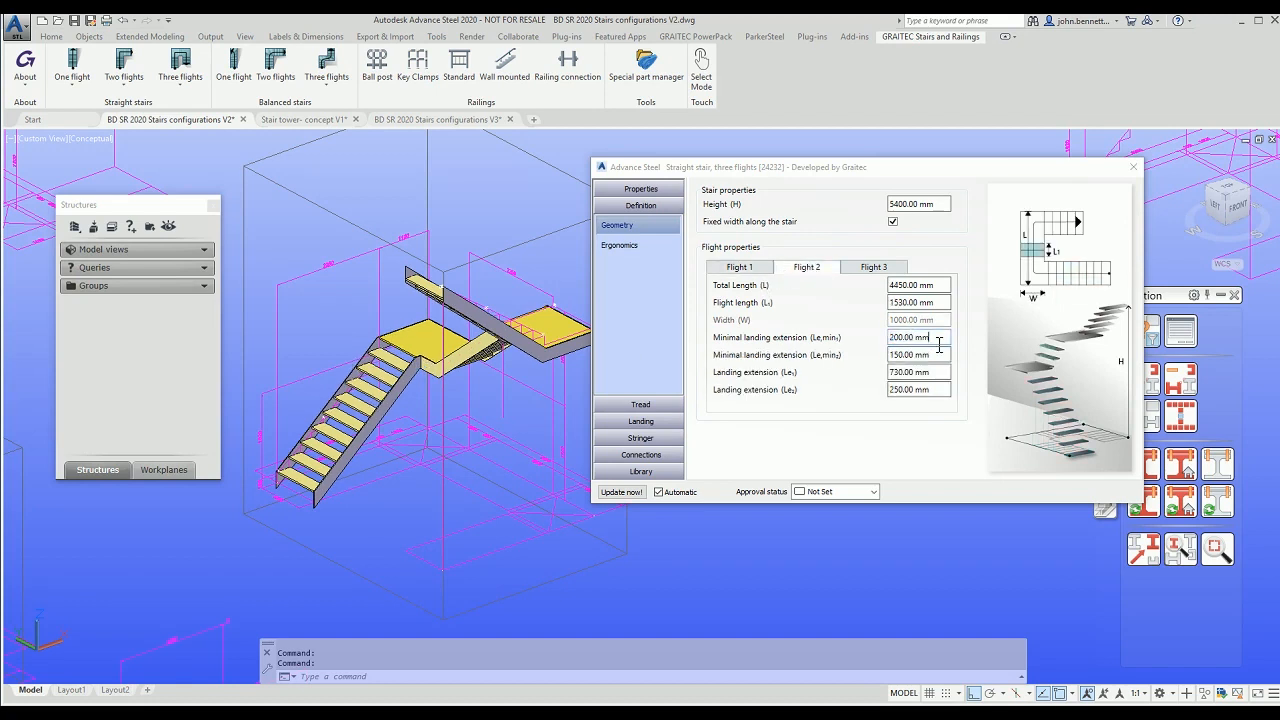
{"action": "type", "text": "100"}
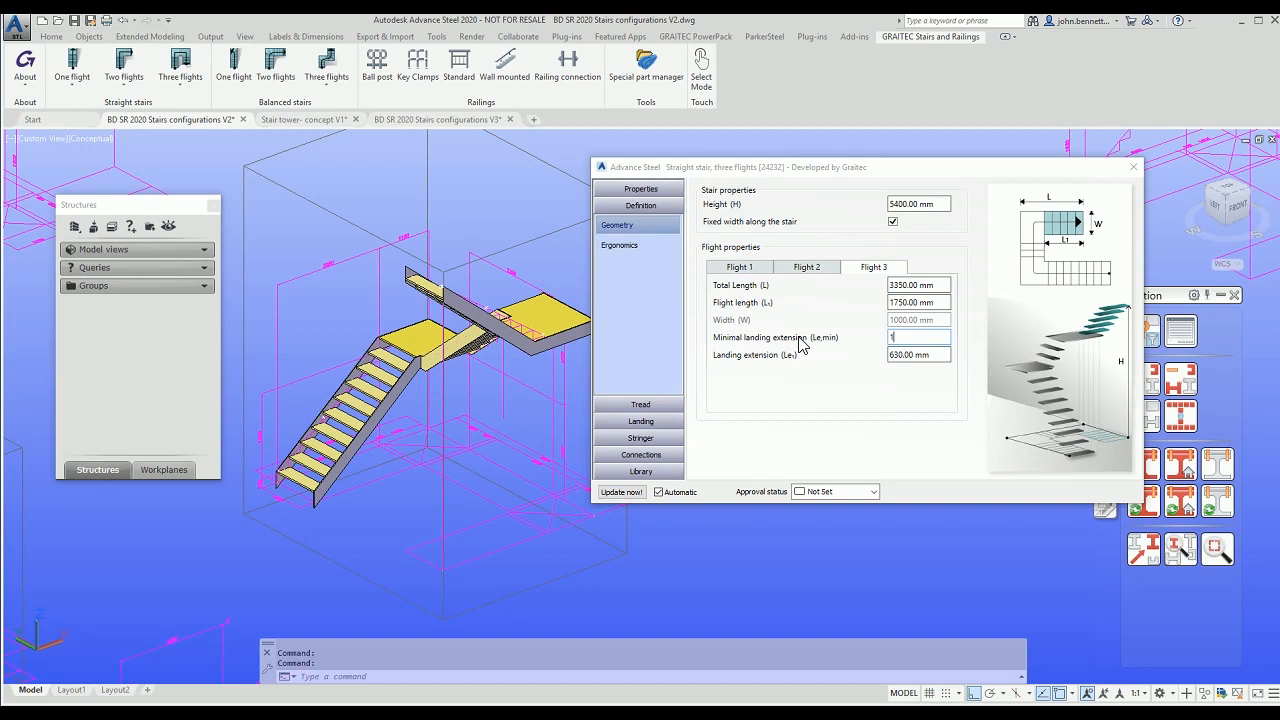
{"action": "type", "text": "100.00 mm"}
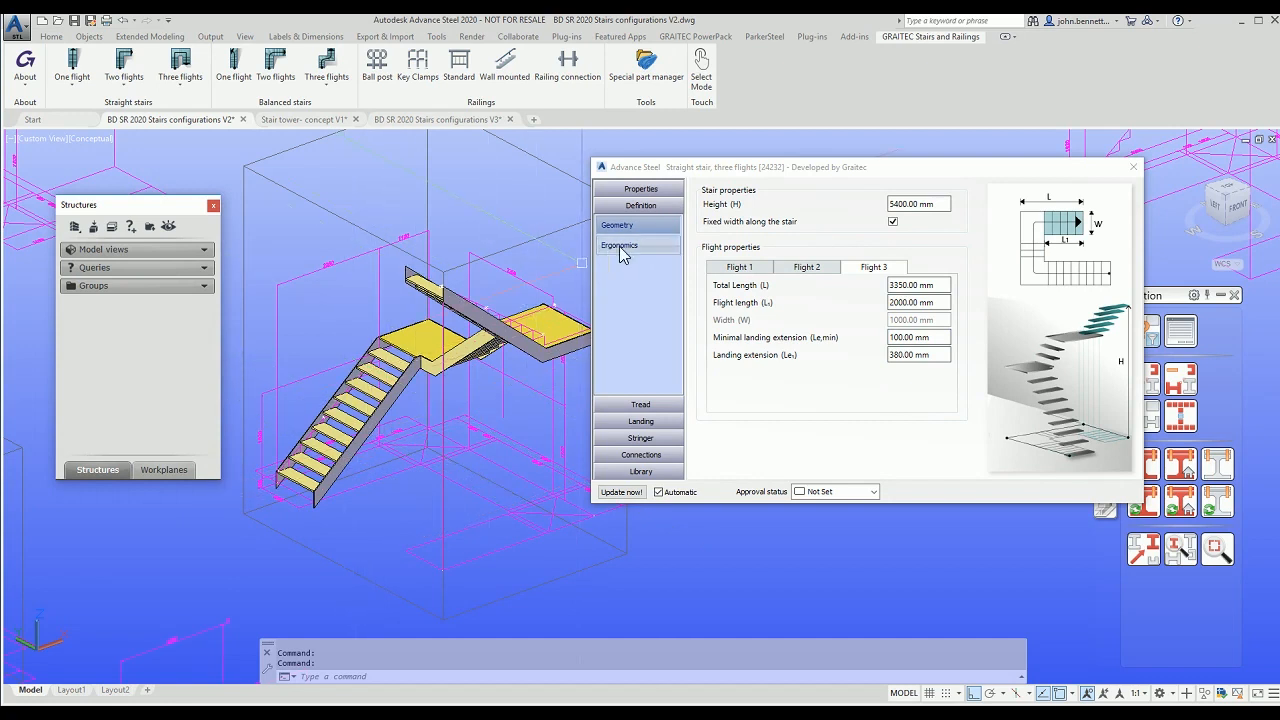
Step: Inspect the ergonomics graph, pitch protractor and stride/rise/going constraints, ending on the overview
{"action": "left_click", "coordinate": [620, 244]}
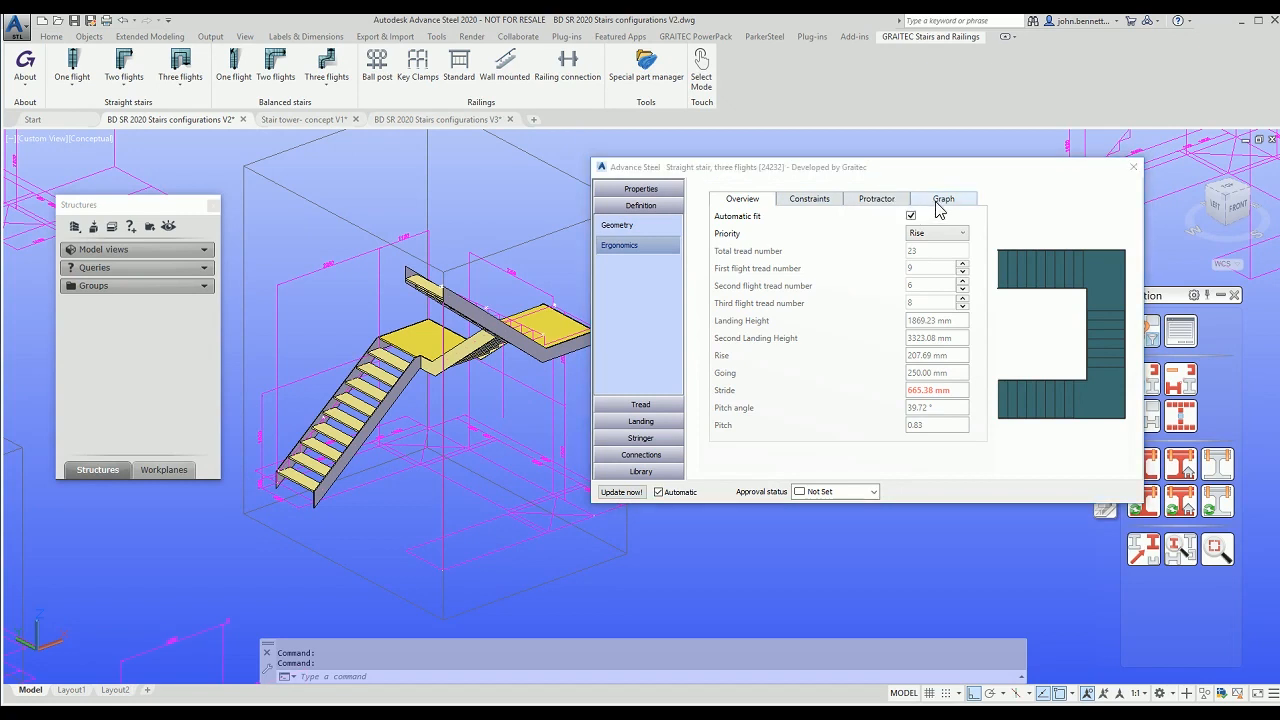
{"action": "left_click", "coordinate": [942, 198]}
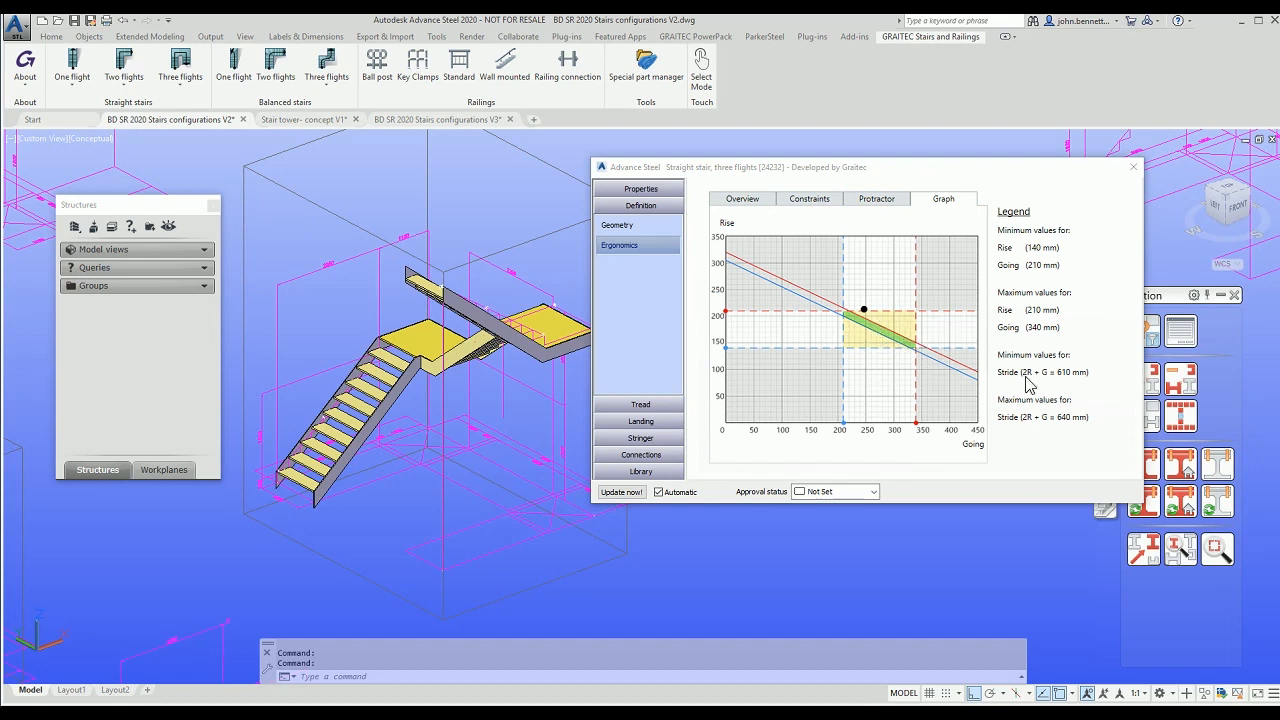
{"action": "mouse_move", "coordinate": [1036, 384]}
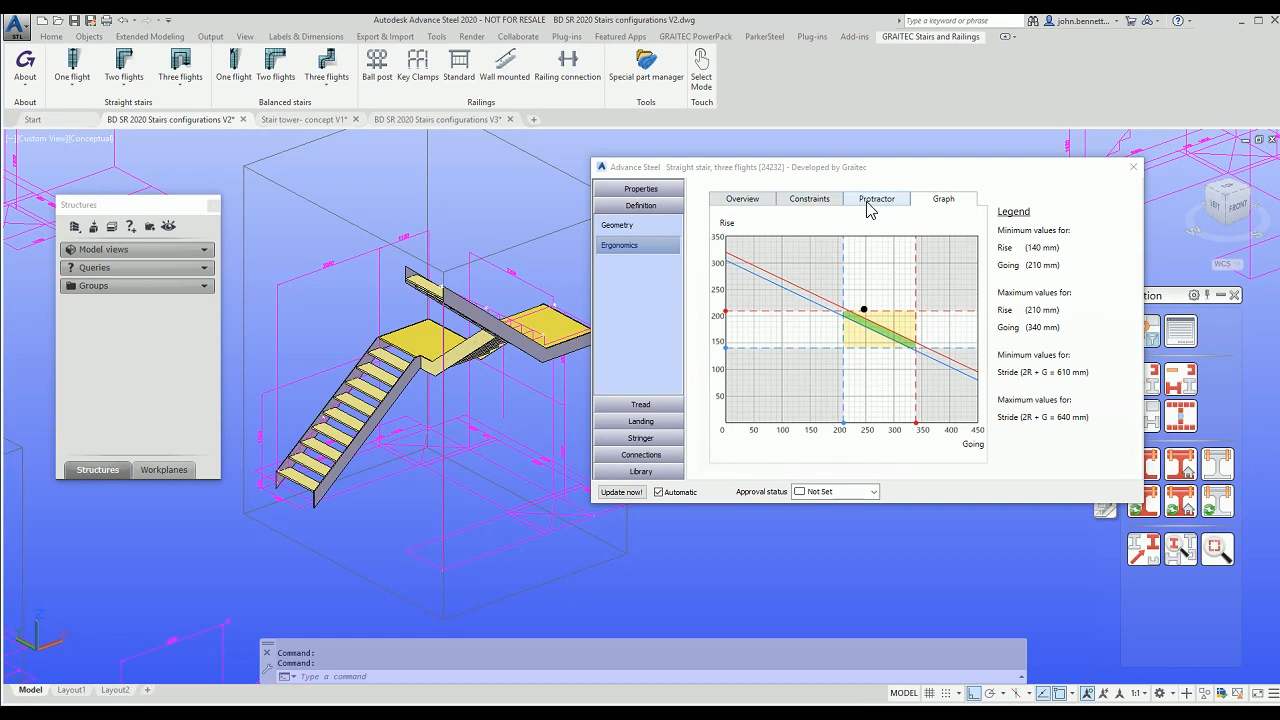
{"action": "left_click", "coordinate": [876, 198]}
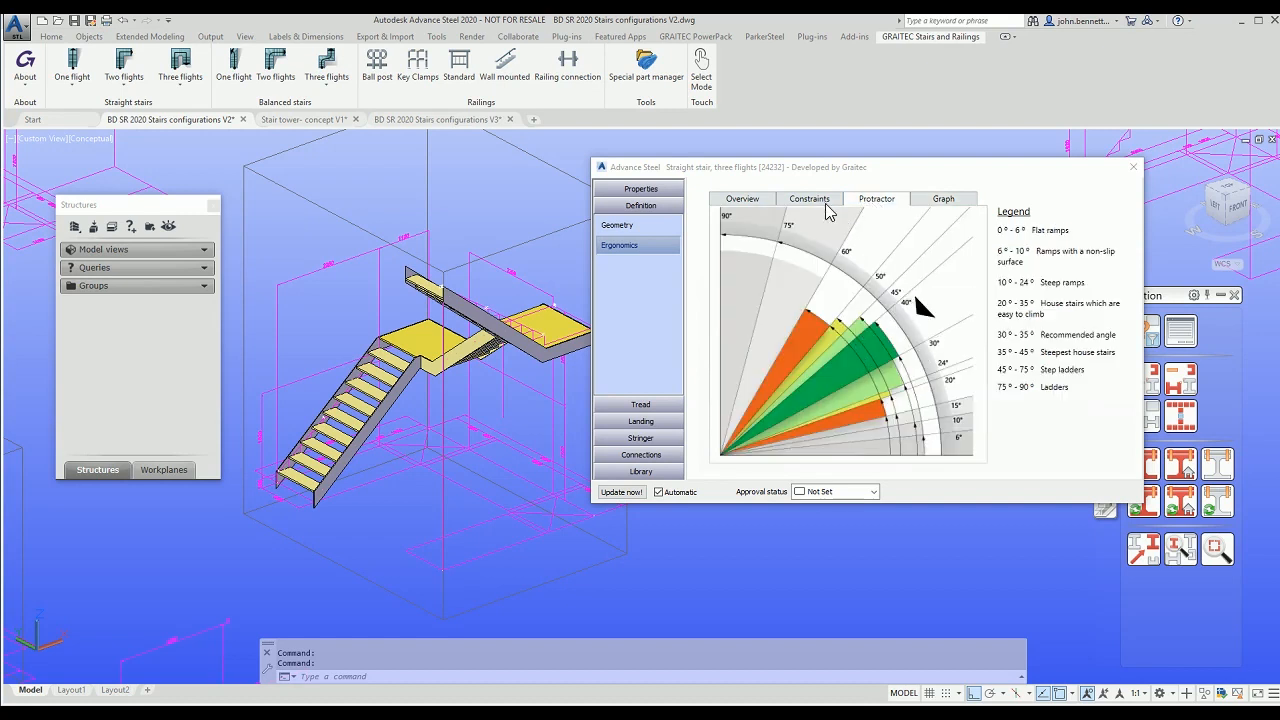
{"action": "left_click", "coordinate": [808, 198]}
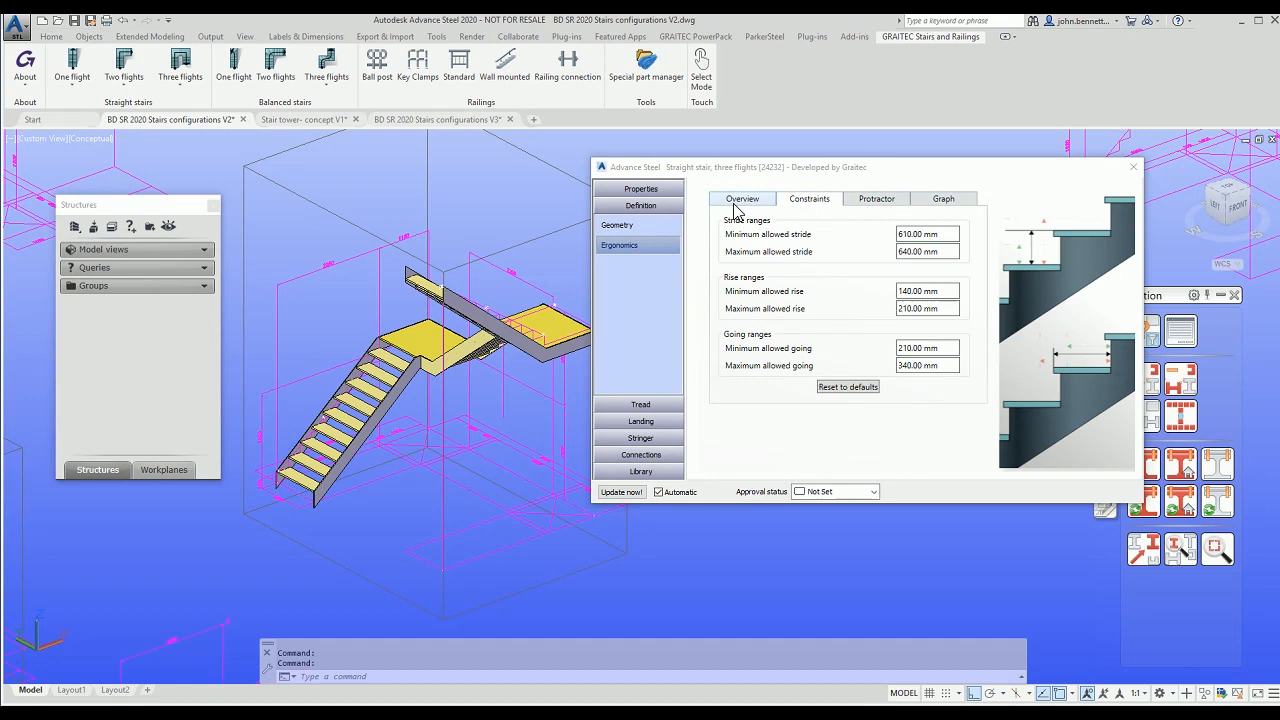
{"action": "left_click", "coordinate": [742, 198]}
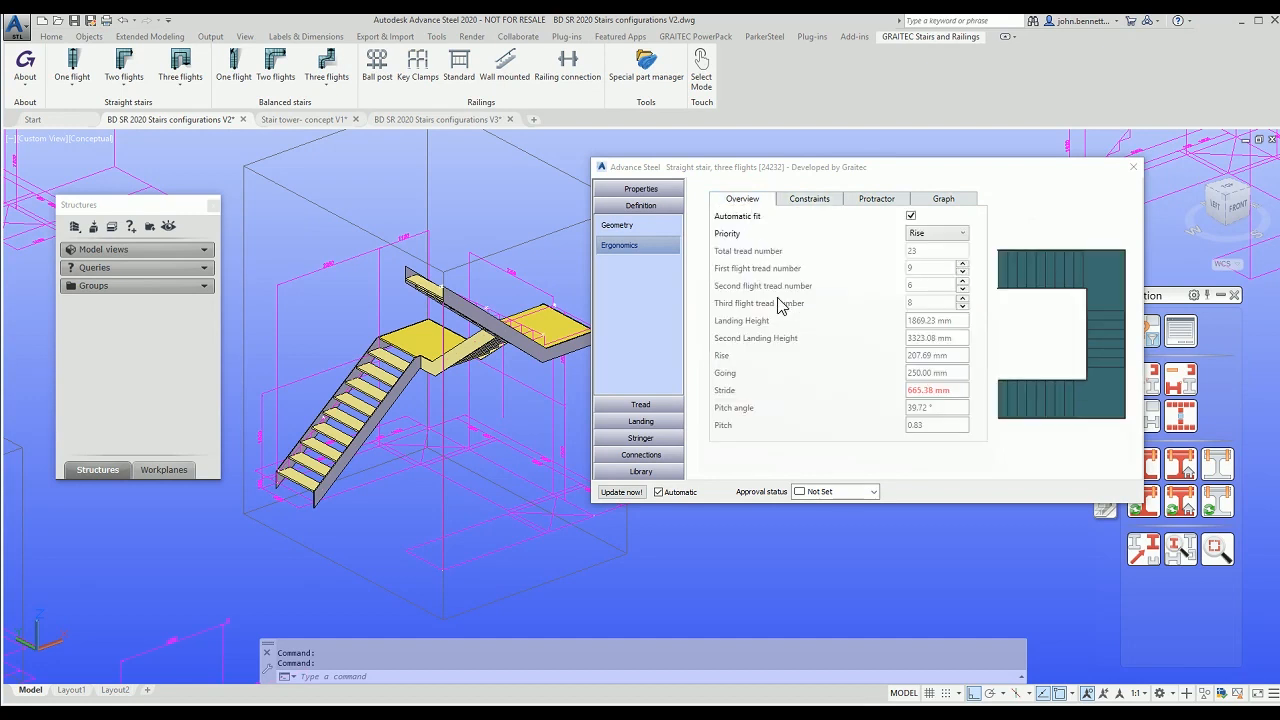
{"action": "mouse_move", "coordinate": [864, 238]}
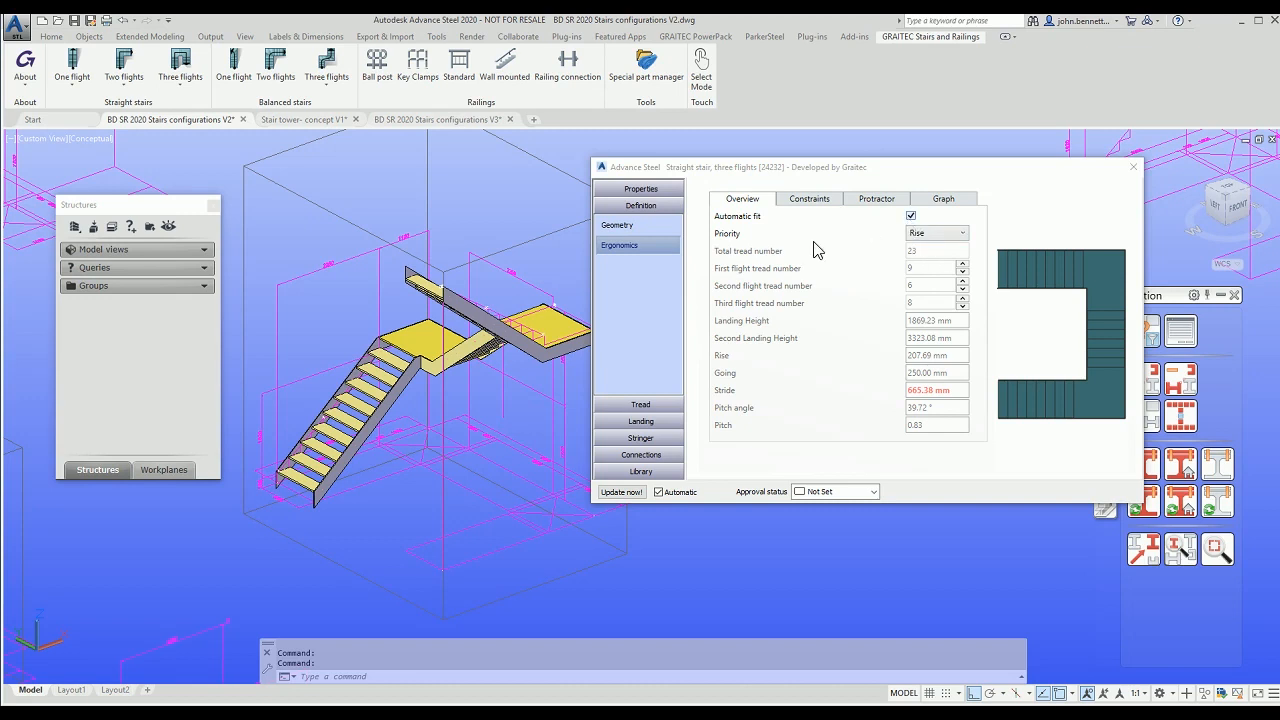
{"action": "mouse_move", "coordinate": [818, 258]}
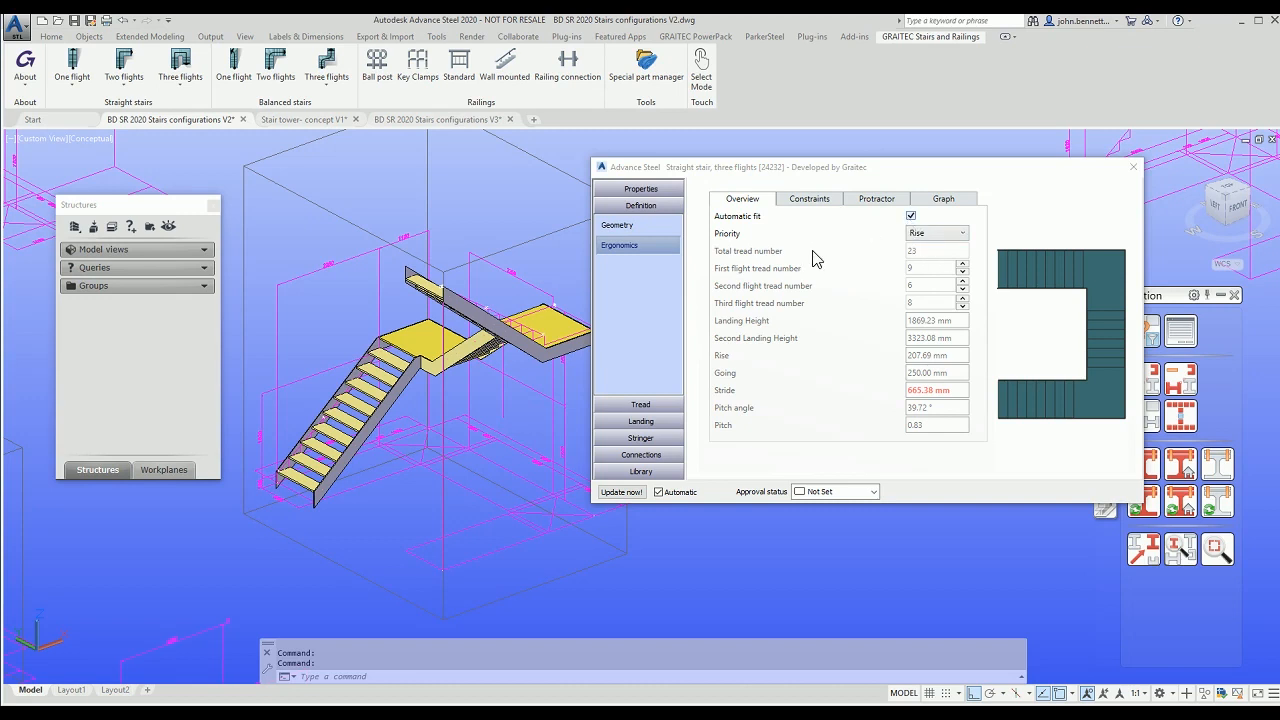
Step: Turn off automatic fit and raise the second and third flight tread counts
{"action": "left_click", "coordinate": [912, 216]}
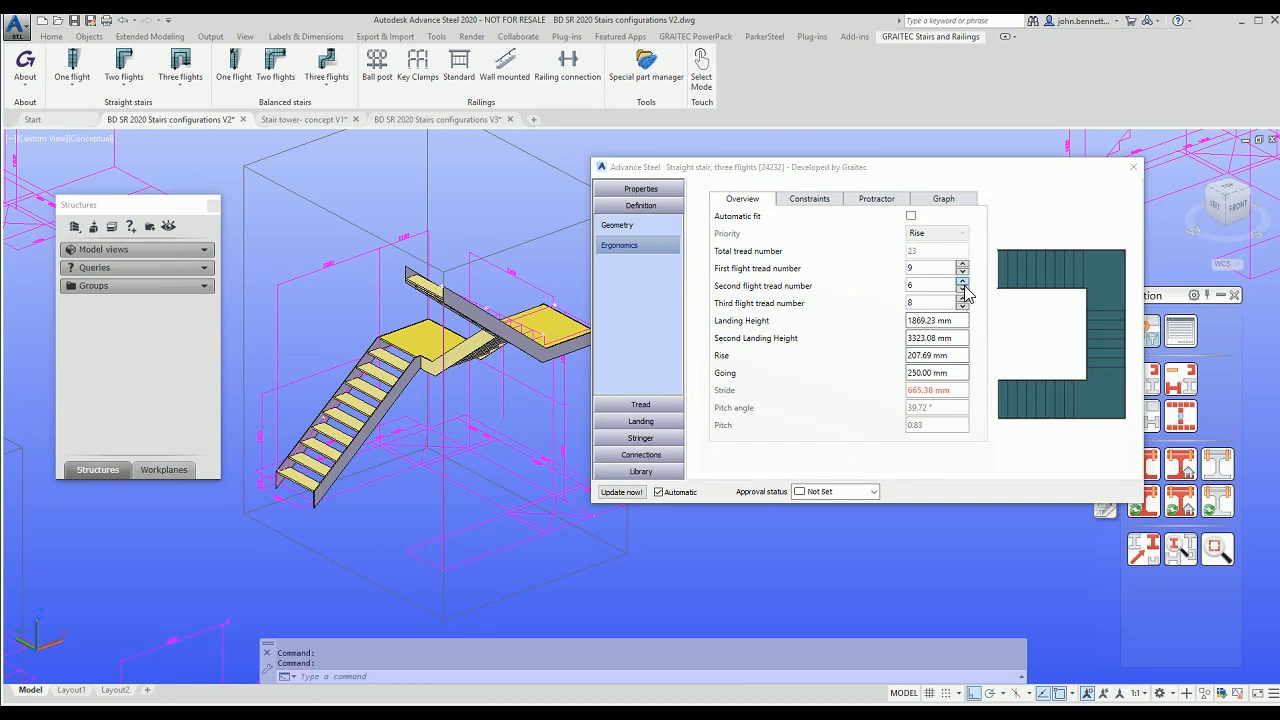
{"action": "left_click", "coordinate": [962, 282]}
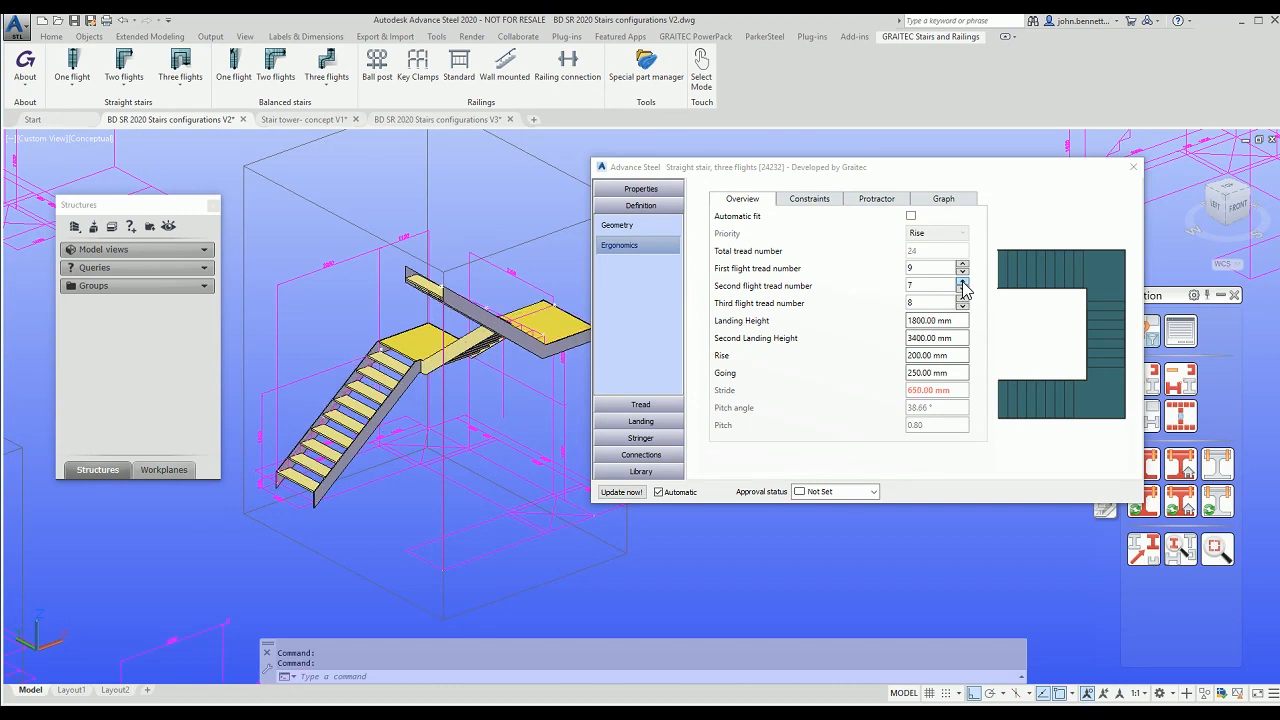
{"action": "left_click", "coordinate": [962, 282]}
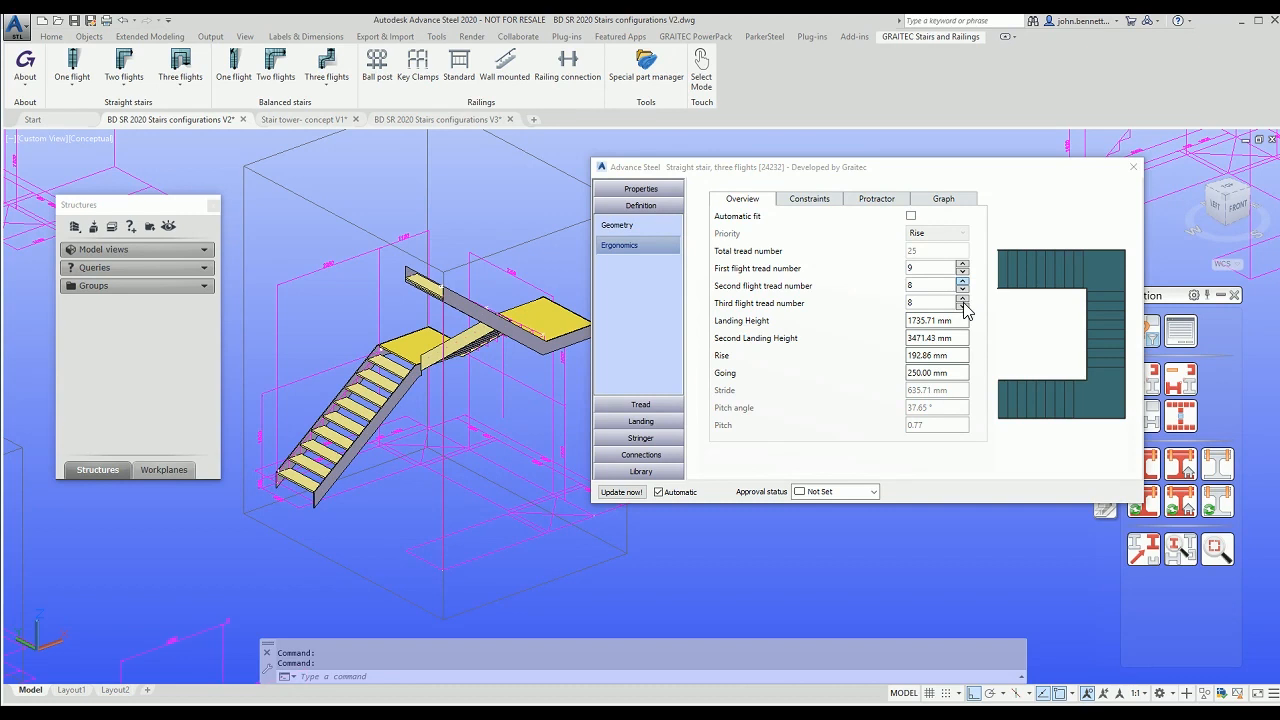
{"action": "left_click", "coordinate": [962, 282]}
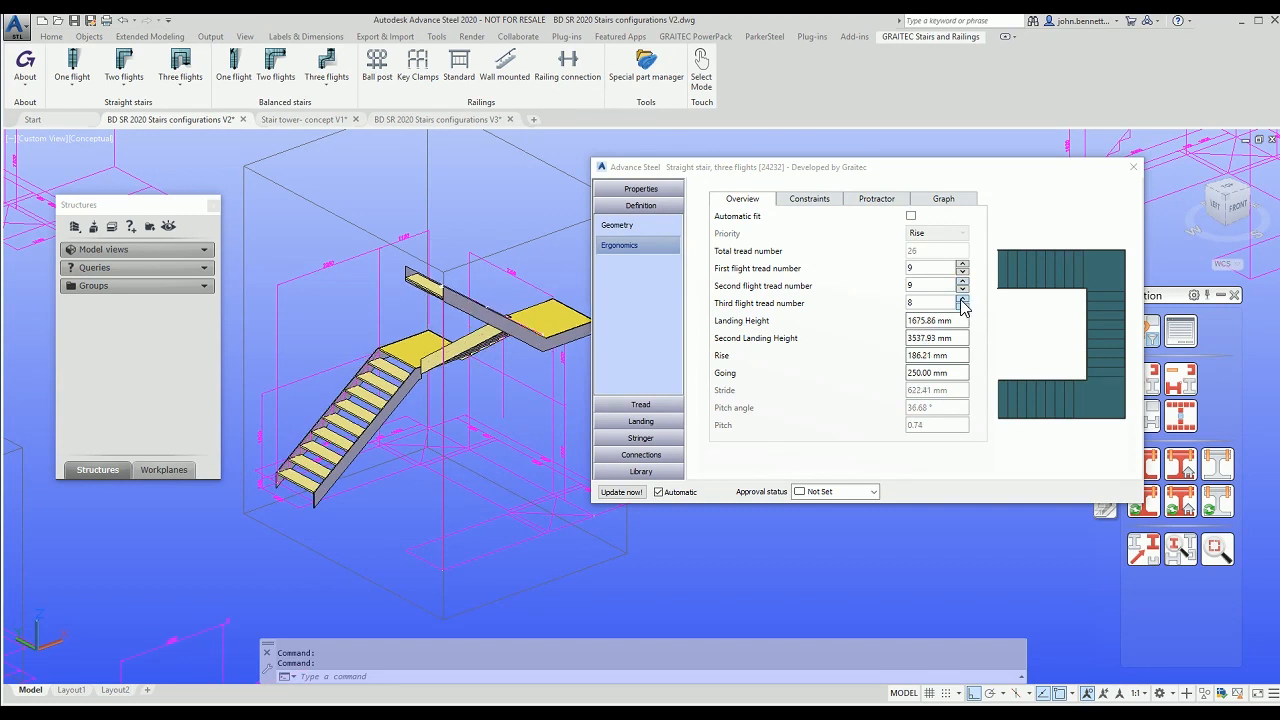
{"action": "left_click", "coordinate": [960, 300]}
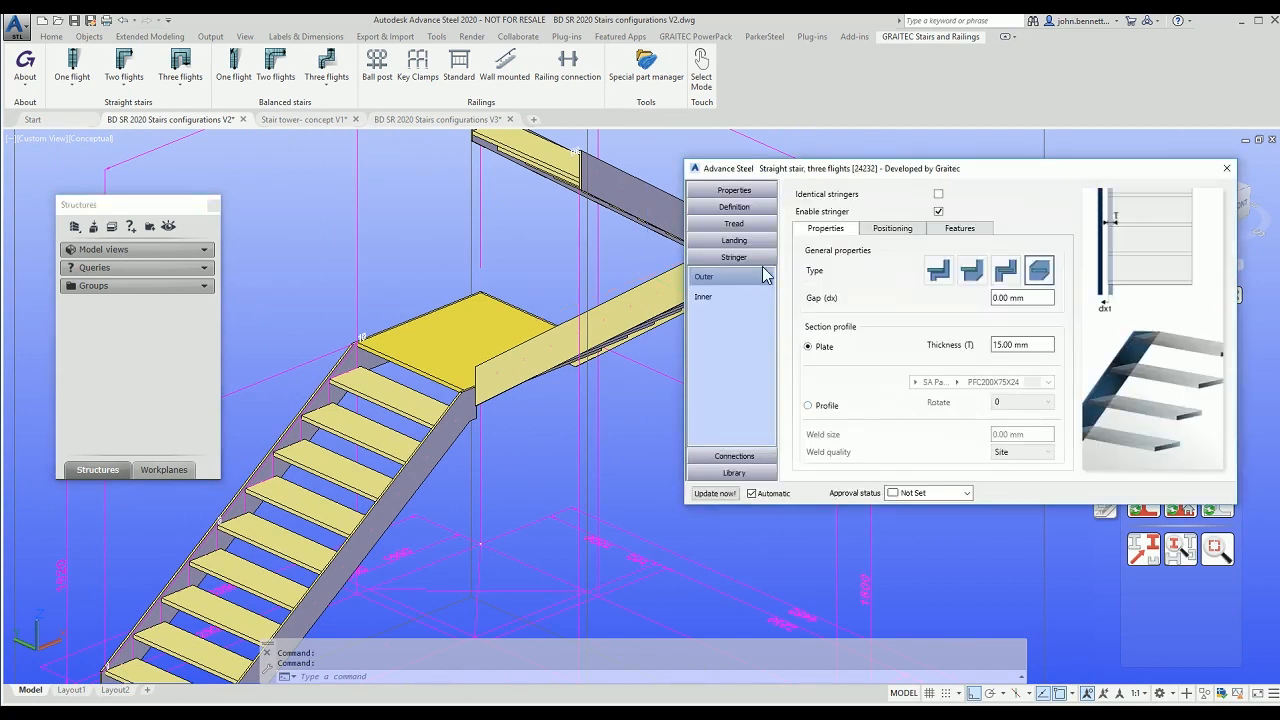
Step: Set outer stringer landing alignment to Input with 20 mm top depth and identical stringers
{"action": "left_click", "coordinate": [892, 228]}
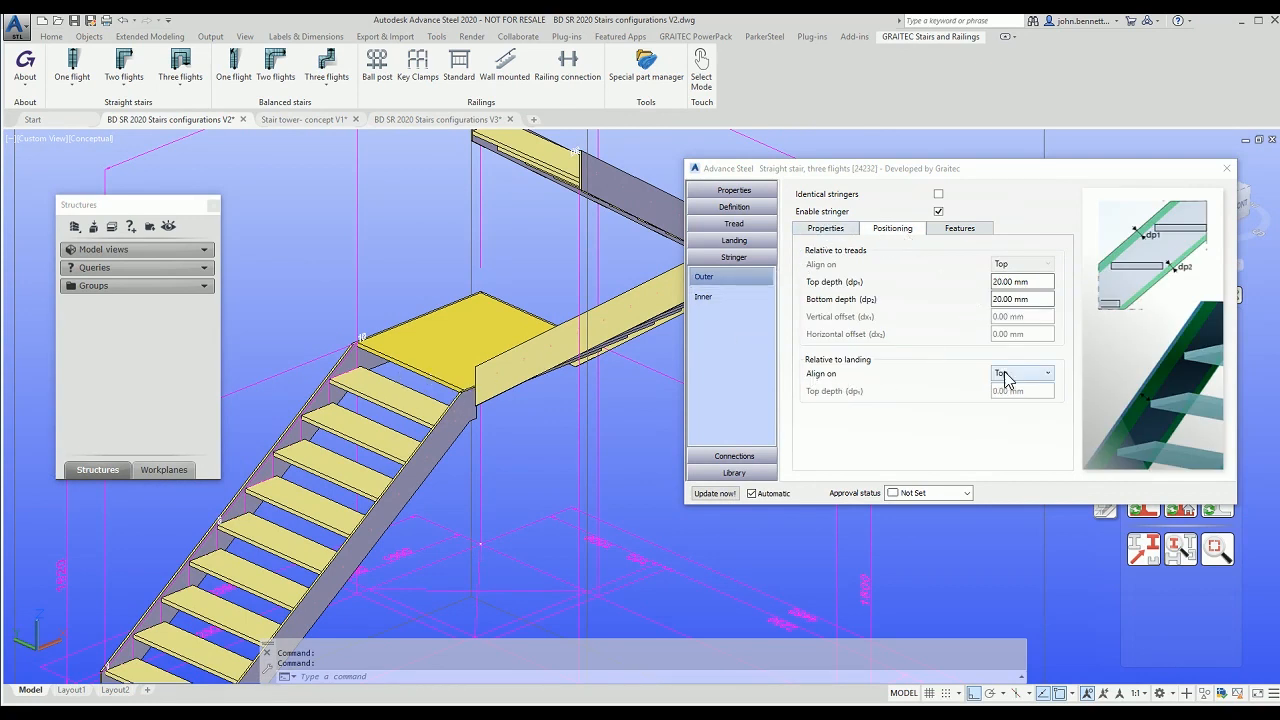
{"action": "left_click", "coordinate": [1048, 374]}
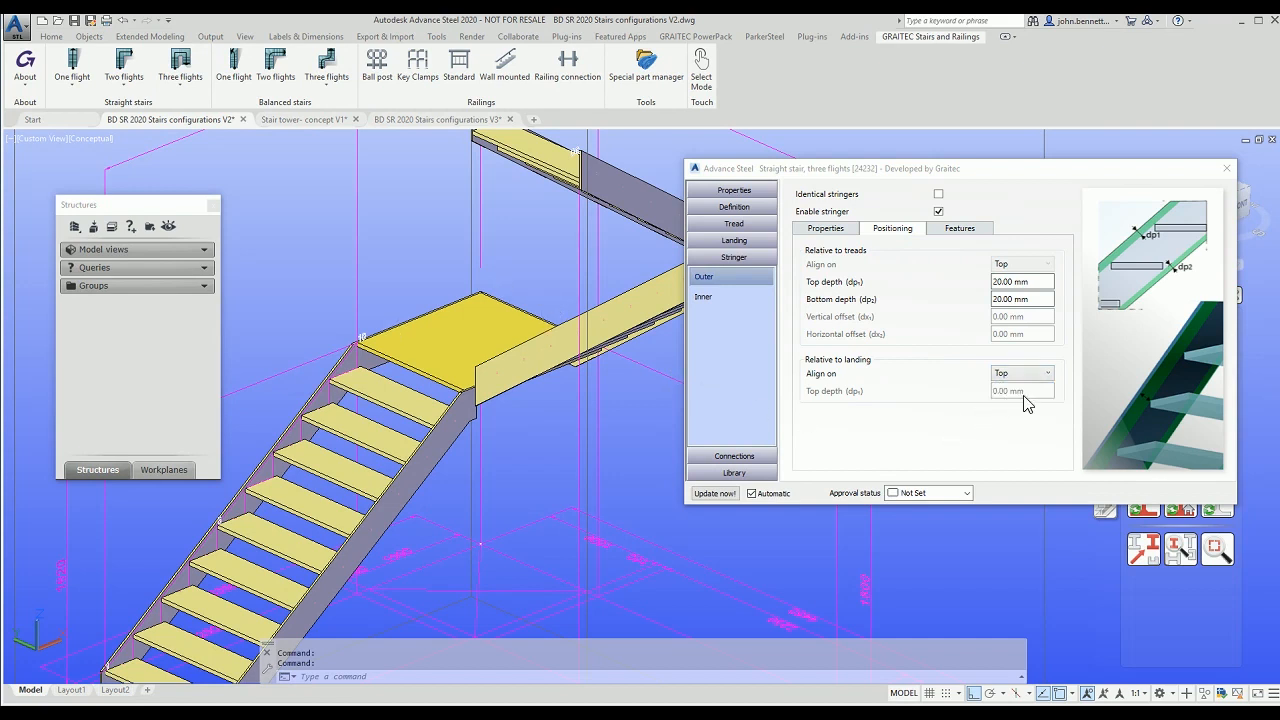
{"action": "left_click", "coordinate": [1020, 374]}
{"action": "type", "text": "20"}
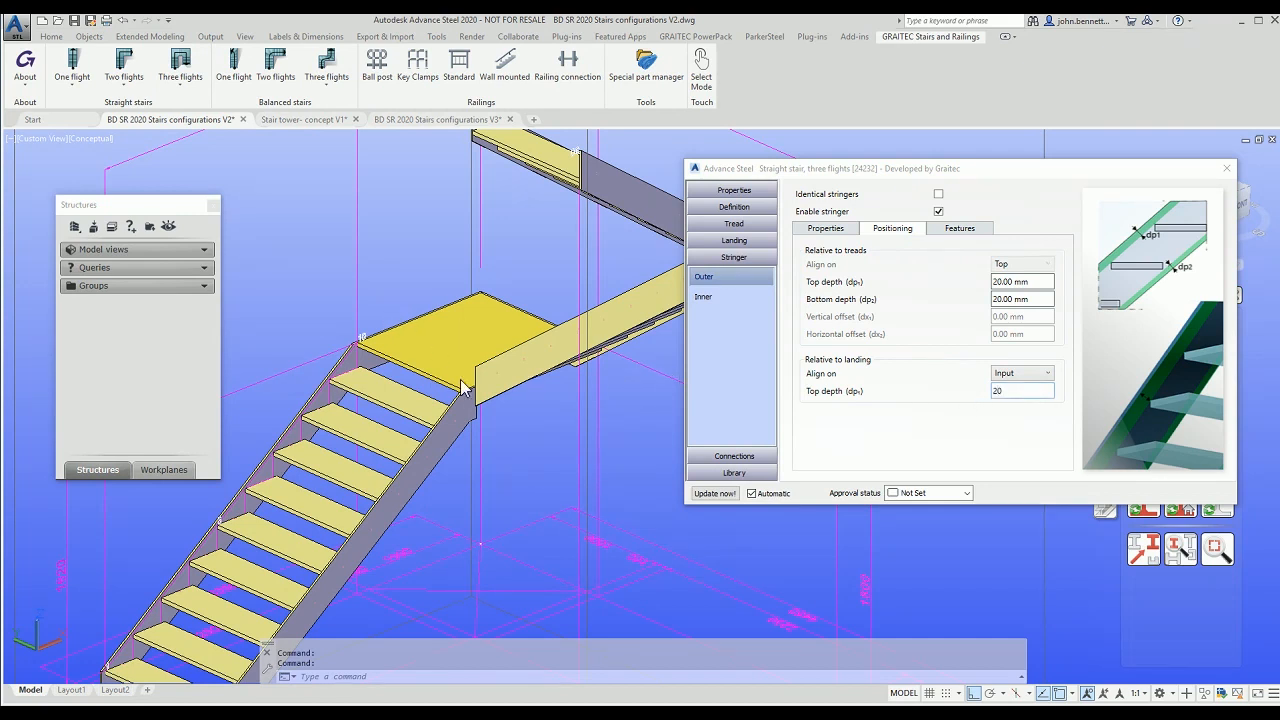
{"action": "mouse_move", "coordinate": [410, 330]}
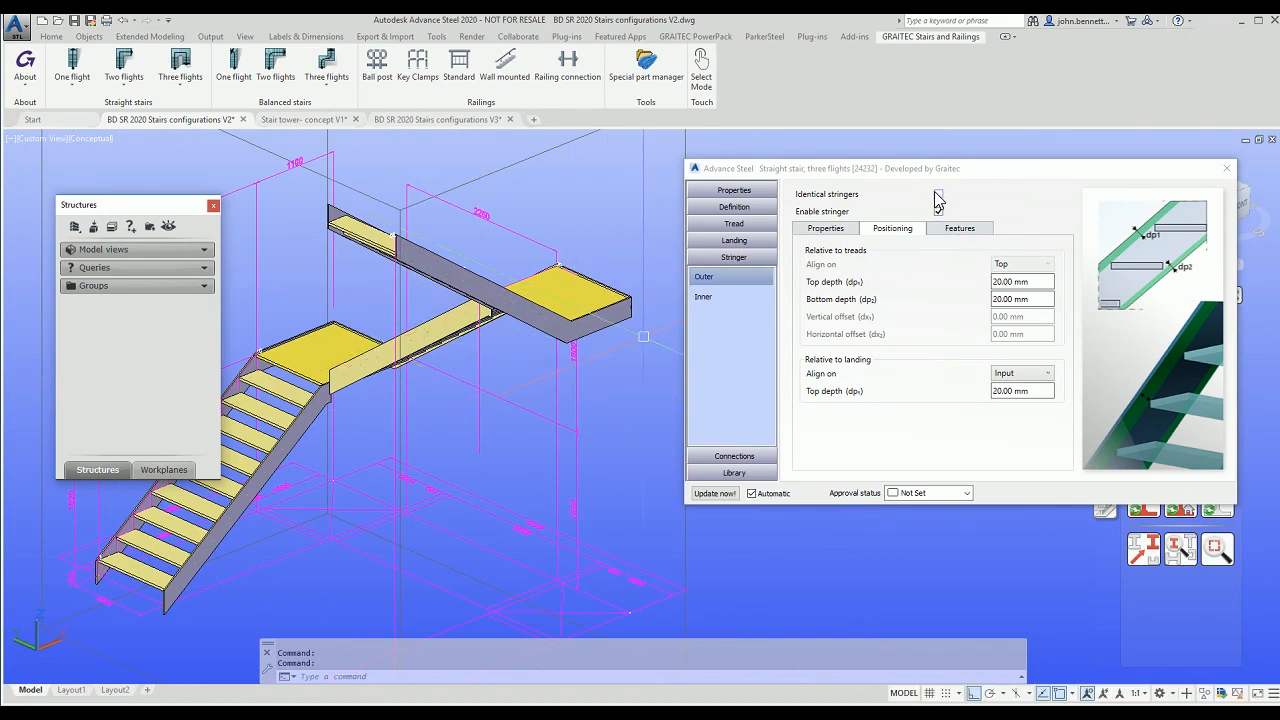
{"action": "left_click", "coordinate": [938, 212]}
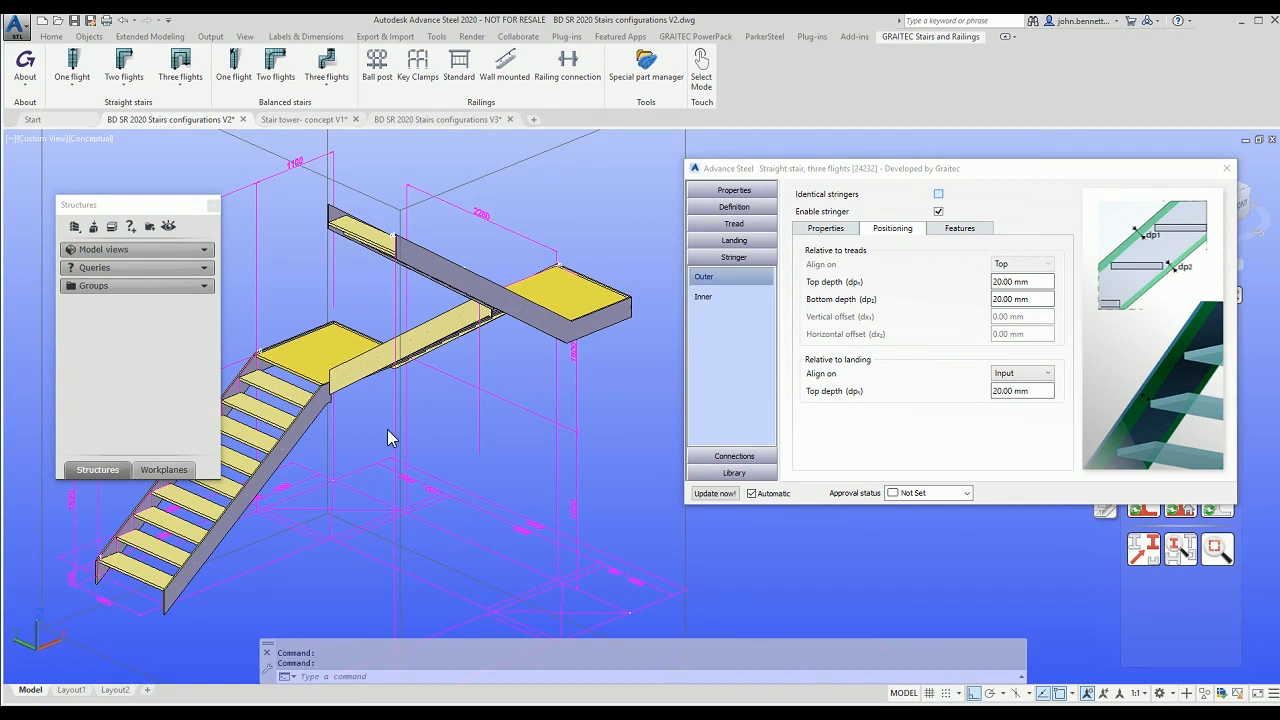
{"action": "left_click", "coordinate": [938, 192]}
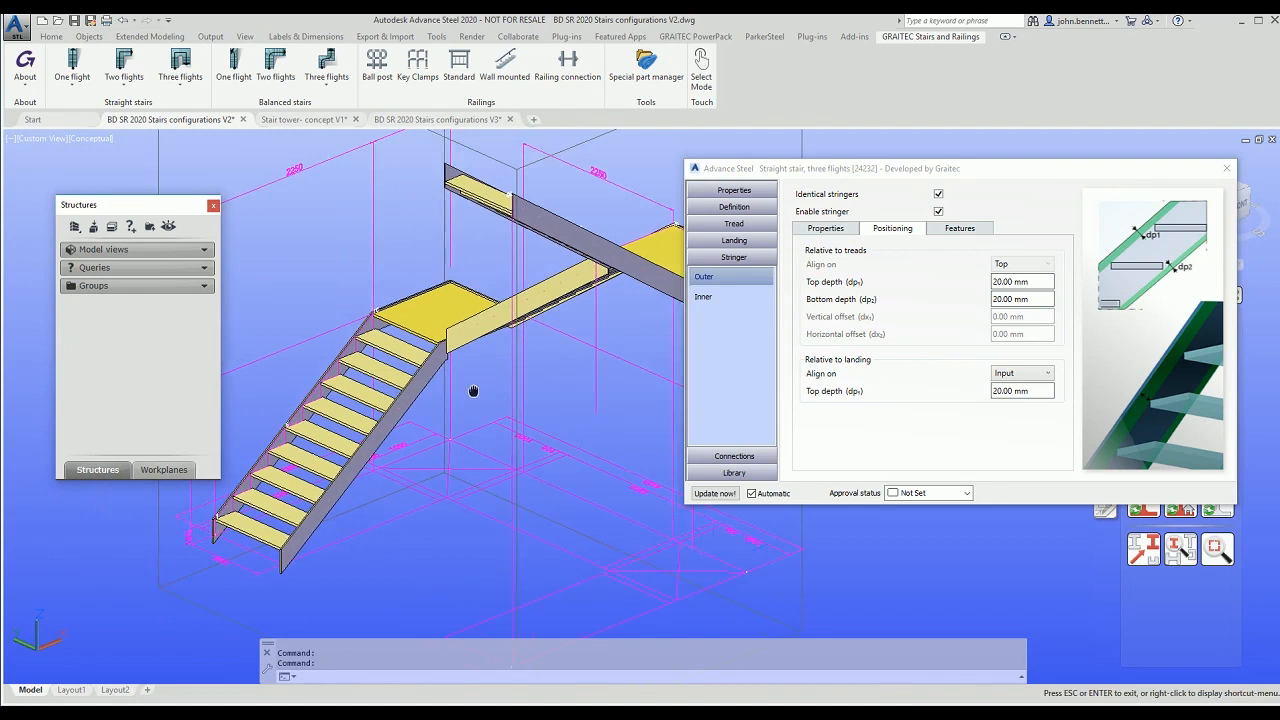
{"action": "left_click", "coordinate": [960, 228]}
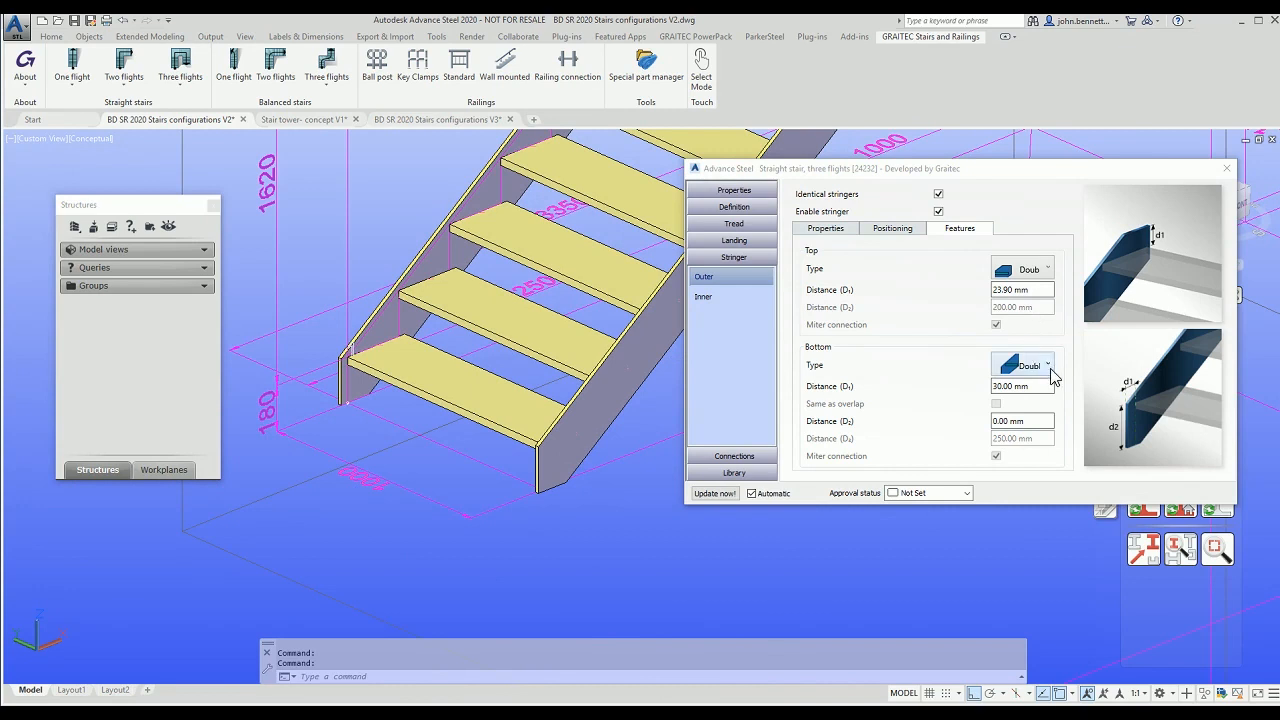
Step: Confirm double-type top and bottom end cuts on the outer stringer, then view the inner stringer
{"action": "left_click", "coordinate": [1048, 364]}
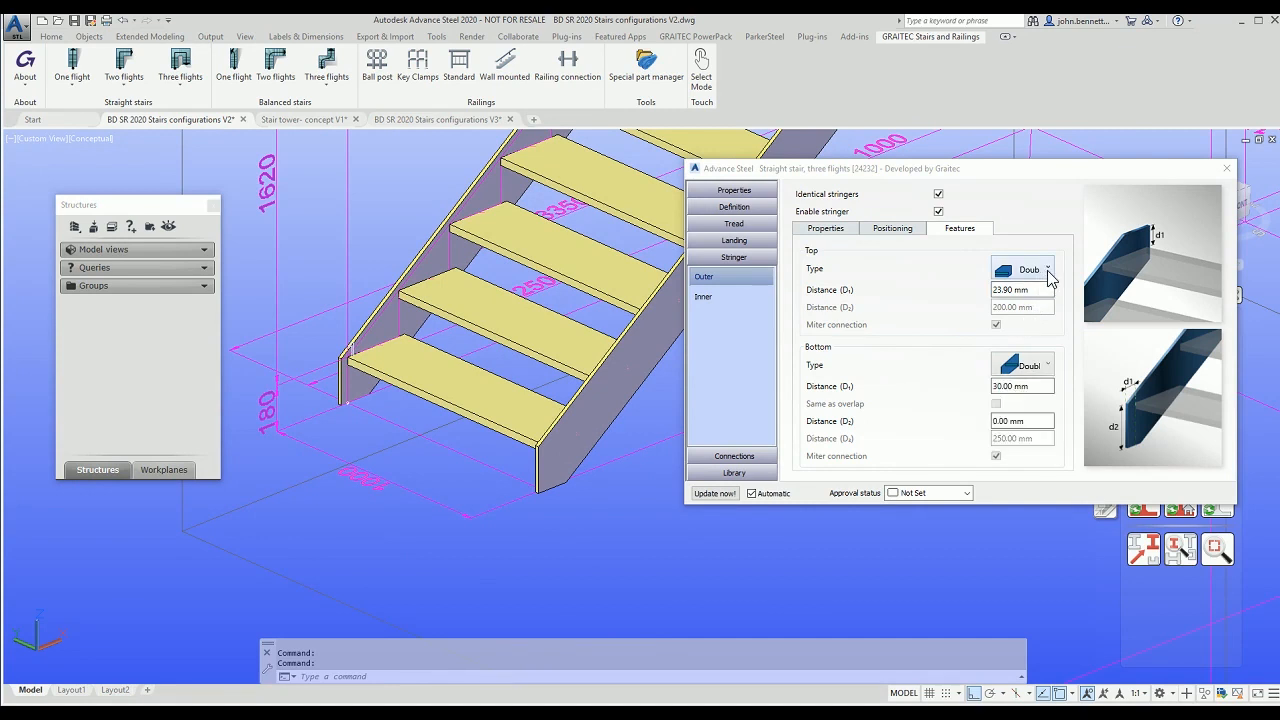
{"action": "left_click", "coordinate": [1048, 268]}
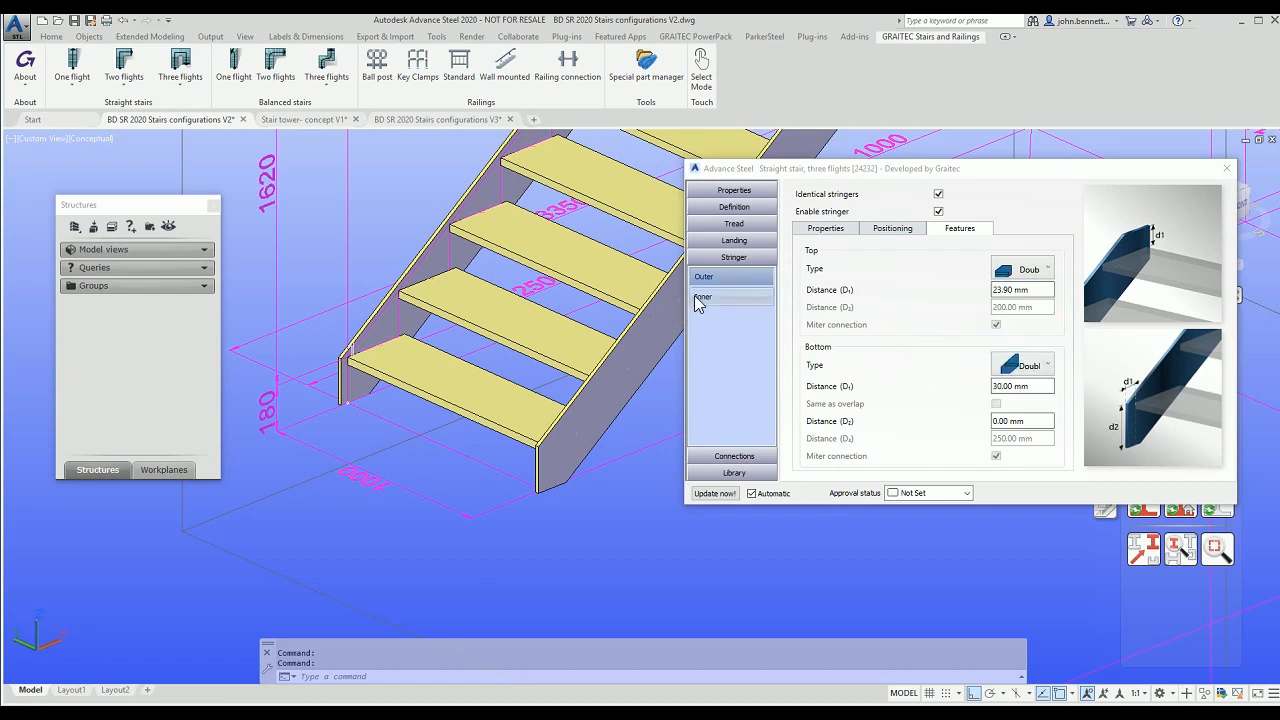
{"action": "left_click", "coordinate": [704, 296]}
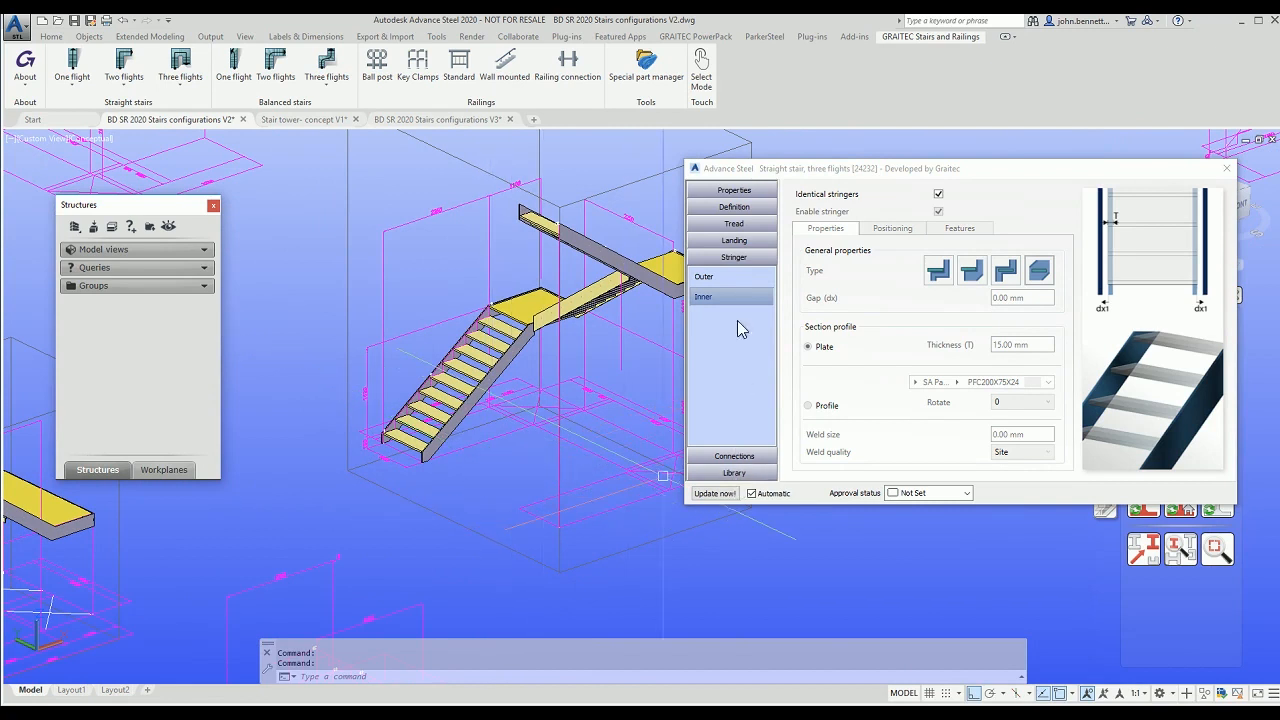
Step: Enable the bottom landing and make it the same as the steps
{"action": "left_click", "coordinate": [734, 240]}
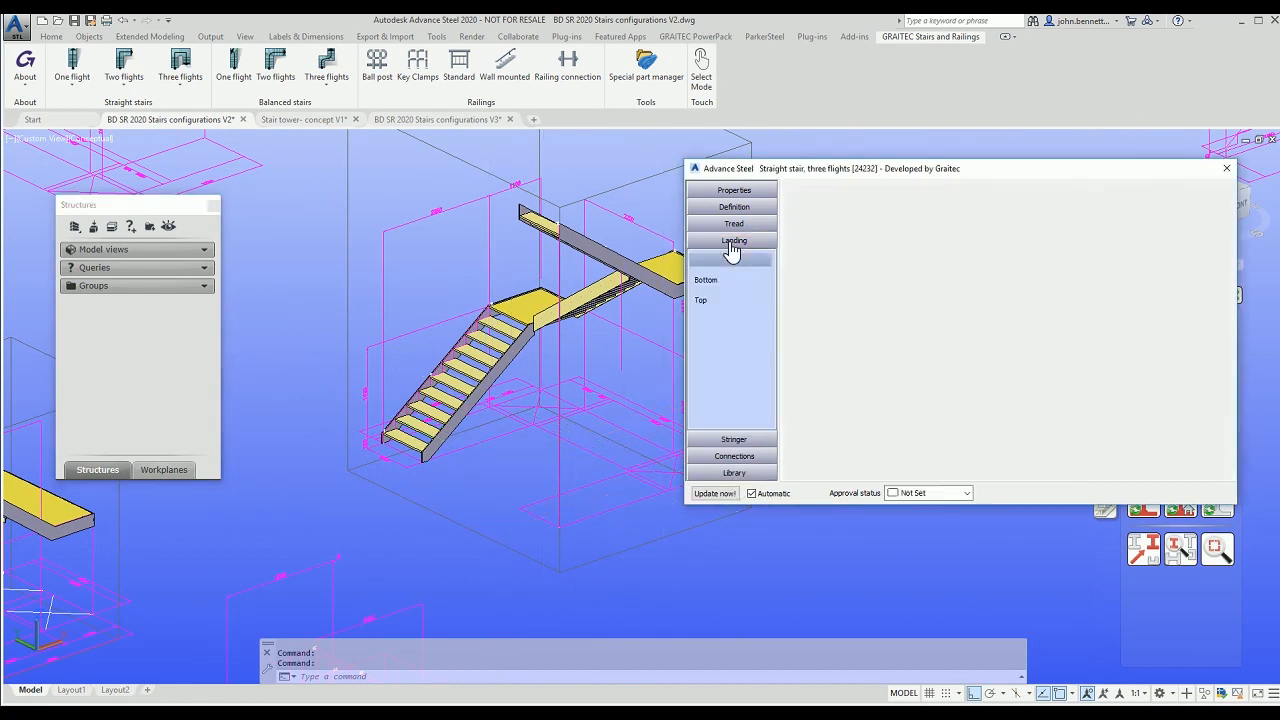
{"action": "left_click", "coordinate": [732, 240]}
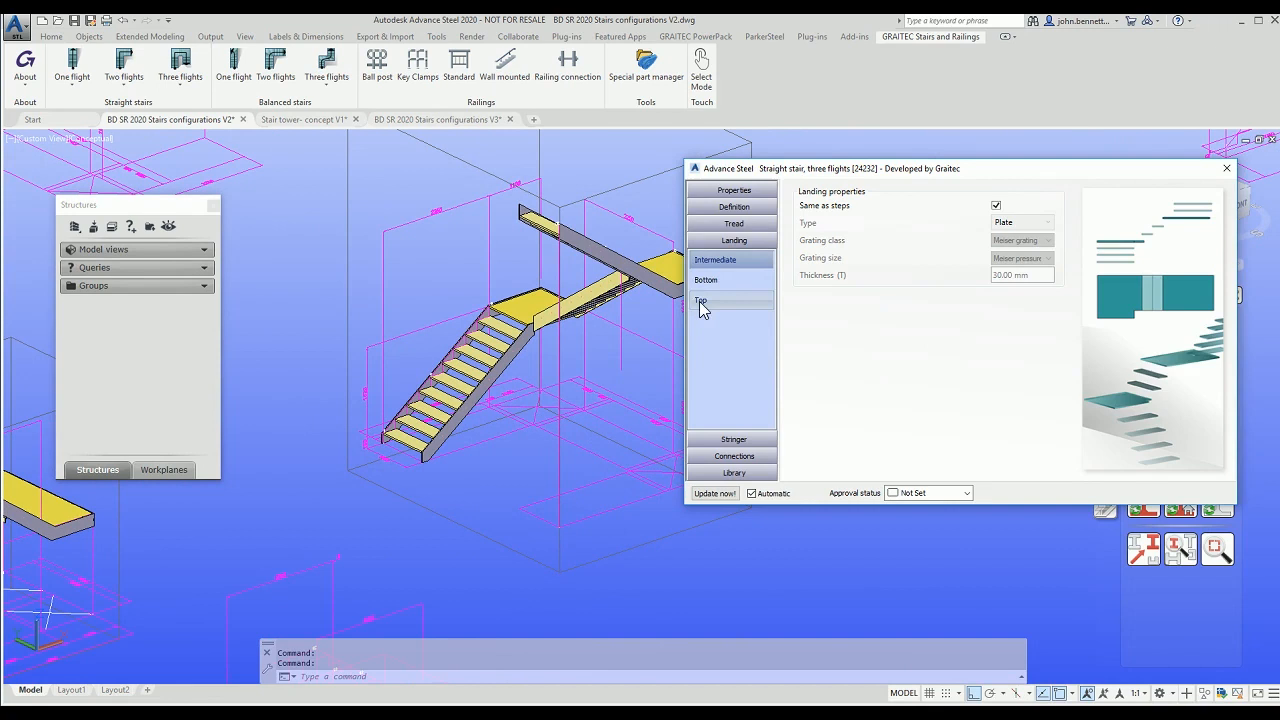
{"action": "left_click", "coordinate": [704, 280]}
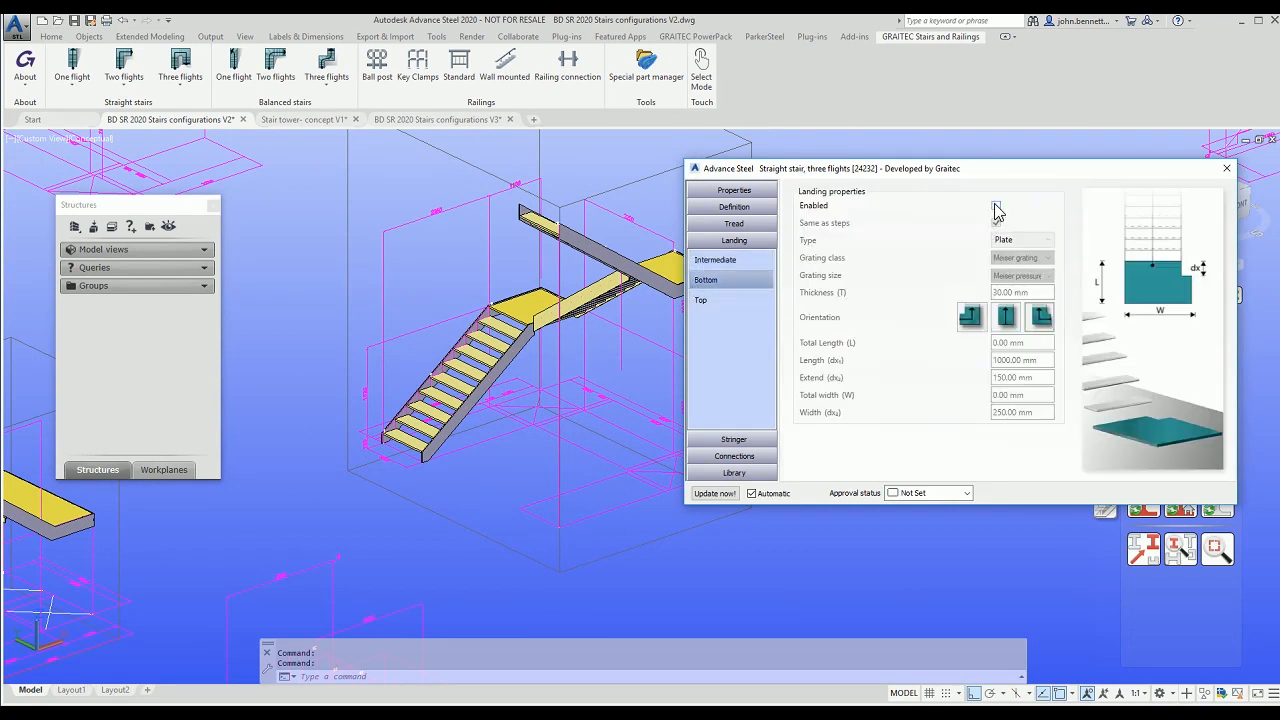
{"action": "left_click", "coordinate": [996, 204]}
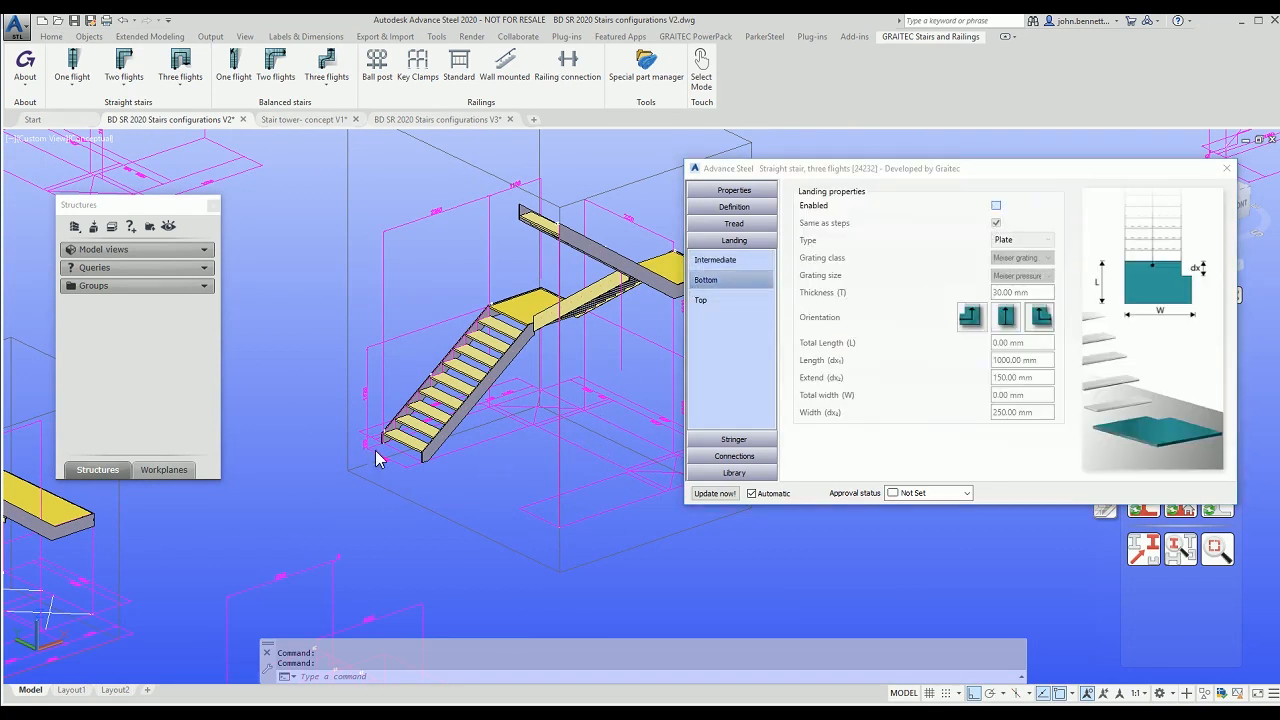
{"action": "mouse_move", "coordinate": [472, 492]}
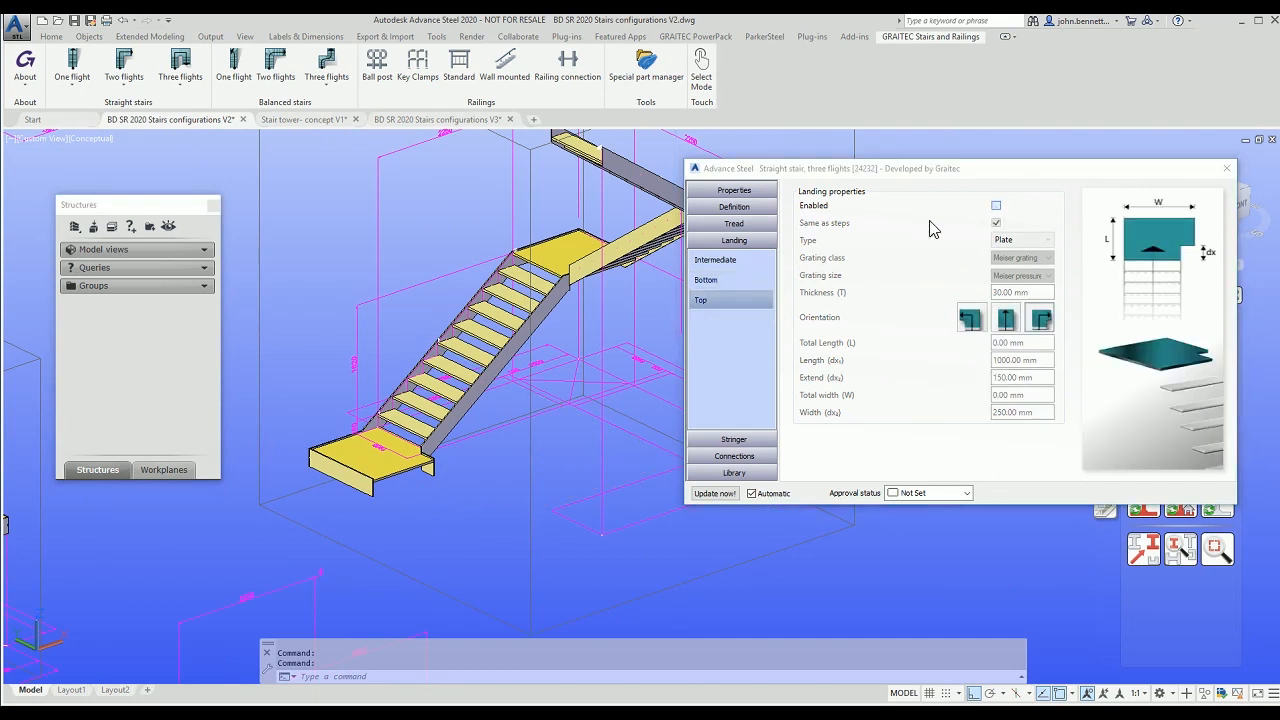
{"action": "mouse_move", "coordinate": [622, 322]}
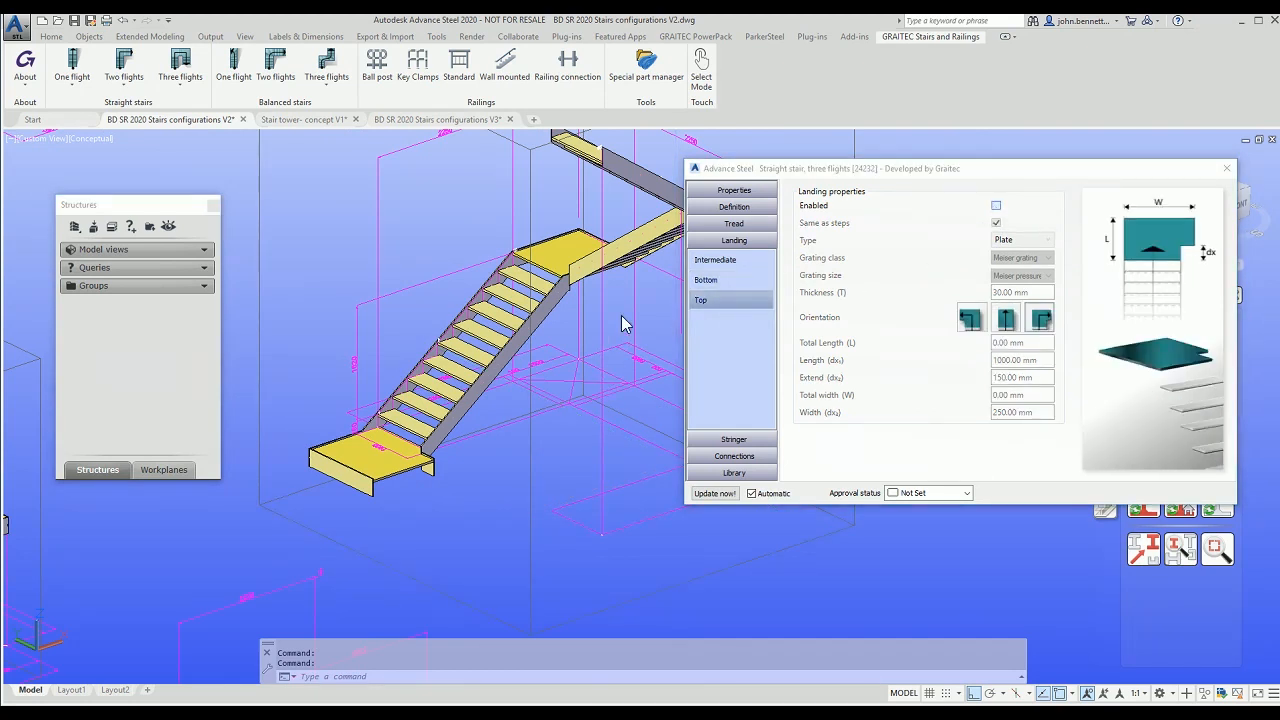
Step: Enable the top landing with 1000 mm length and set its width to 3000 mm
{"action": "left_click", "coordinate": [996, 204]}
{"action": "type", "text": "3"}
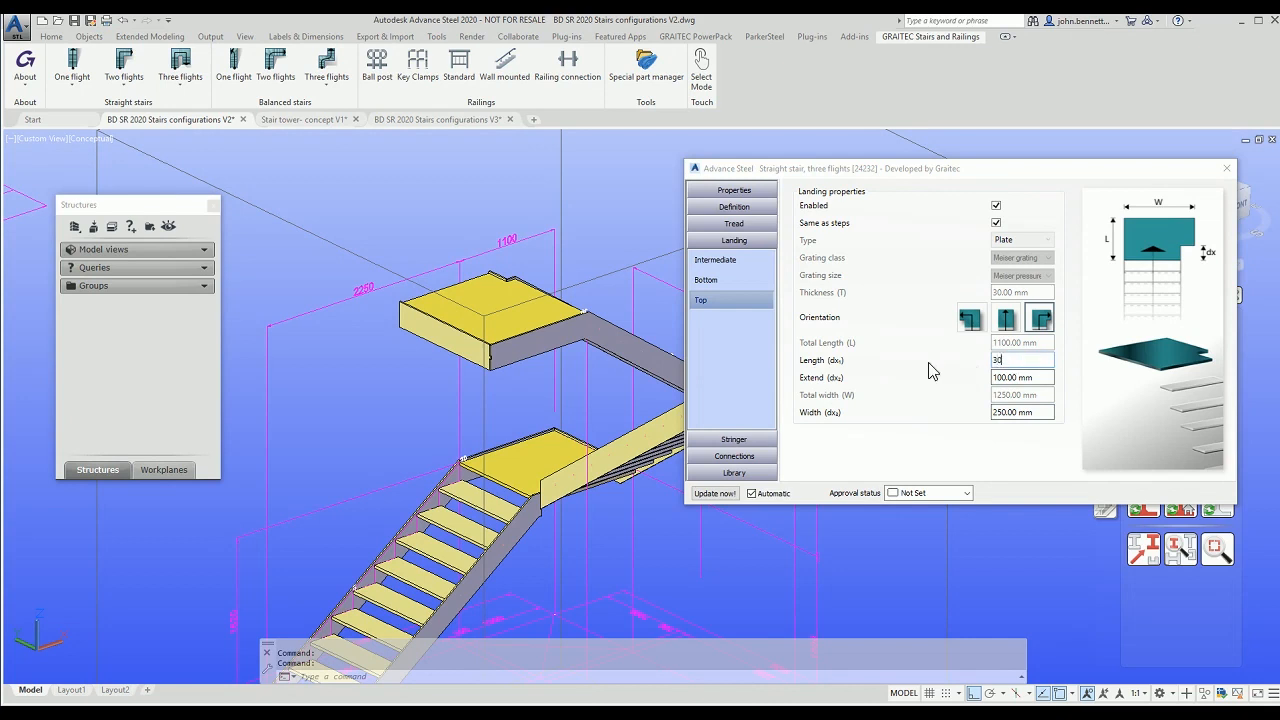
{"action": "type", "text": "000"}
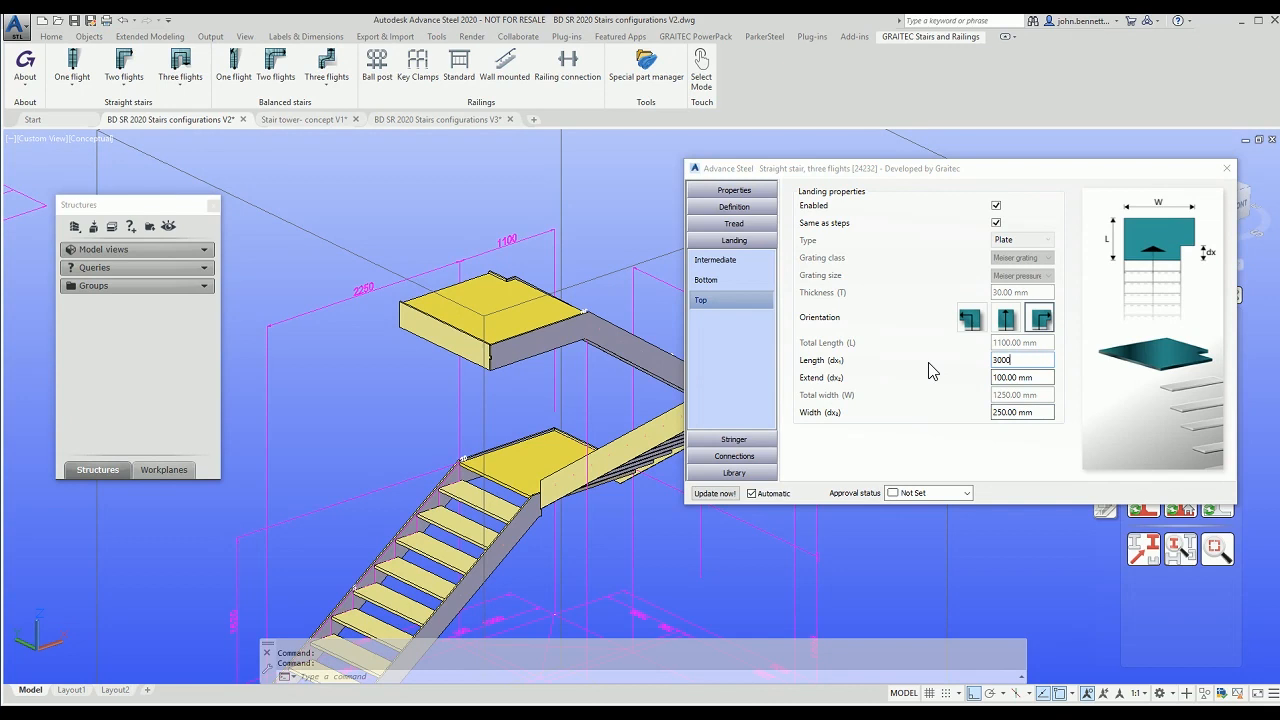
{"action": "type", "text": "3000"}
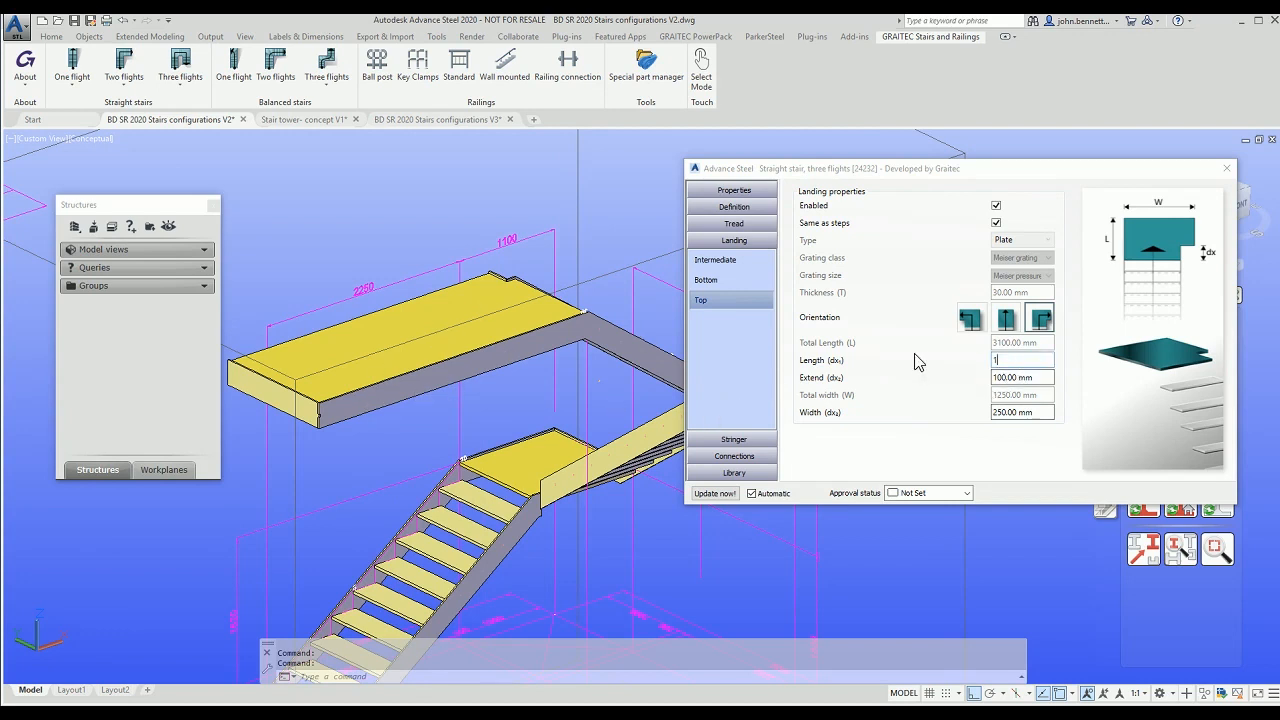
{"action": "type", "text": "000.00 mm"}
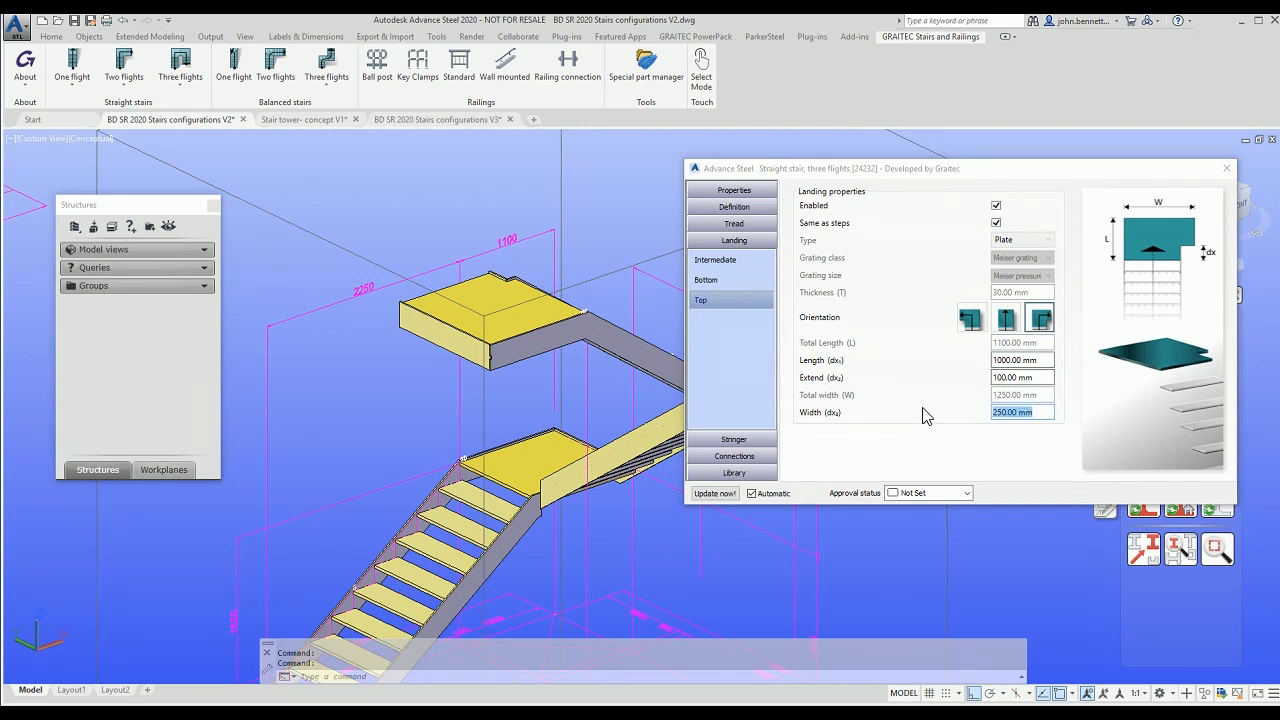
{"action": "left_click", "coordinate": [1020, 412]}
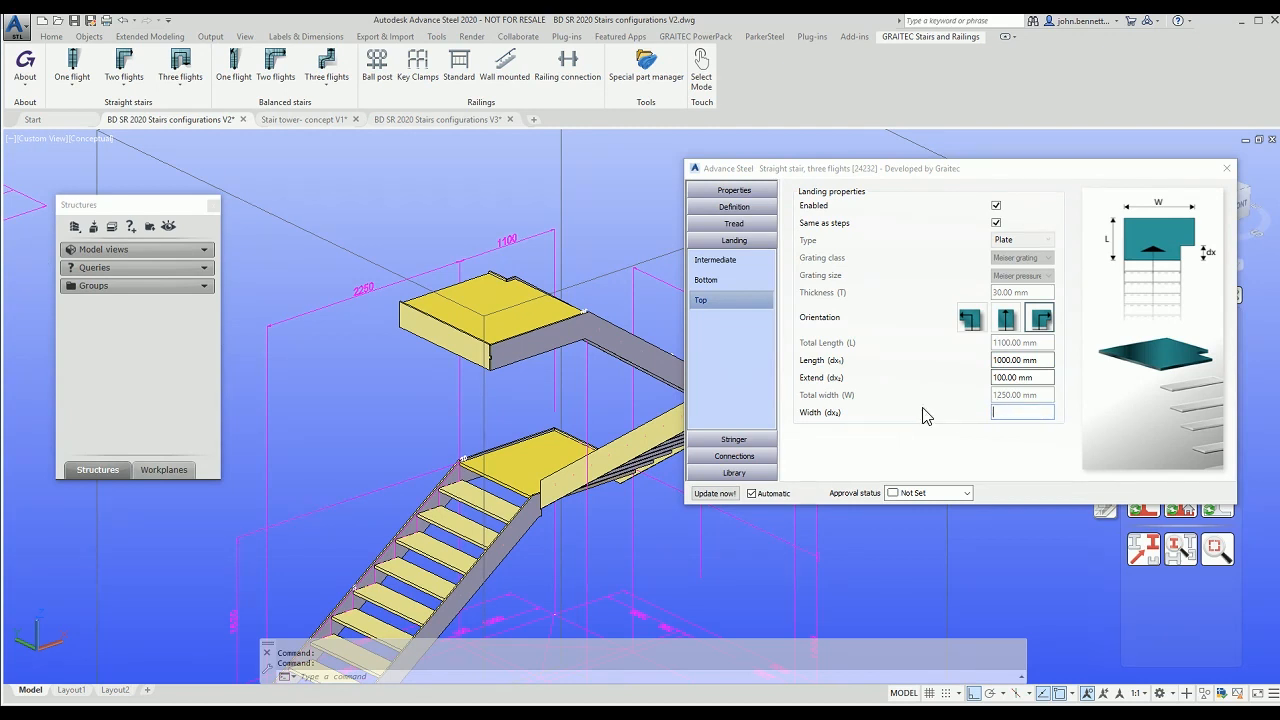
{"action": "type", "text": "3000.00 mm"}
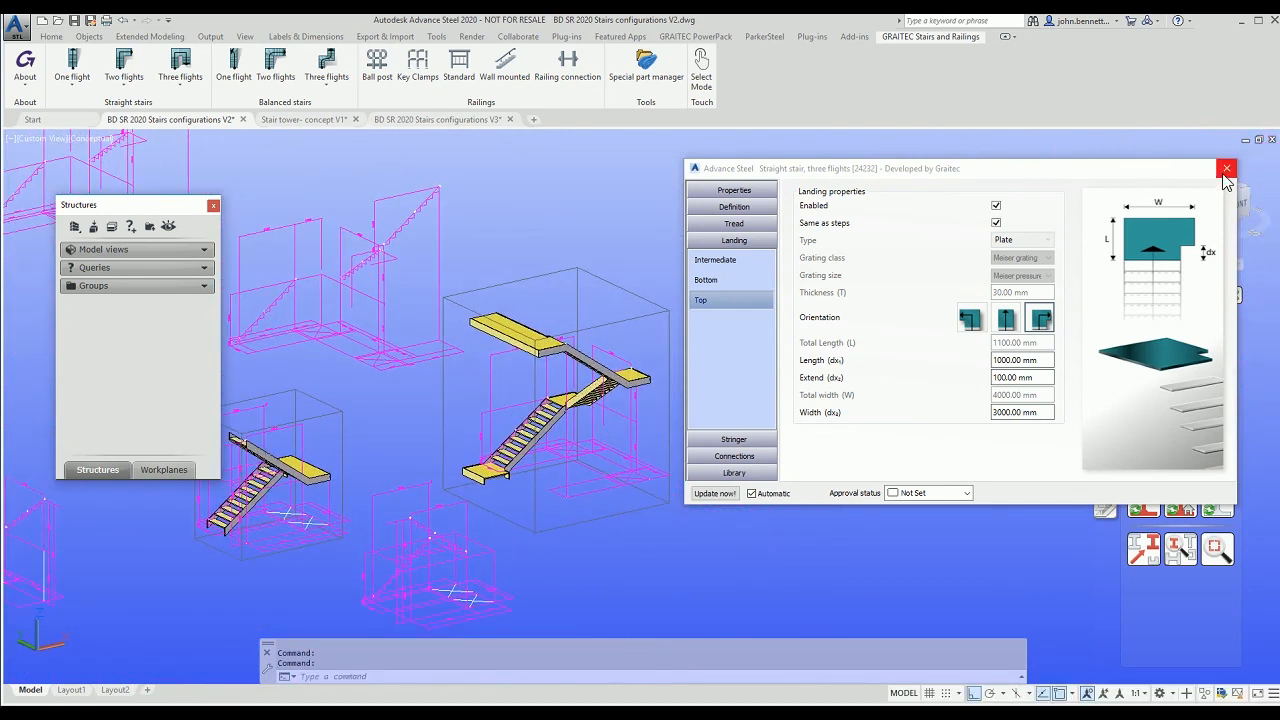
Step: Close the stair properties and start a new three-flight stair snapped to a framework corner
{"action": "left_click", "coordinate": [1228, 168]}
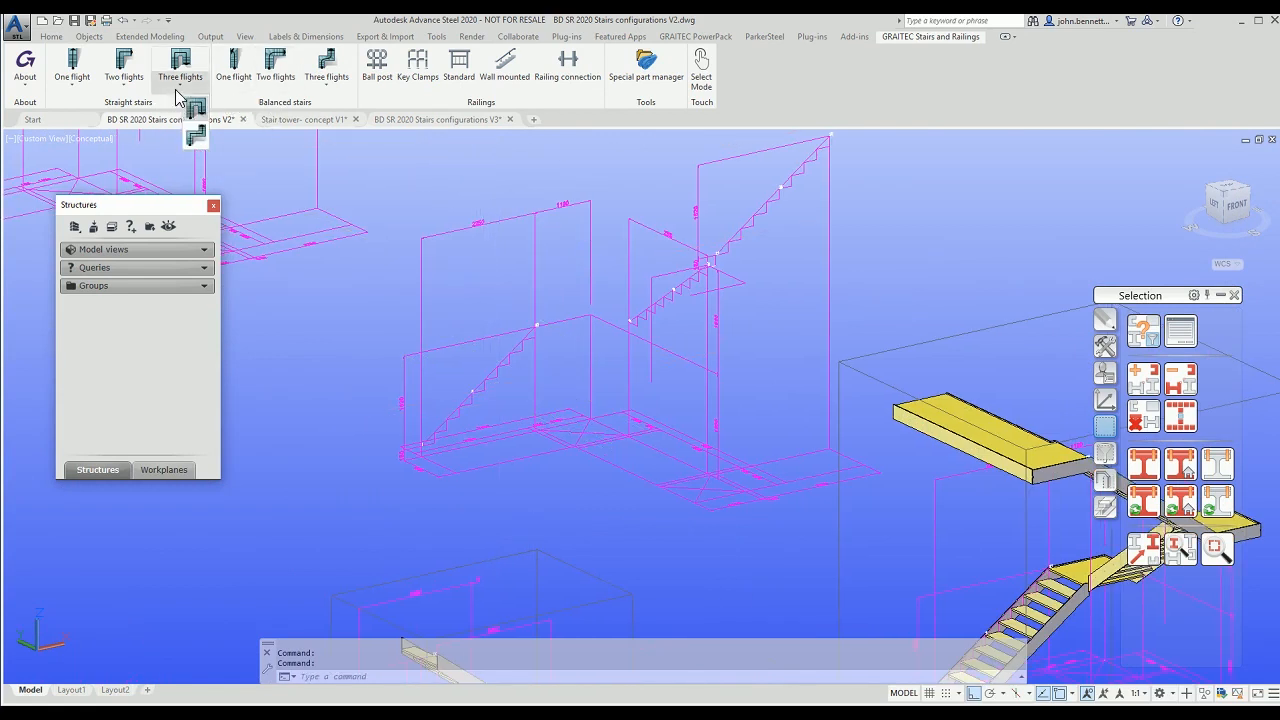
{"action": "left_click", "coordinate": [180, 60]}
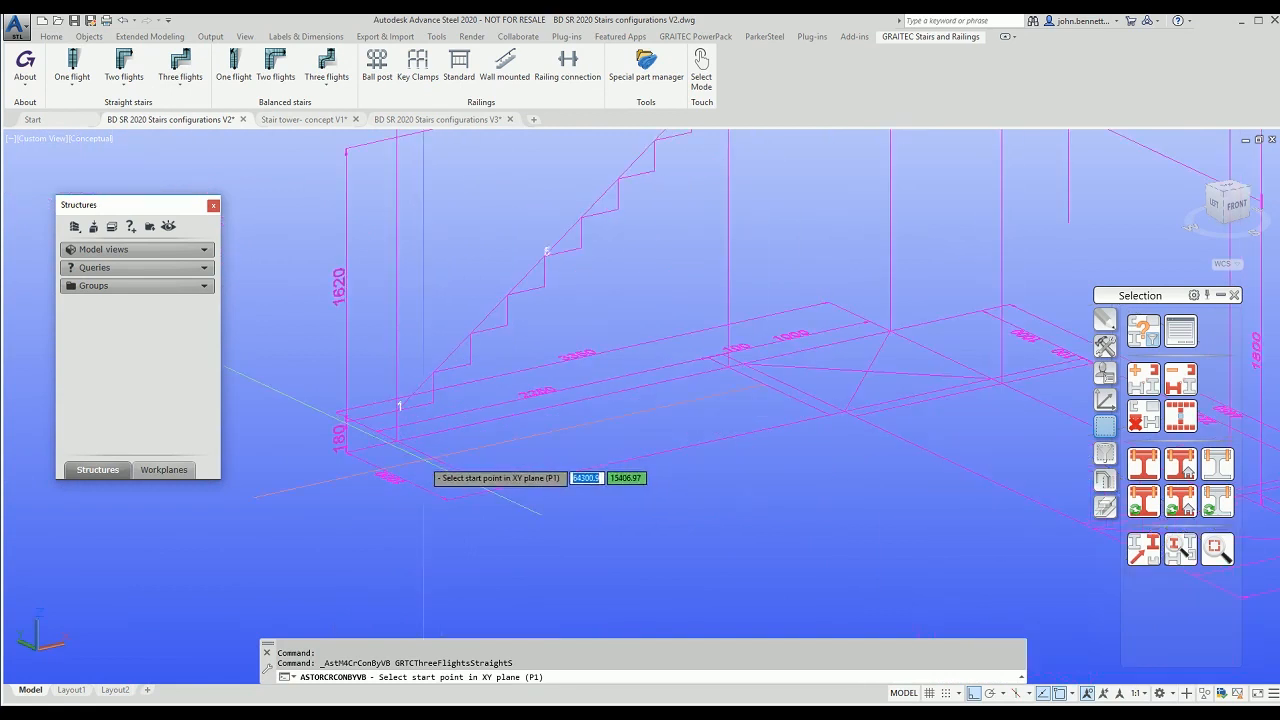
{"action": "mouse_move", "coordinate": [396, 442]}
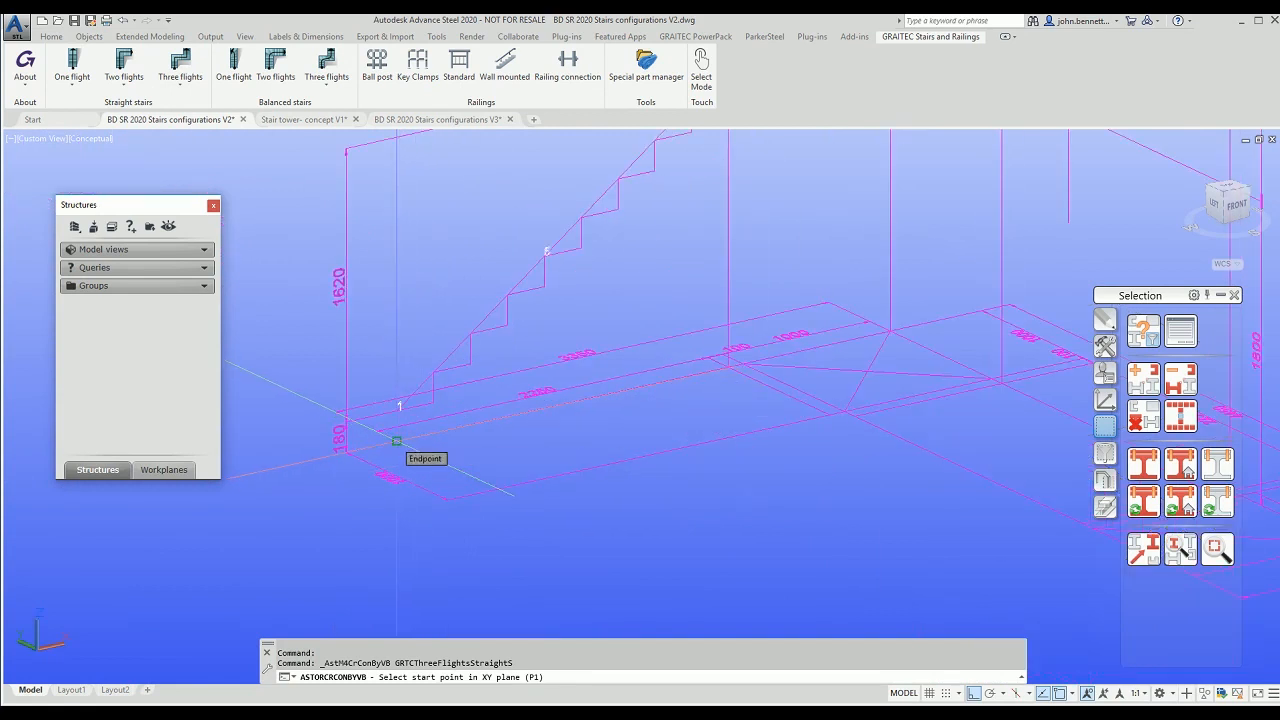
{"action": "left_click", "coordinate": [396, 440]}
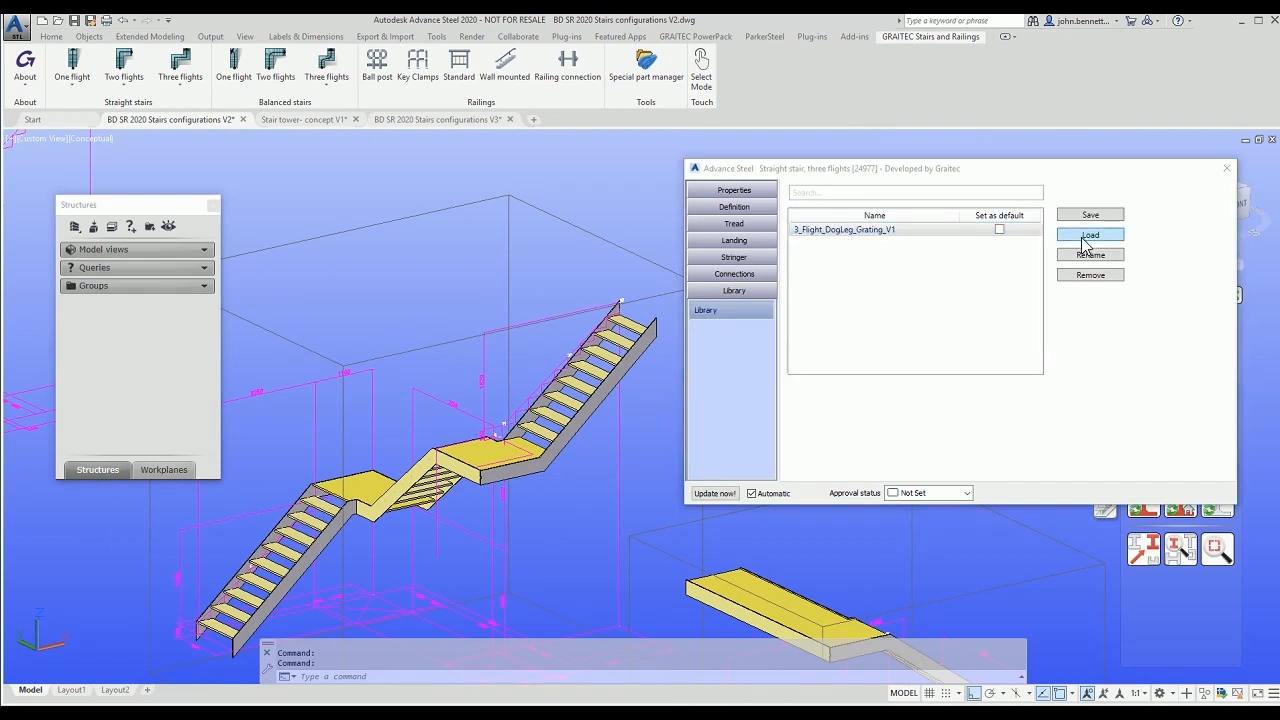
{"action": "mouse_move", "coordinate": [600, 524]}
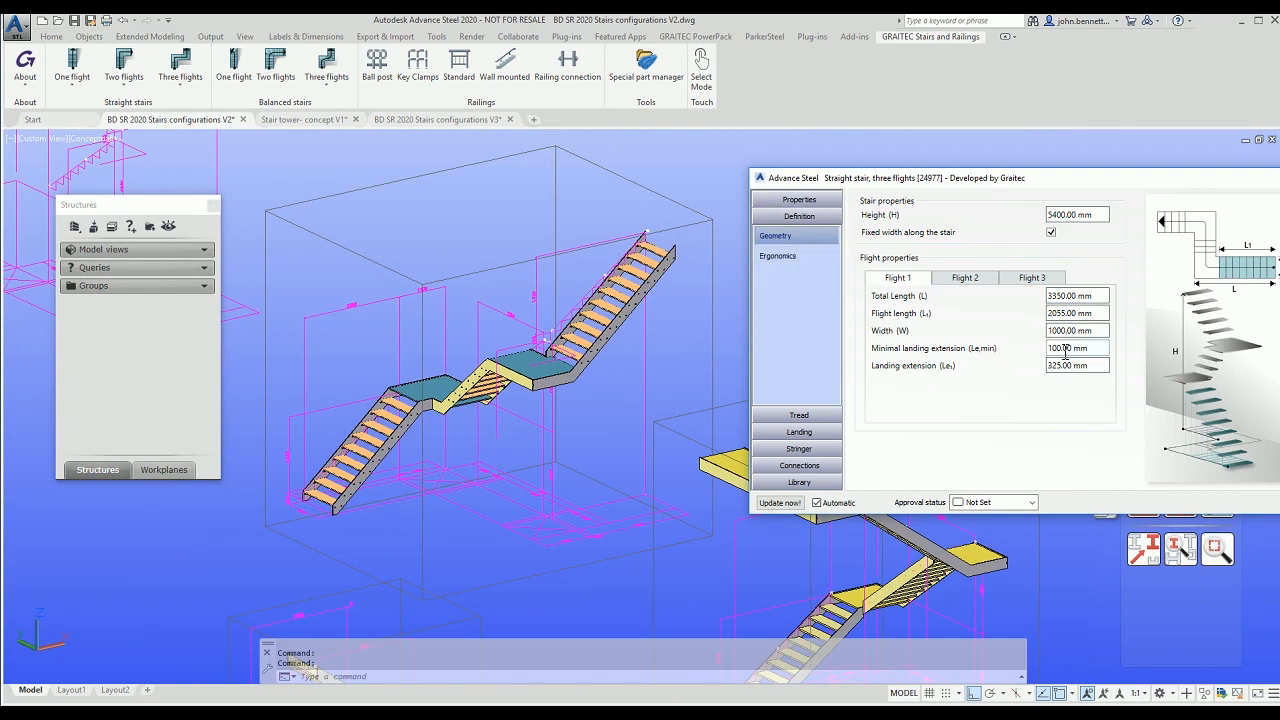
Step: Review the Flight 2 geometry of the loaded 3_Flight_DogLeg_Grating_V1 stair, then move to Ergonomics
{"action": "left_click", "coordinate": [964, 276]}
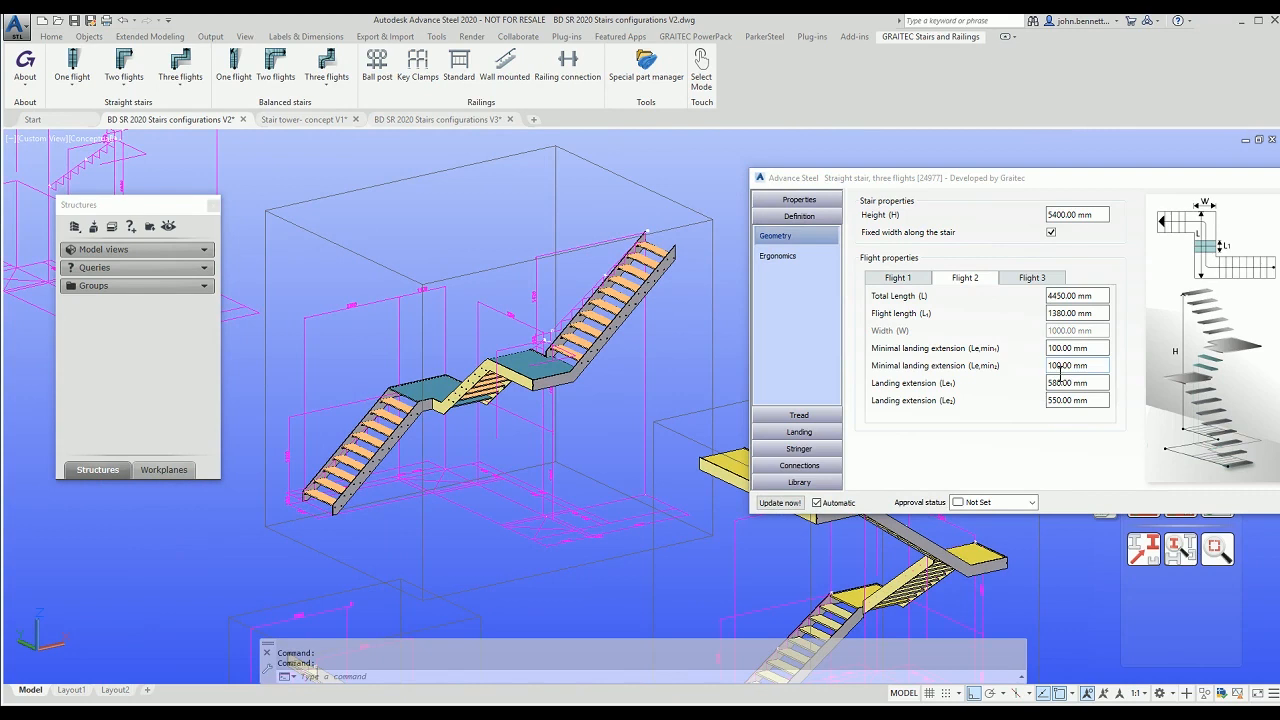
{"action": "left_click", "coordinate": [778, 256]}
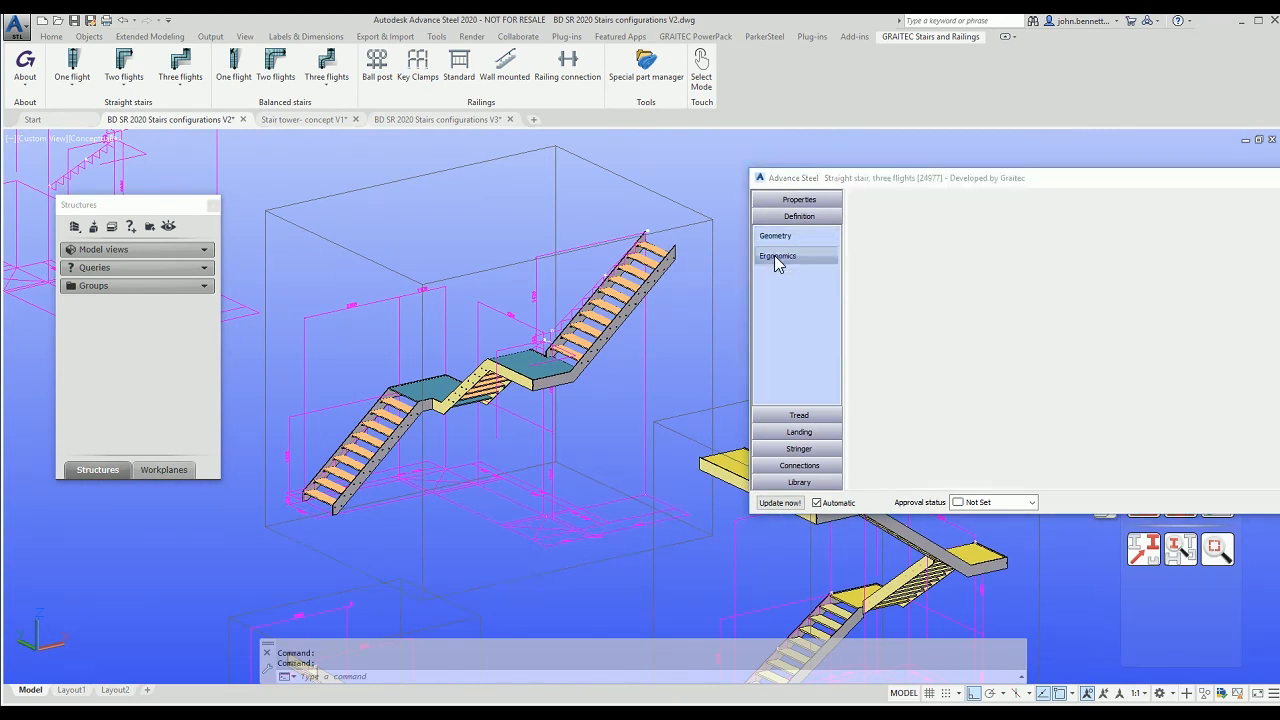
Step: On the Ergonomics overview, adjust the flight tread counts toward 9 treads each
{"action": "left_click", "coordinate": [776, 256]}
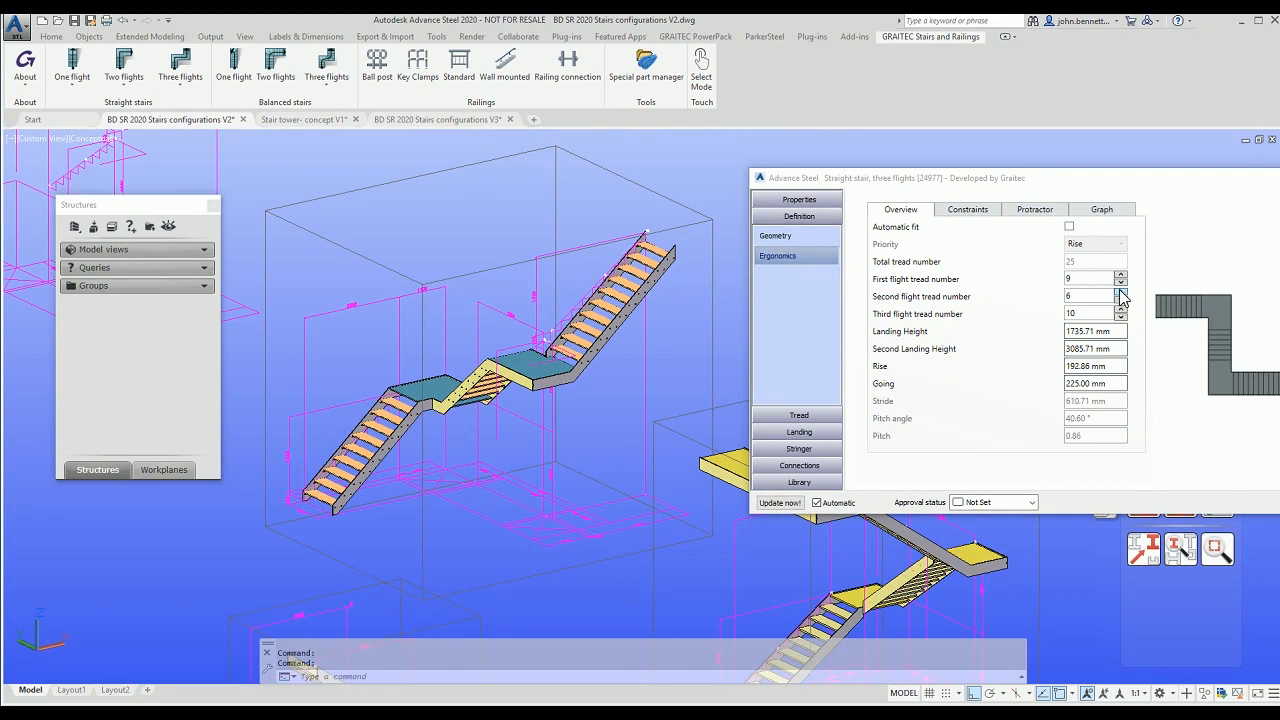
{"action": "mouse_move", "coordinate": [1112, 324]}
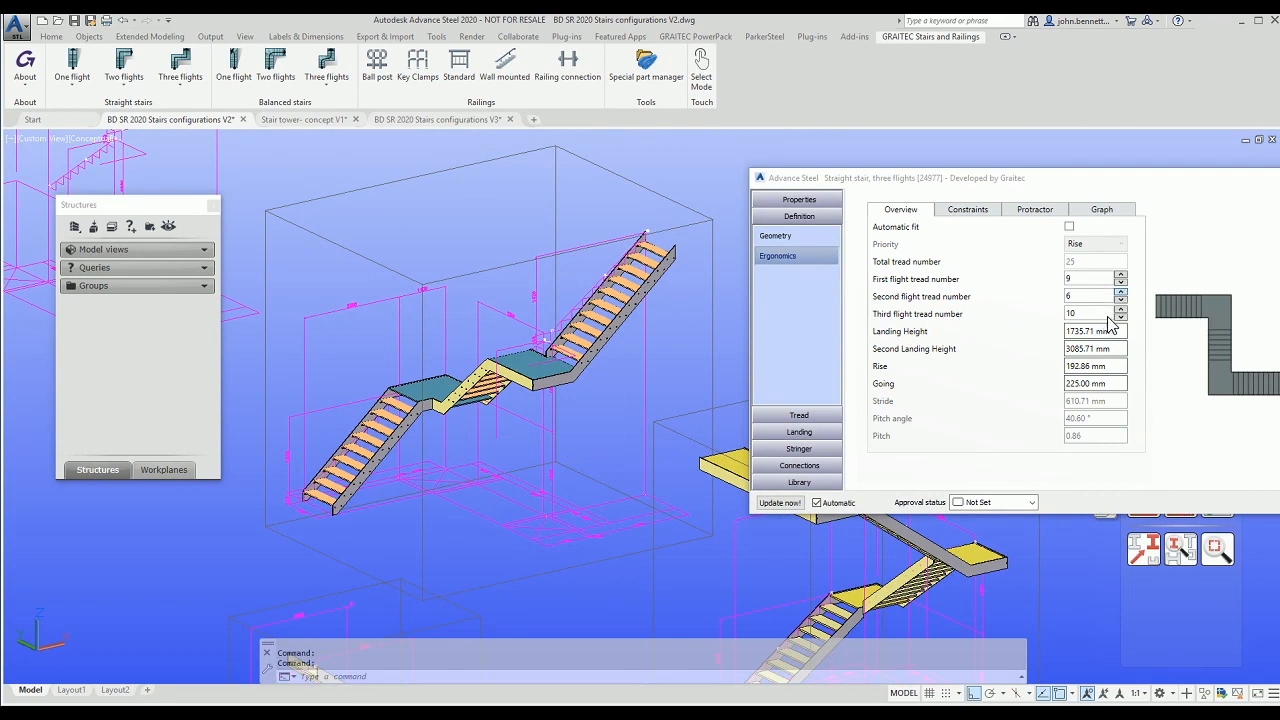
{"action": "mouse_move", "coordinate": [1120, 330]}
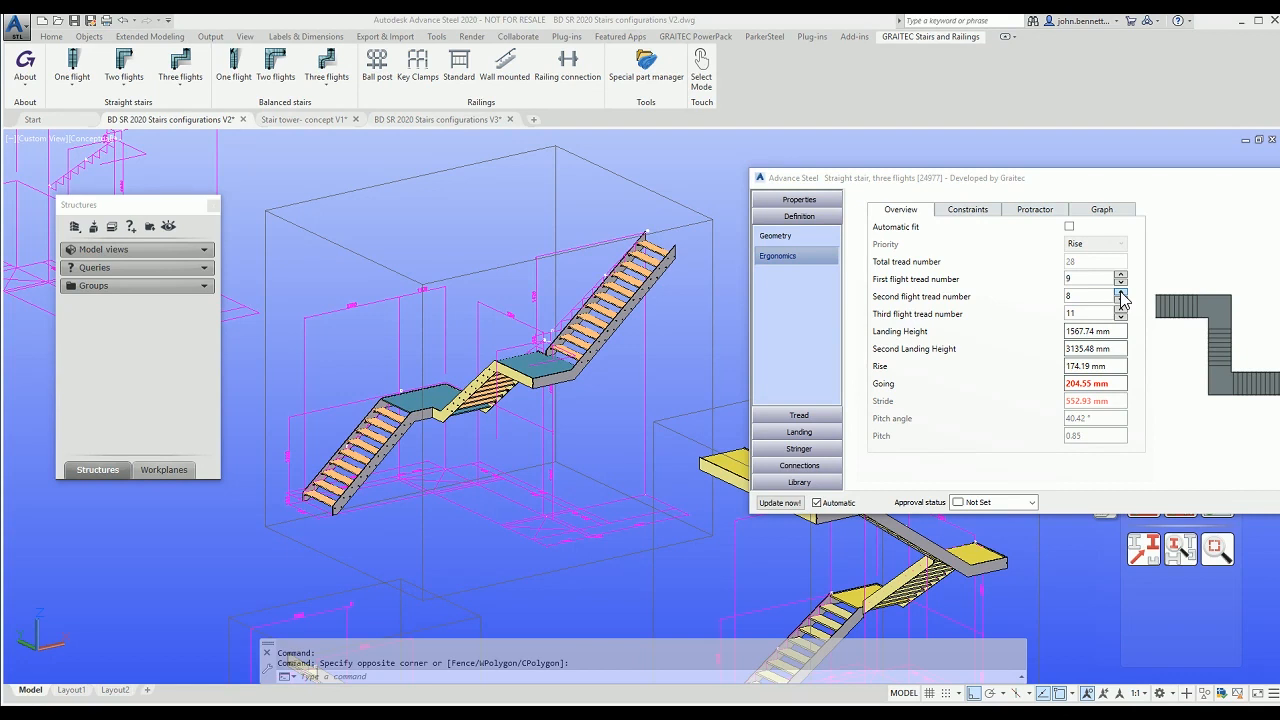
{"action": "left_click", "coordinate": [1120, 292]}
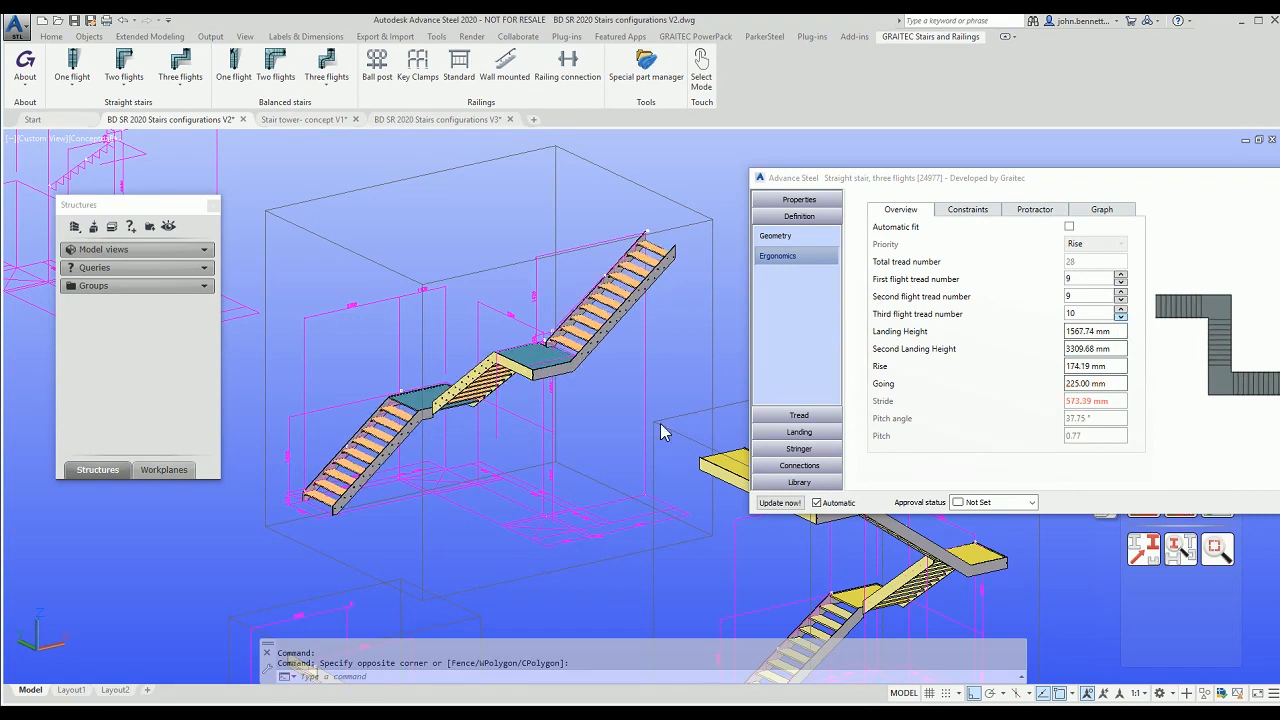
{"action": "mouse_move", "coordinate": [644, 436]}
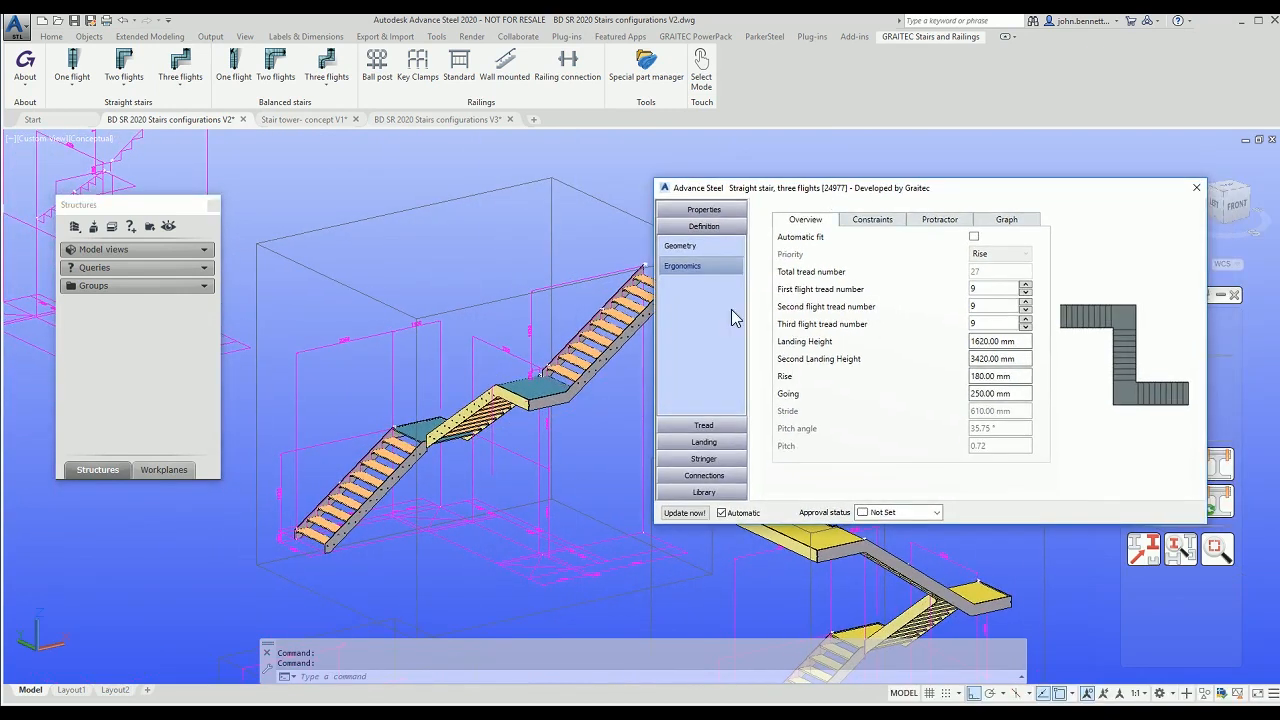
Step: Check the Connections options (tread connectors, landings, corners) and close the stair properties
{"action": "left_click", "coordinate": [704, 244]}
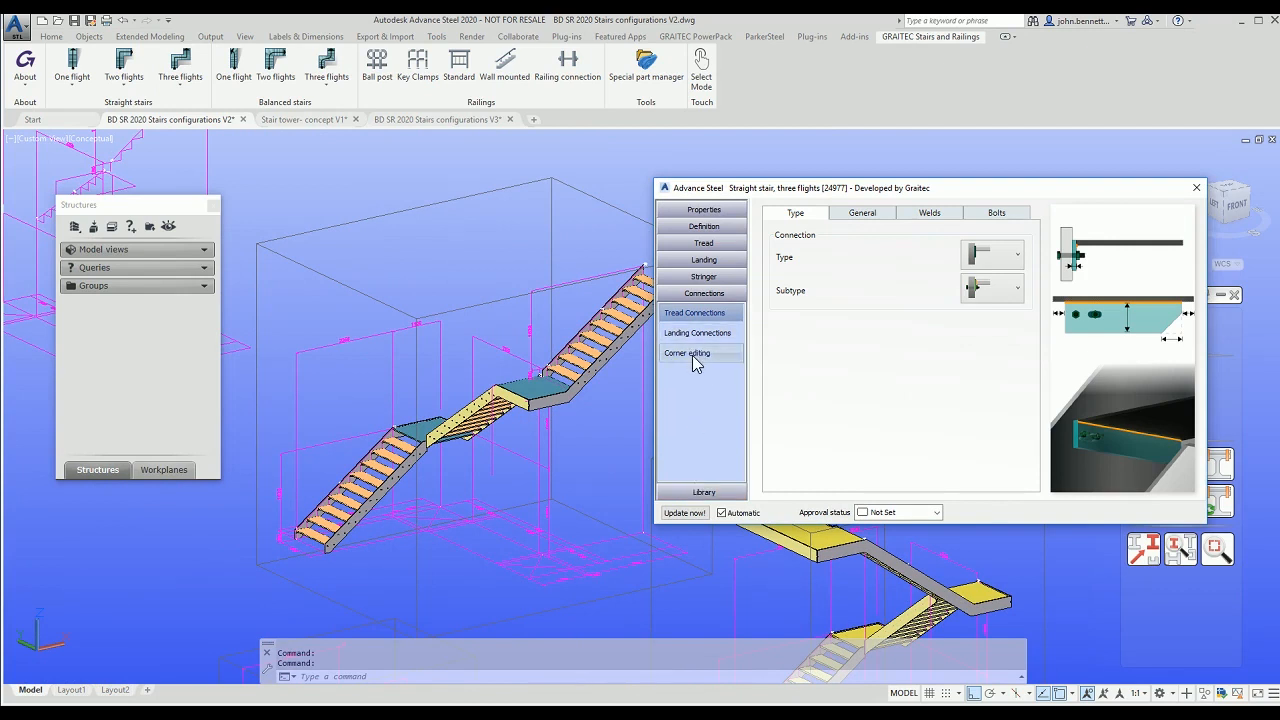
{"action": "mouse_move", "coordinate": [718, 364]}
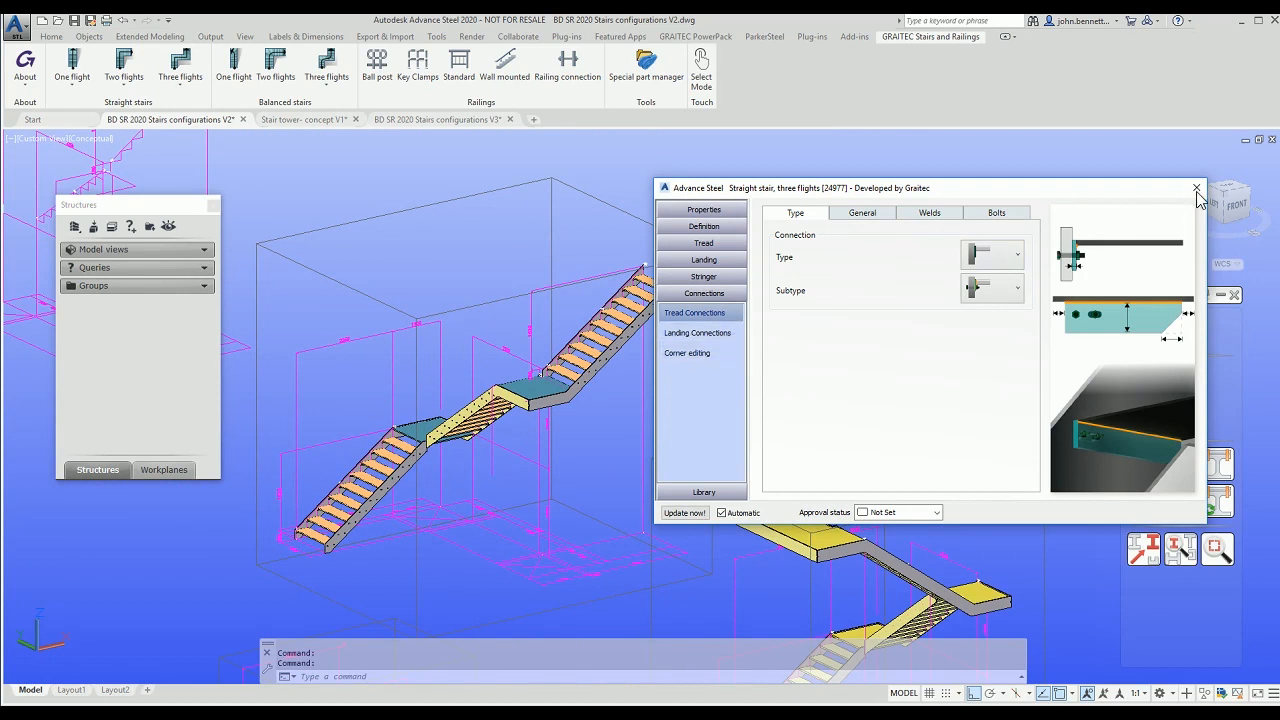
{"action": "left_click", "coordinate": [1196, 188]}
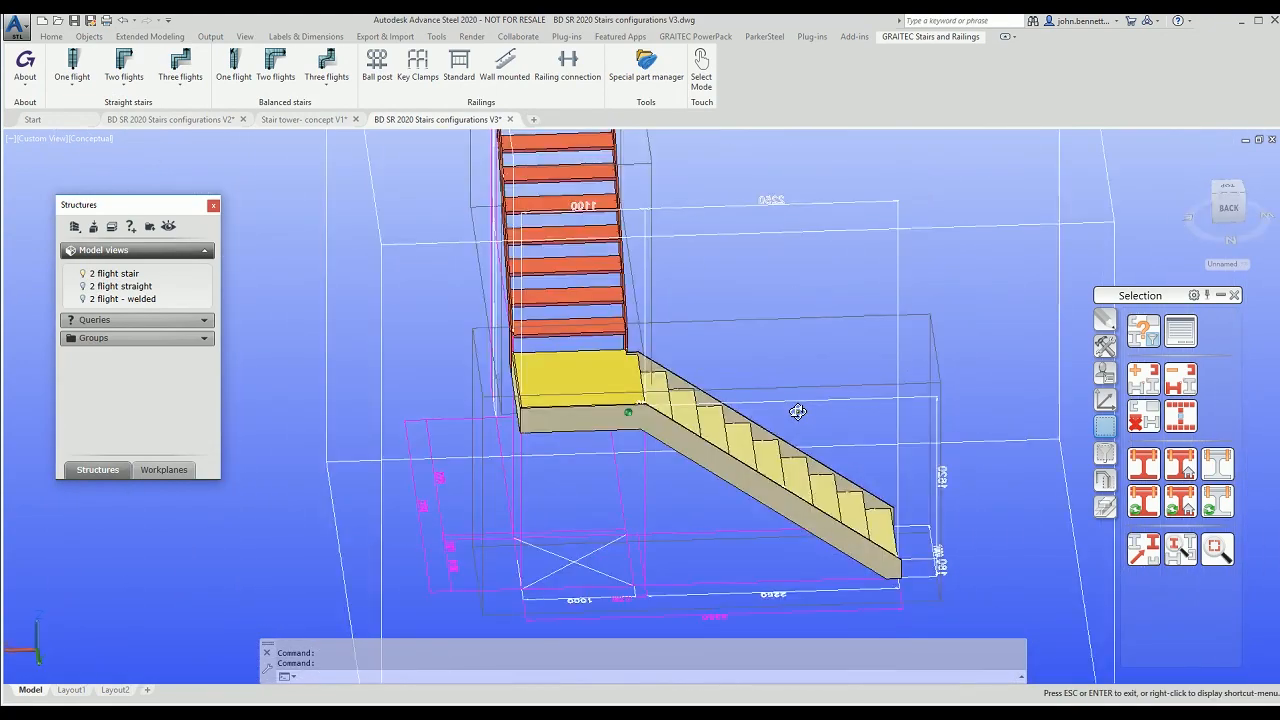
Step: Orbit the V3 configurations drawing to inspect its two-flight straight stair
{"action": "left_click_drag", "start_coordinate": [796, 412], "coordinate": [384, 428]}
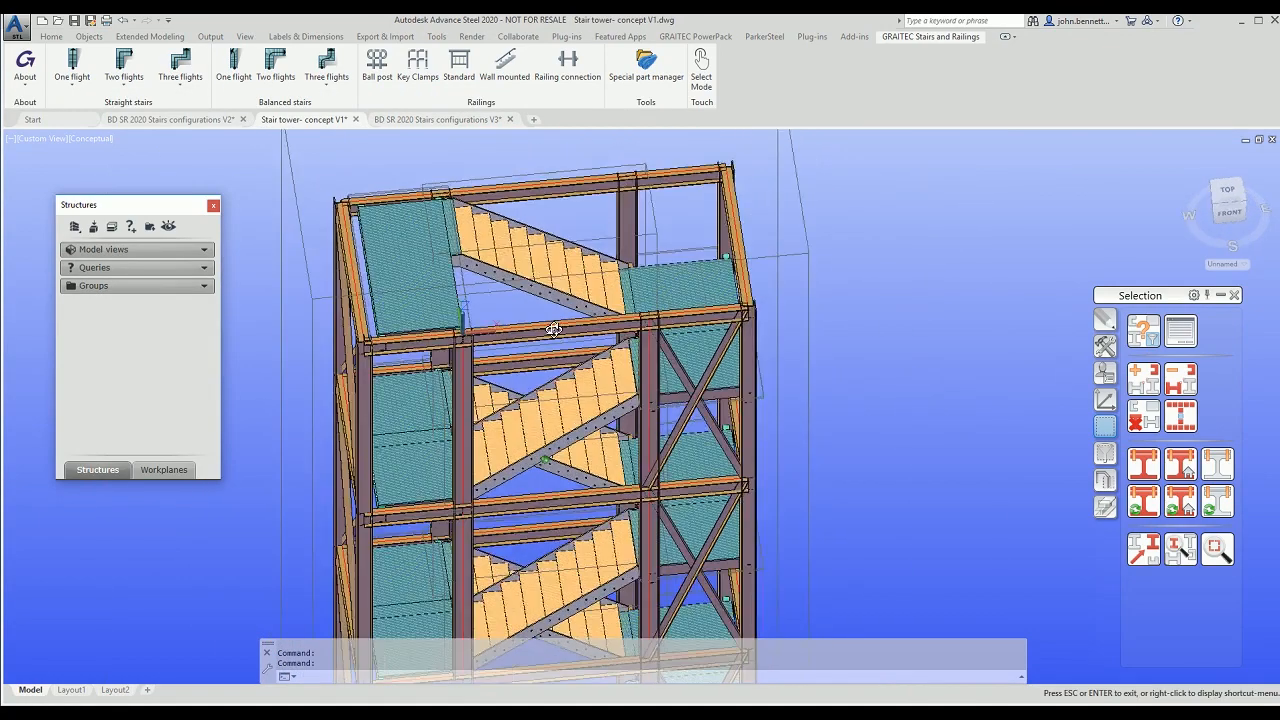
Step: Orbit around the finished multi-level stair tower to view it from several sides
{"action": "left_click_drag", "start_coordinate": [552, 330], "coordinate": [524, 312]}
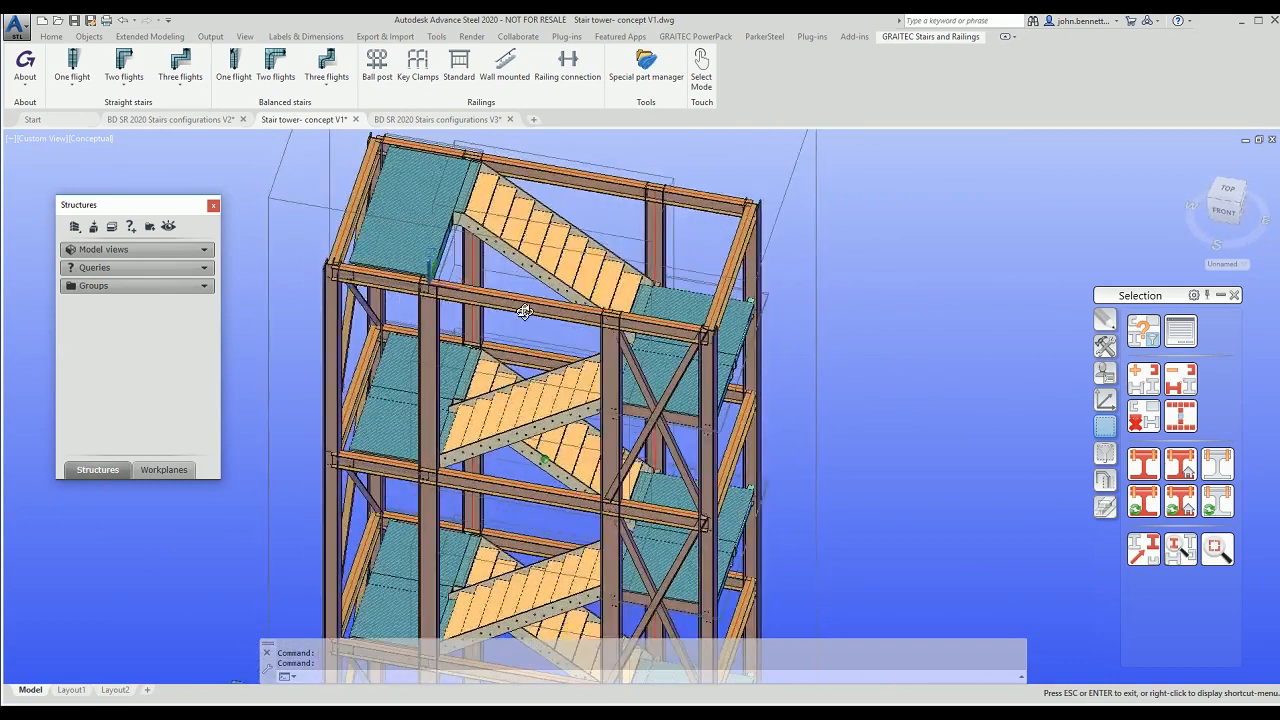
{"action": "left_click_drag", "start_coordinate": [524, 310], "coordinate": [430, 304]}
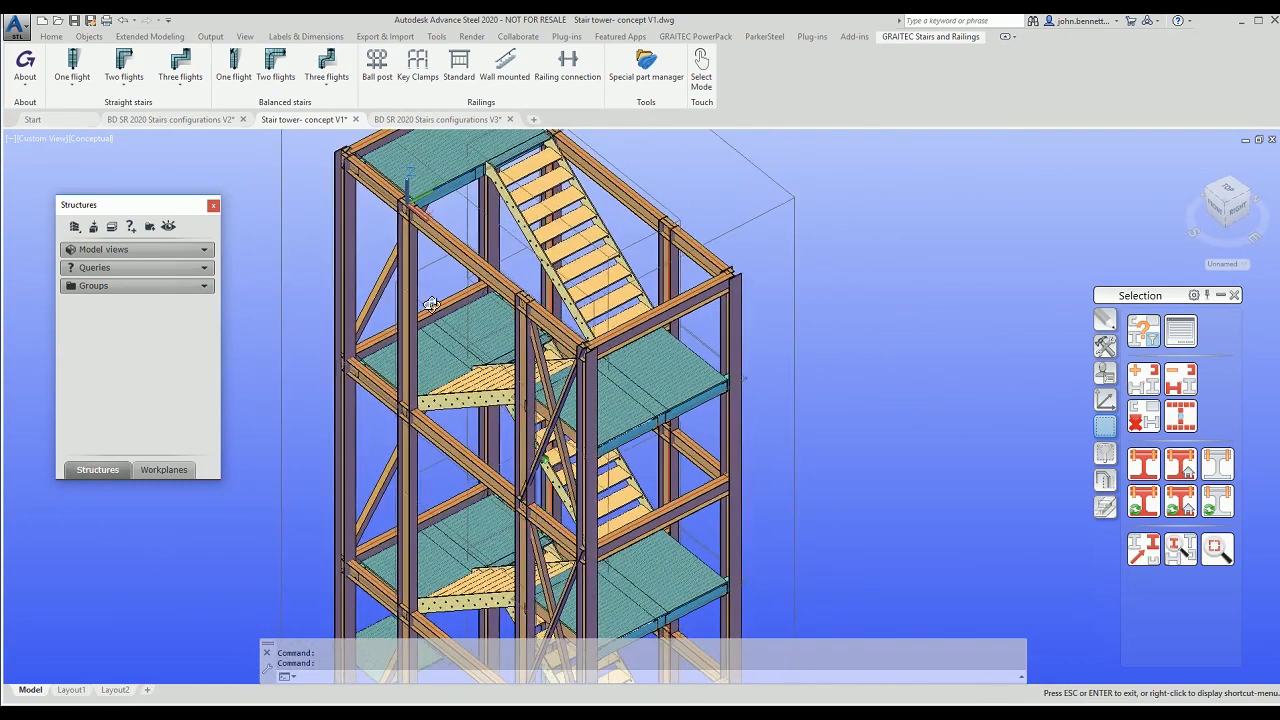